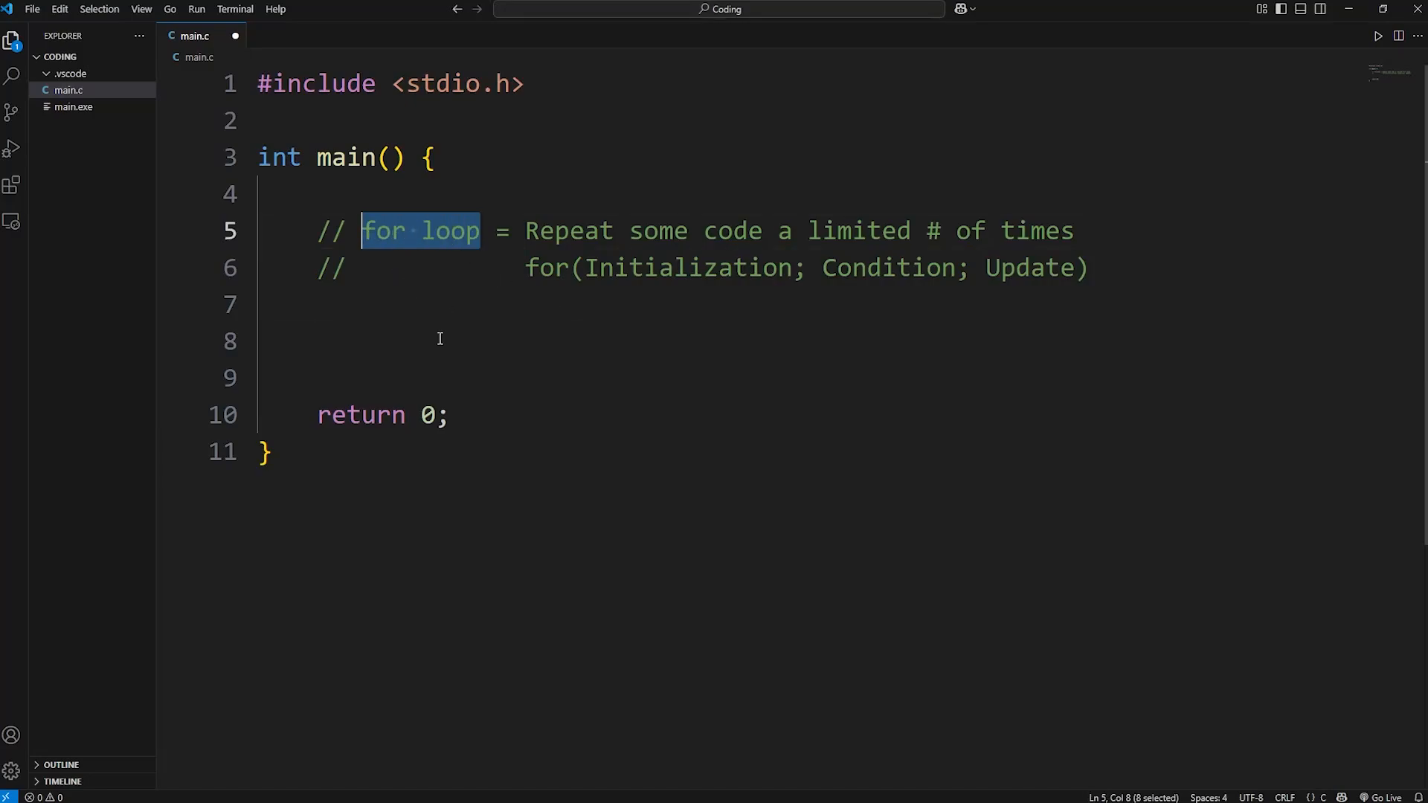
Highlight the for loop explanation and its for, Condition and Update syntax parts in the comment.
click(480, 231)
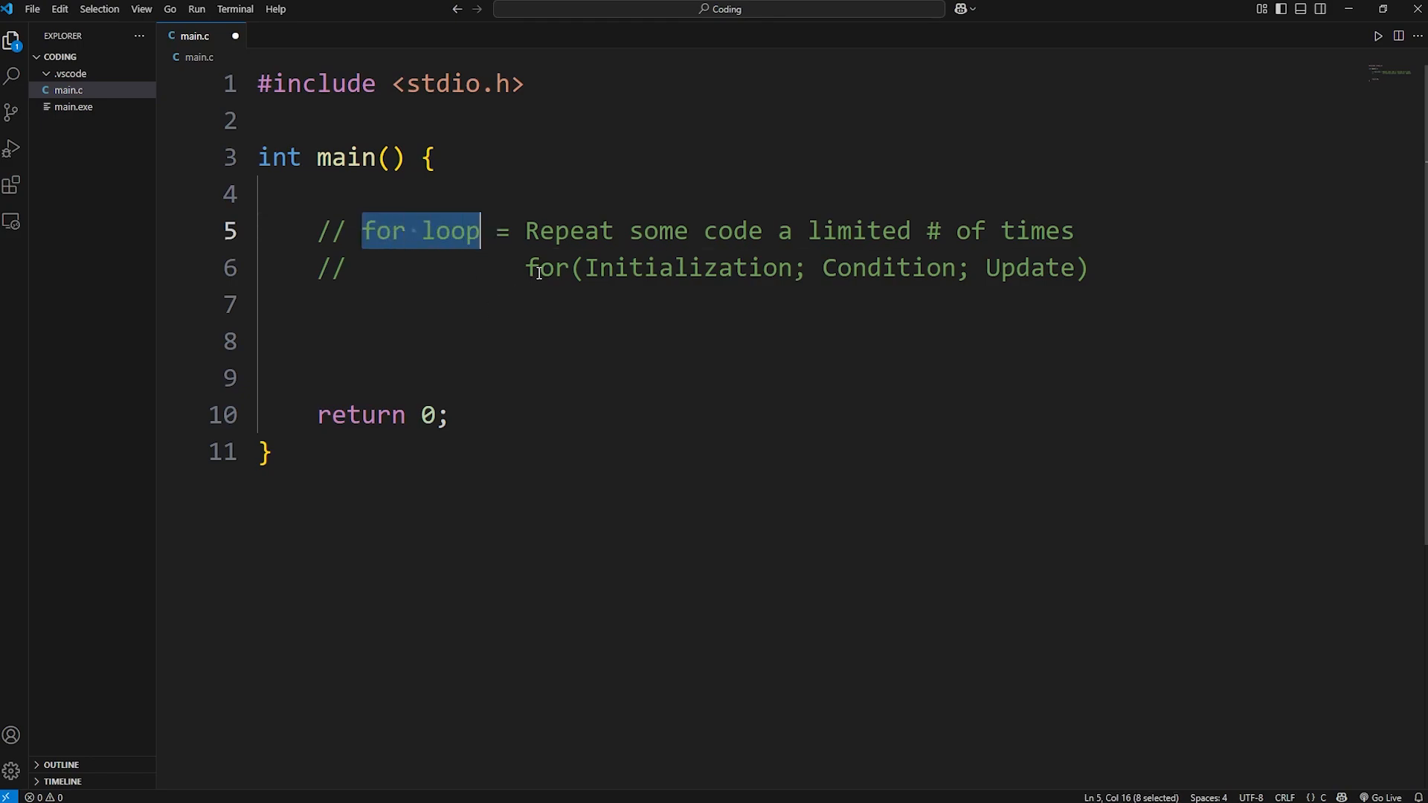
double_click(450, 231)
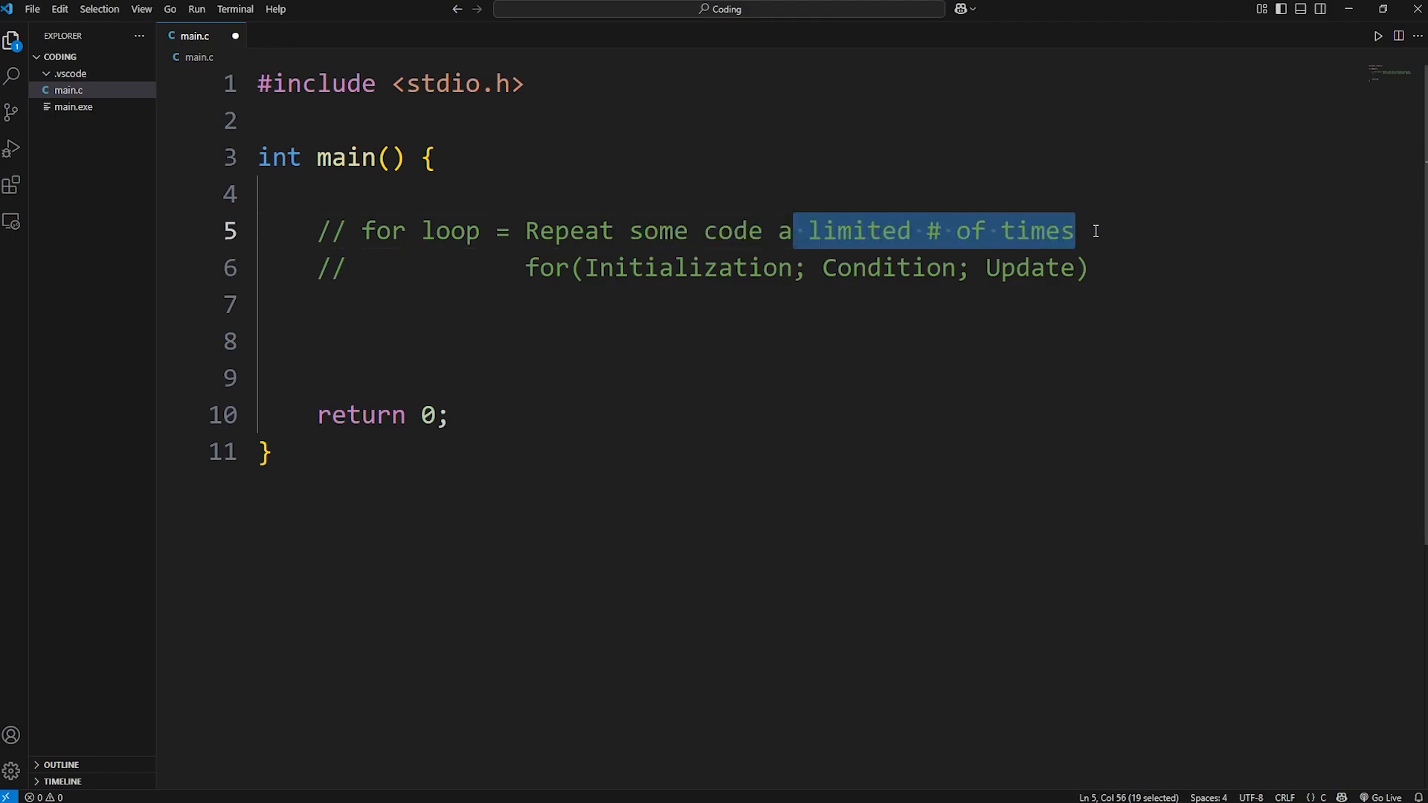
click(1076, 231)
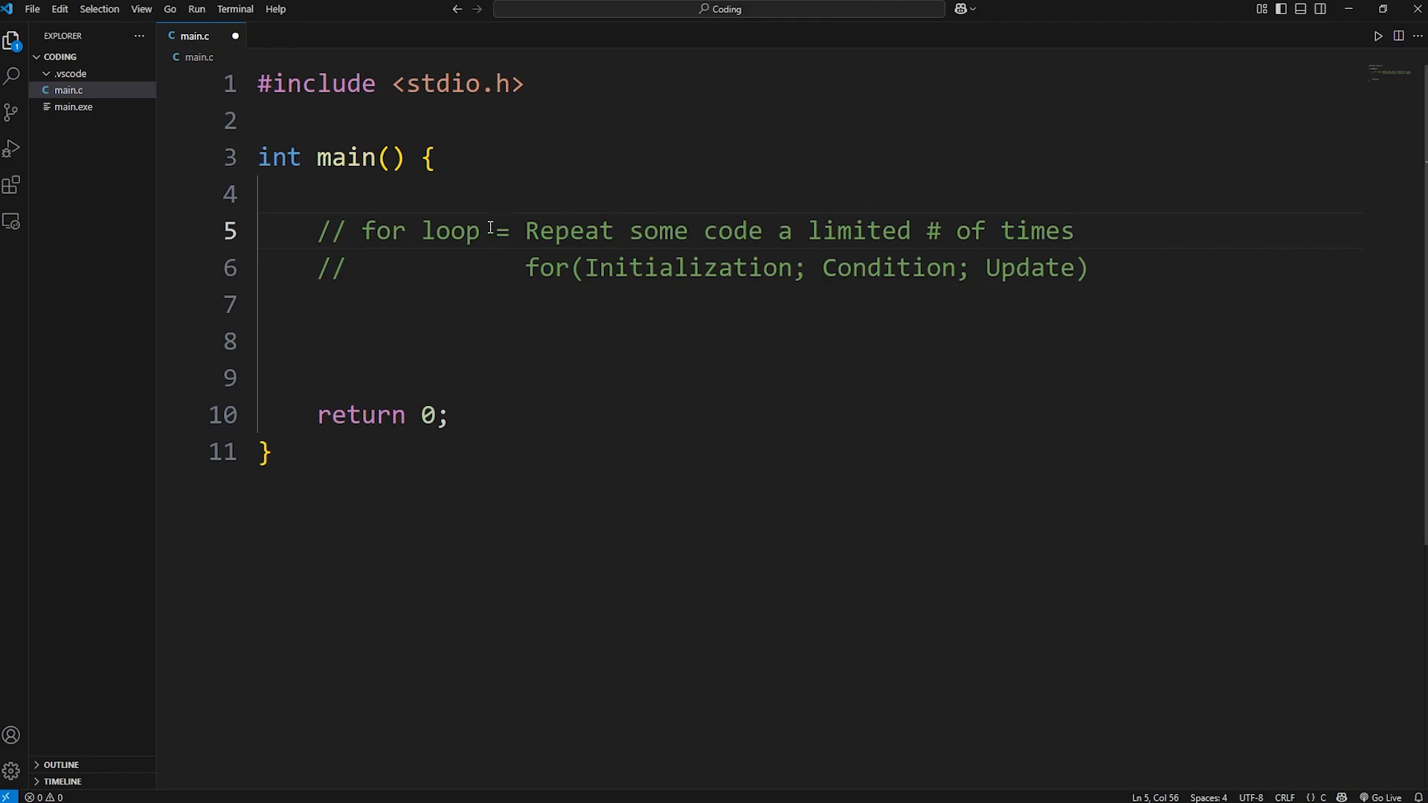
double_click(545, 268)
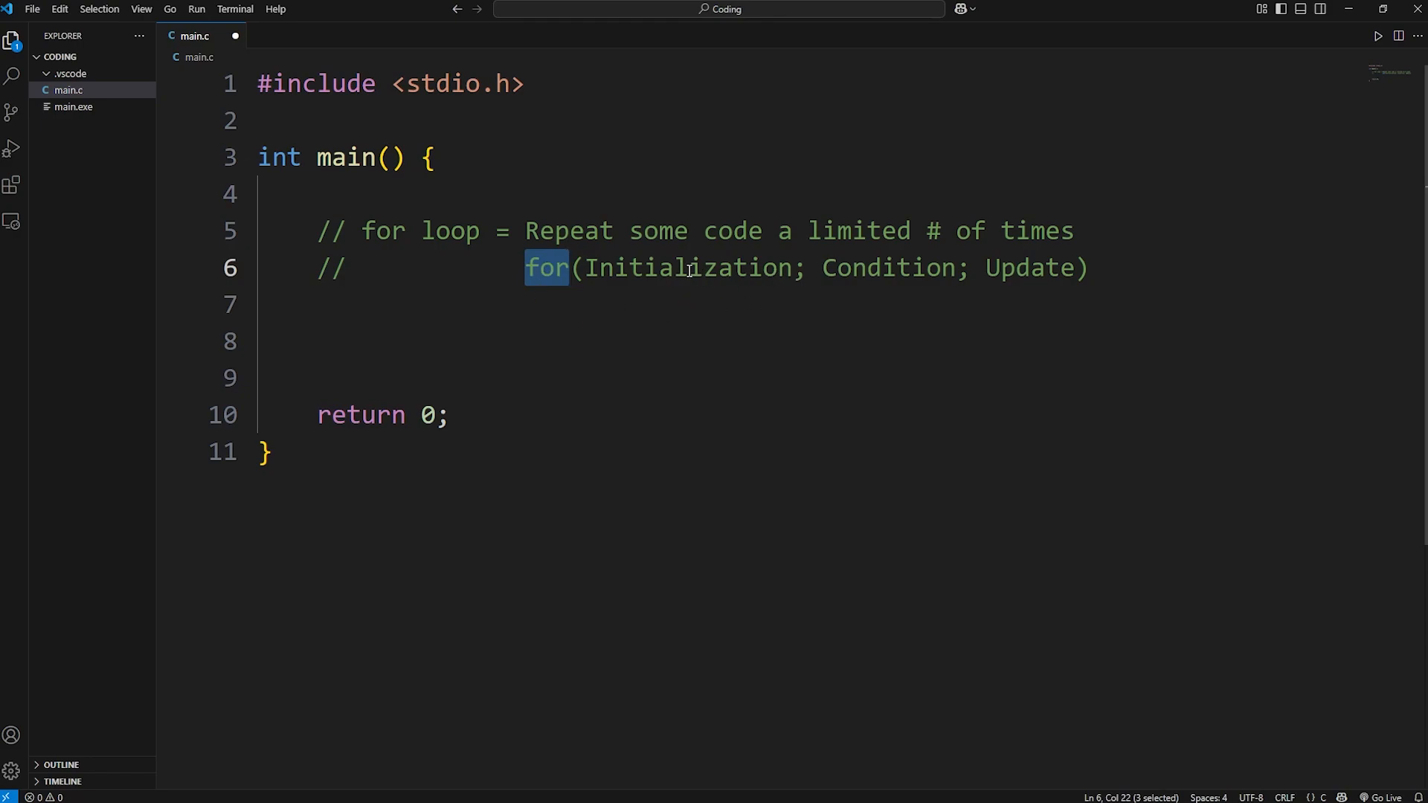
double_click(887, 267)
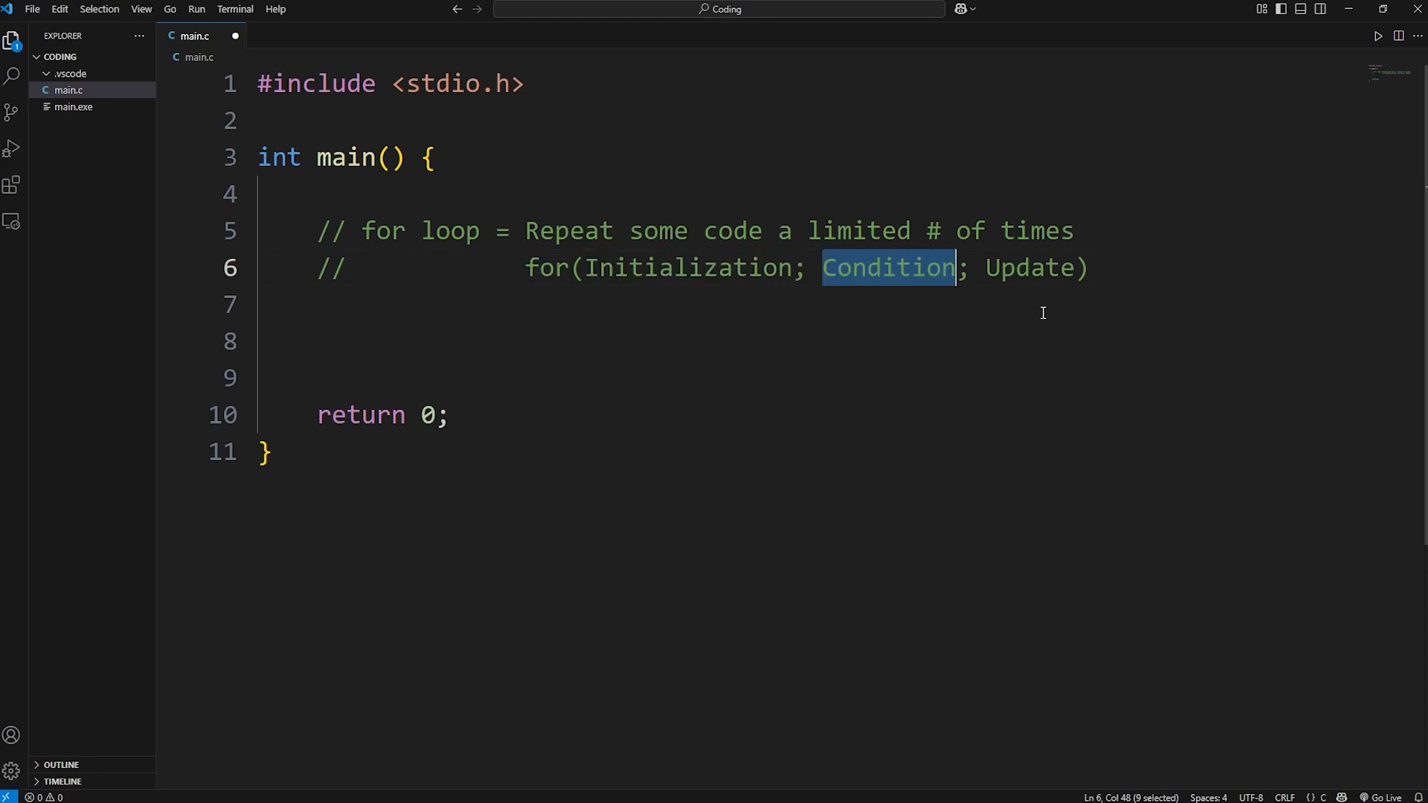
double_click(1029, 268)
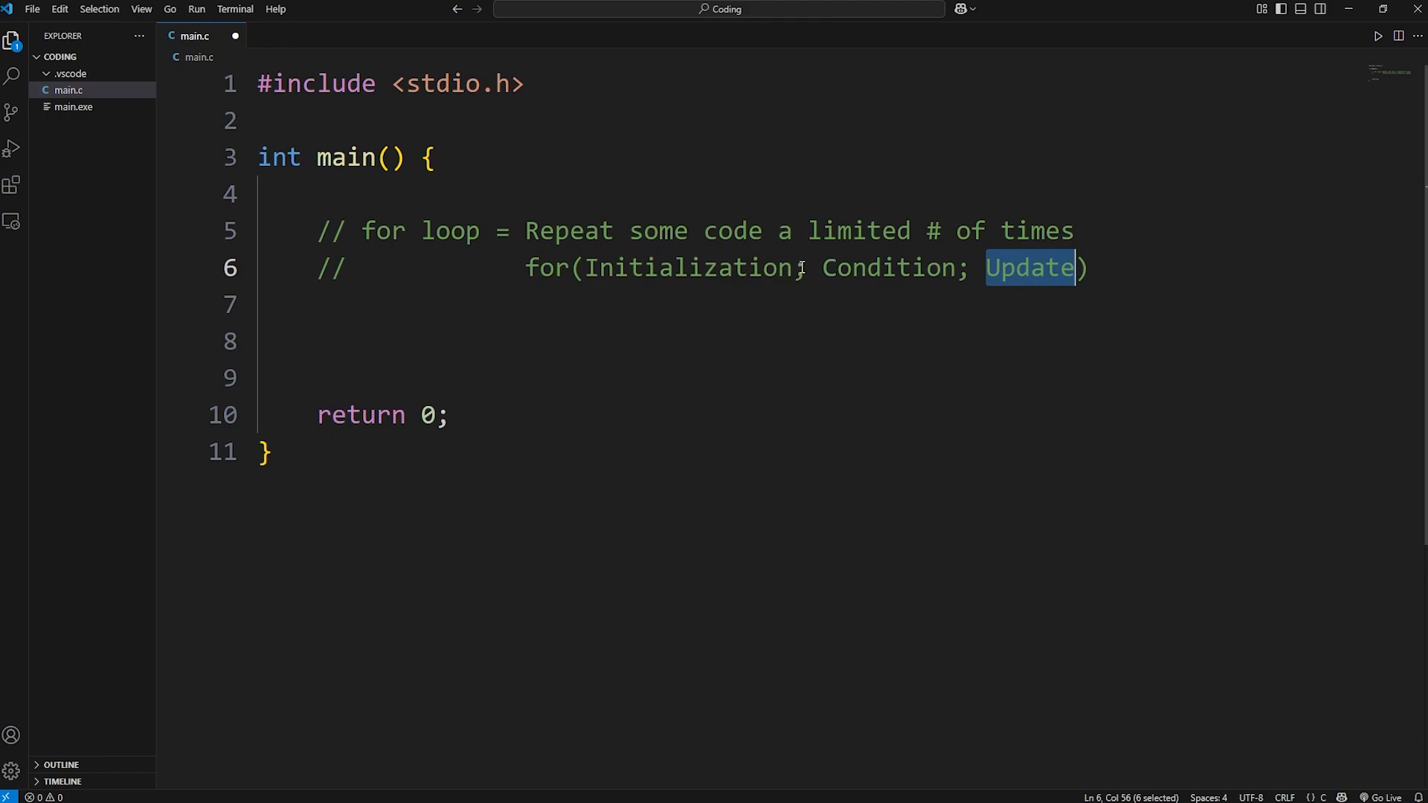
Write a for loop on line 8 with the initializer int i = 0.
click(1007, 341)
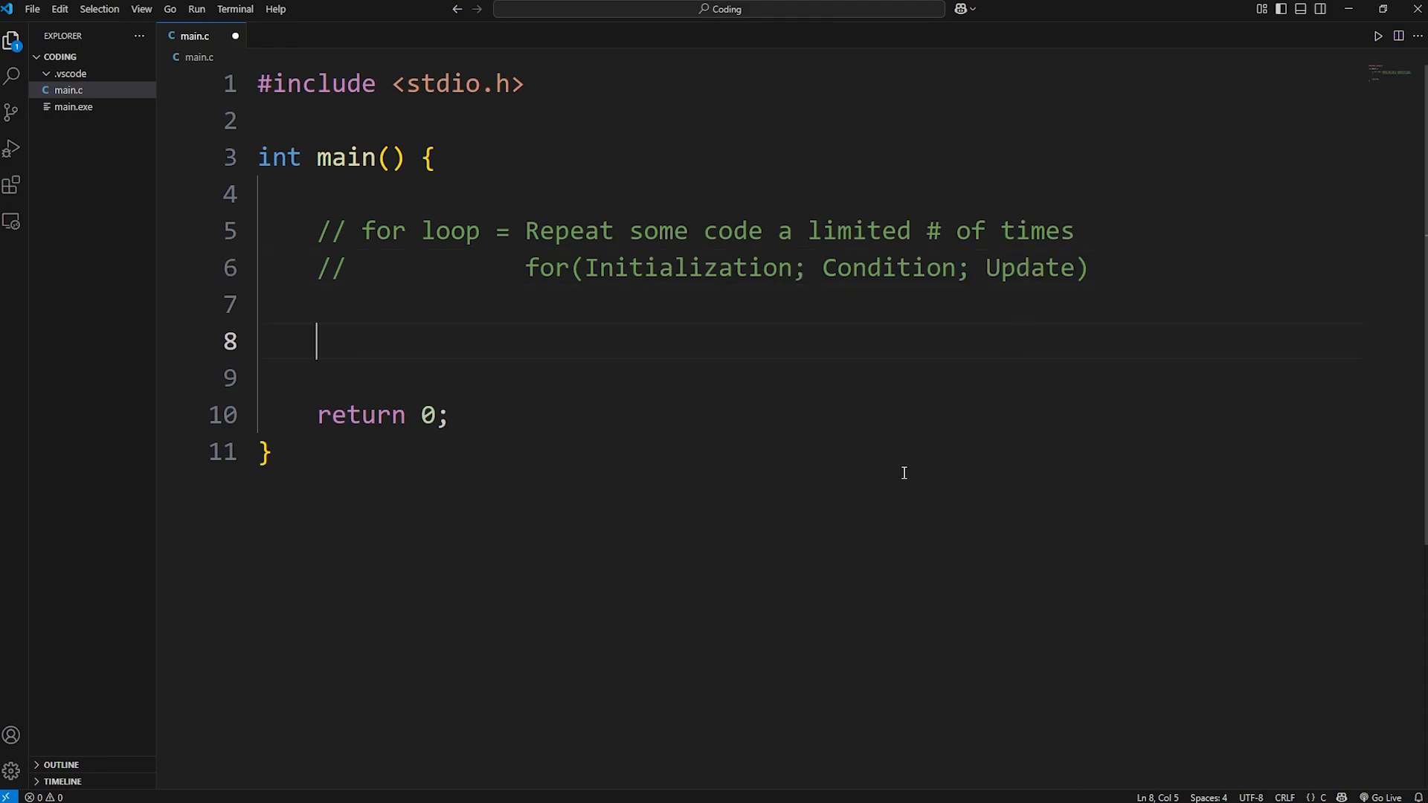
text(for(){)
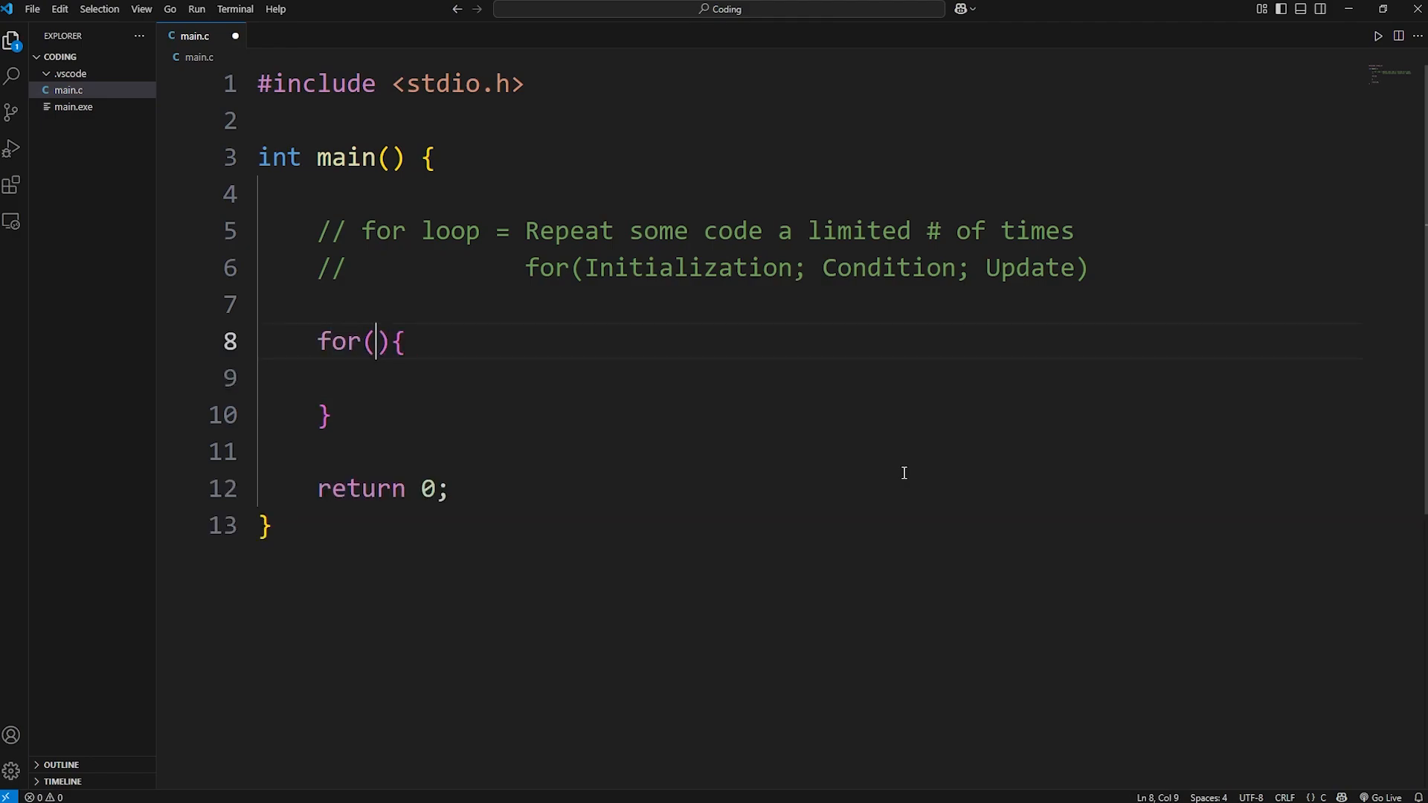
click(584, 268)
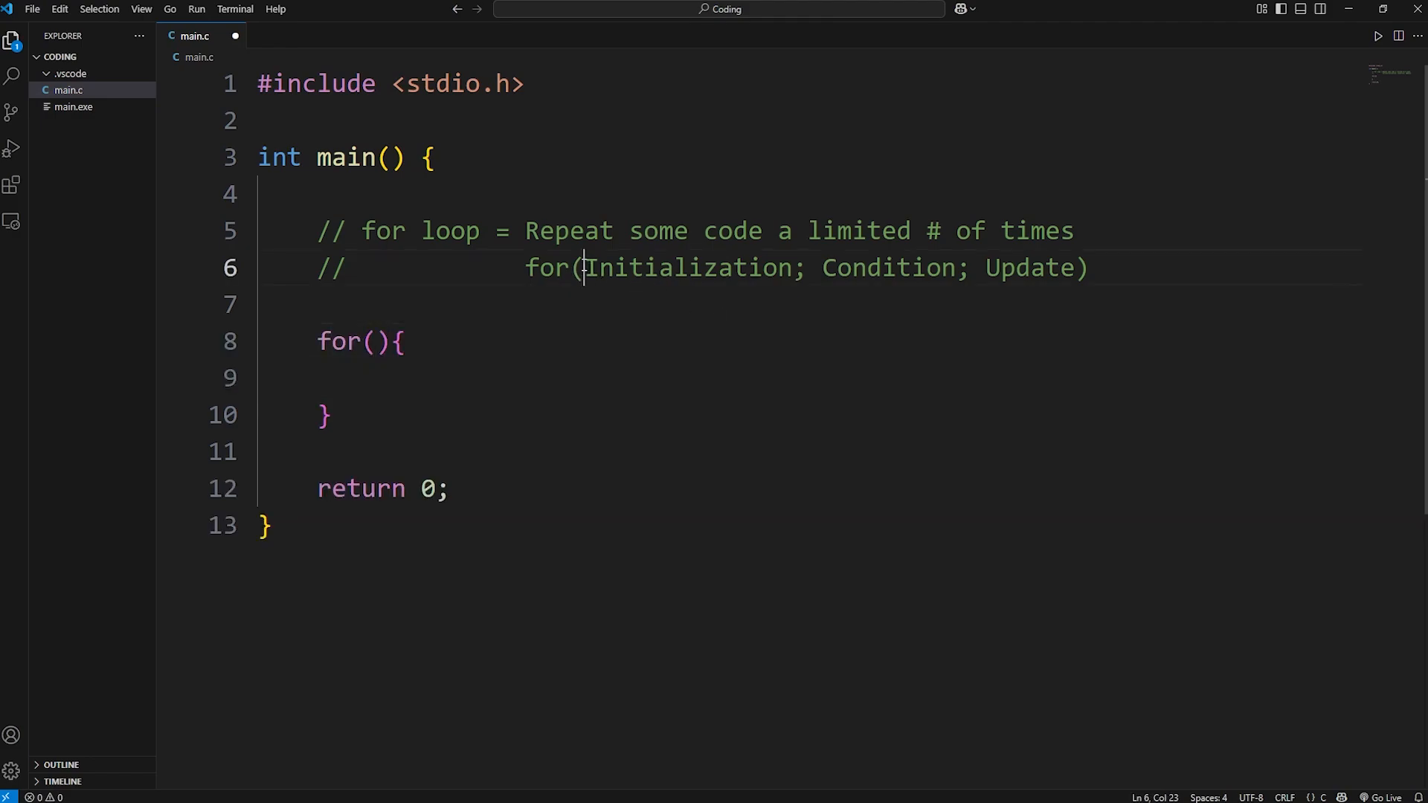
double_click(687, 268)
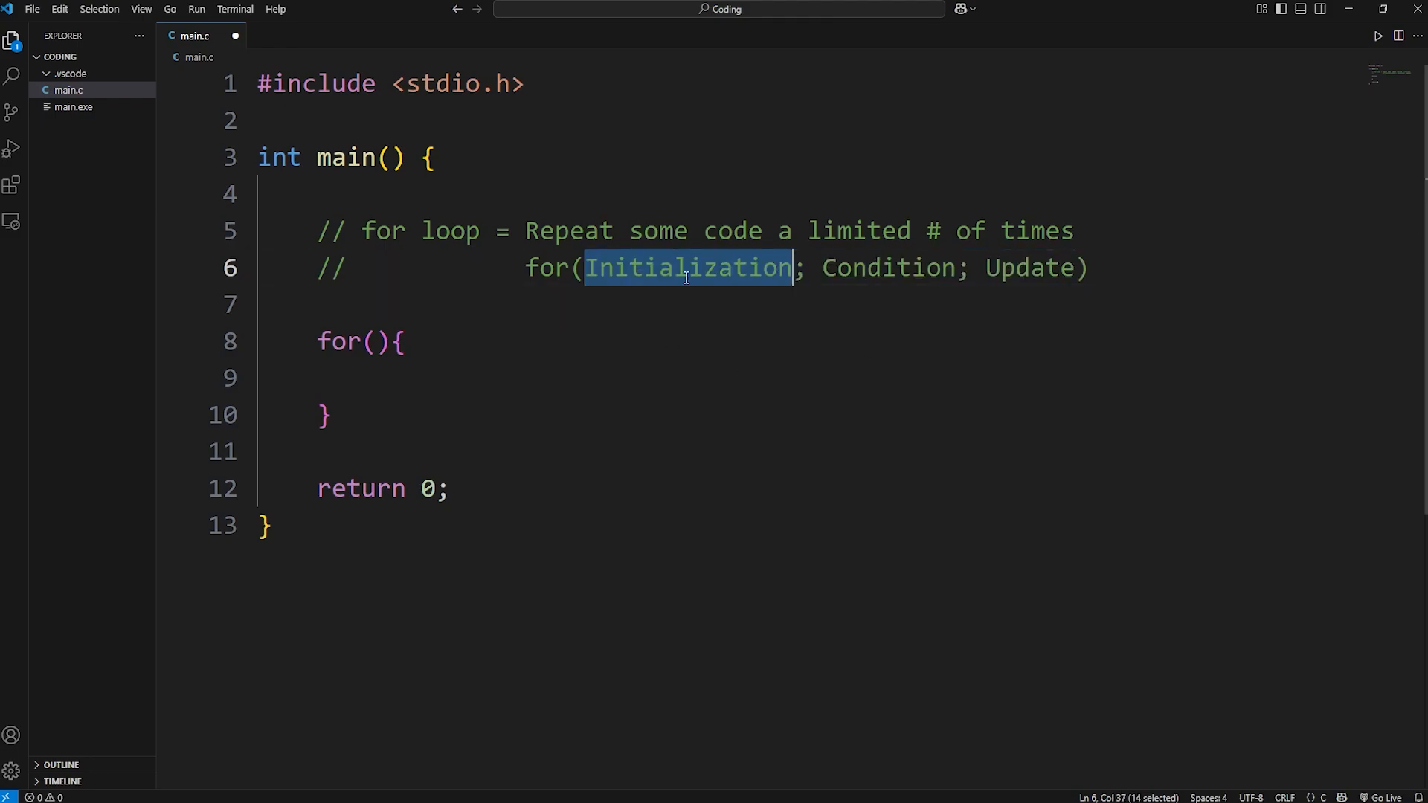
mouse_move(761, 301)
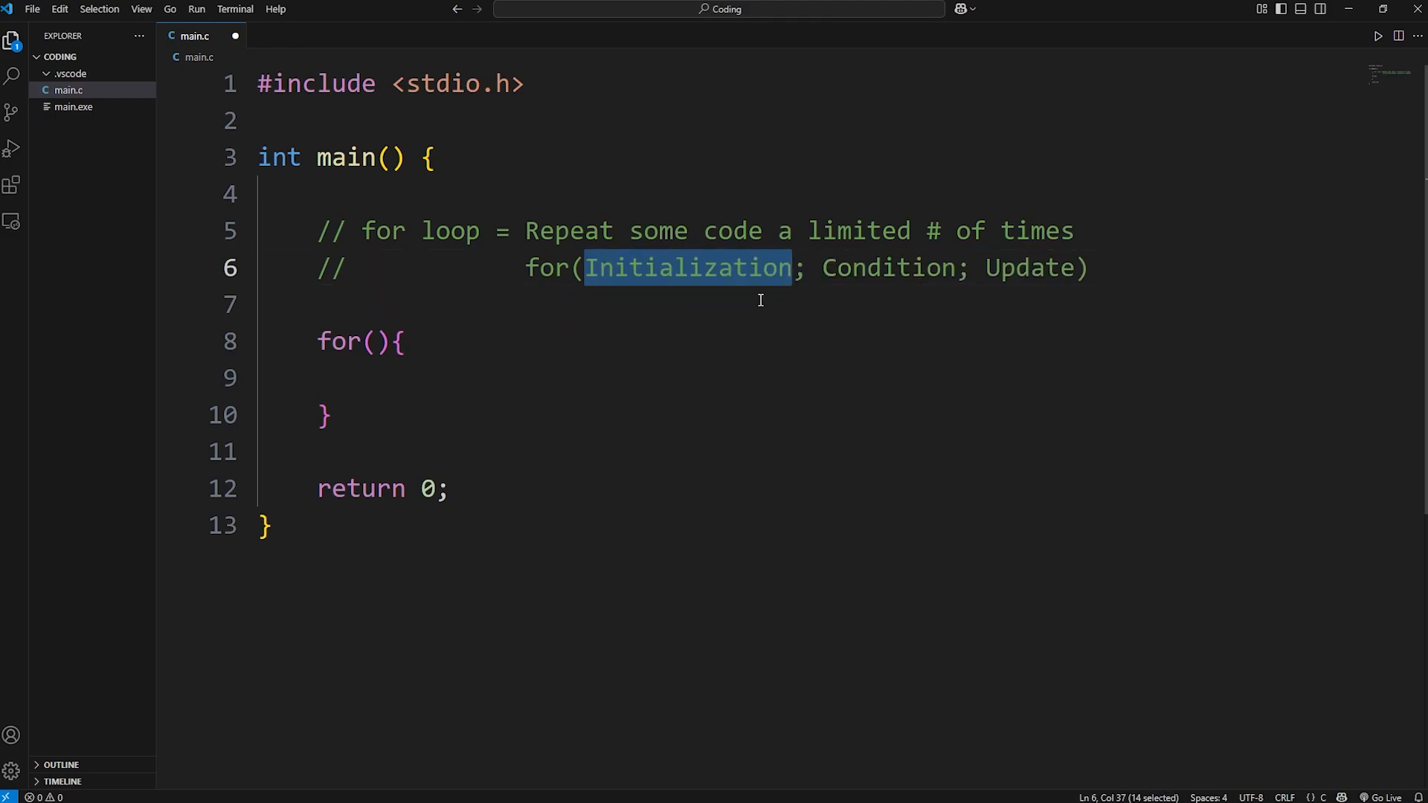
mouse_move(736, 286)
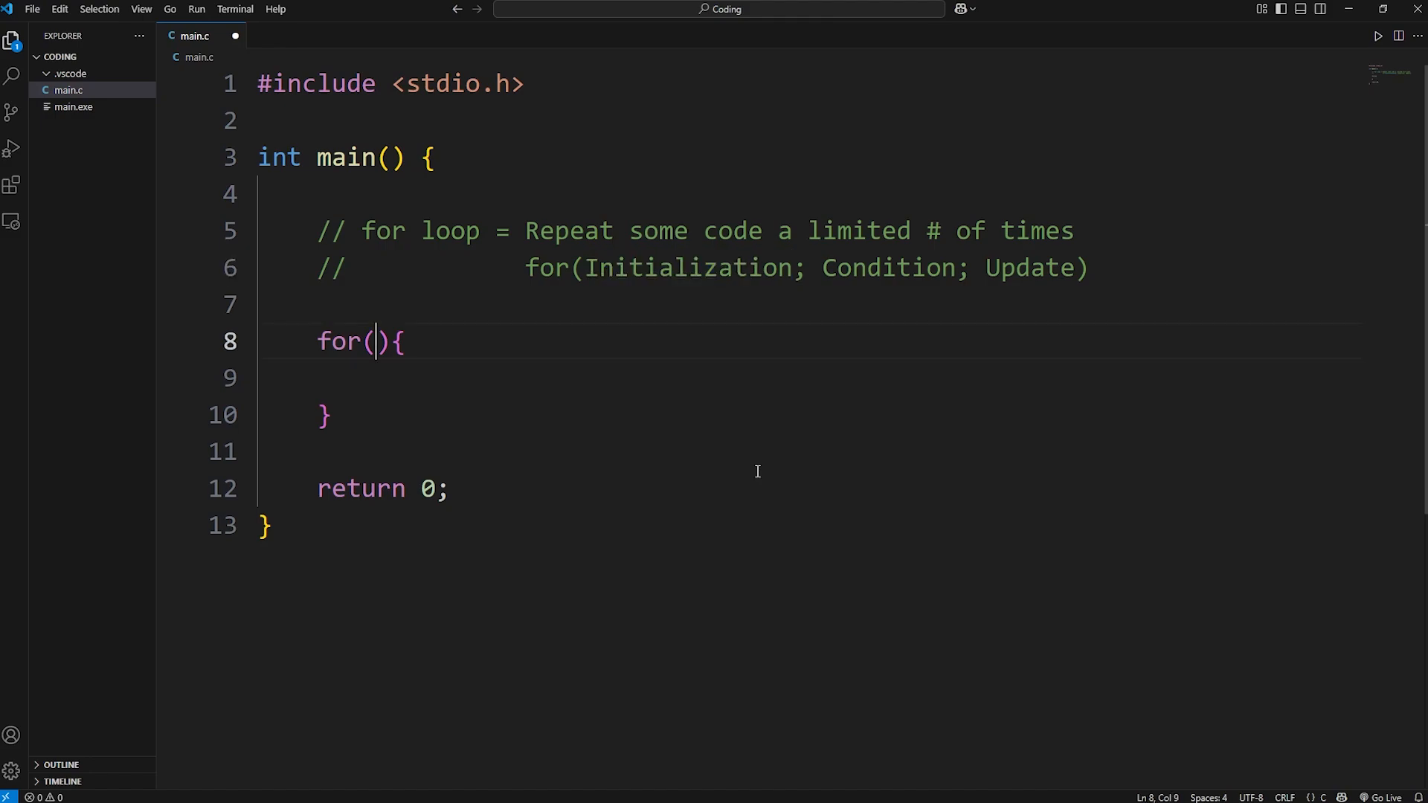
text(int)
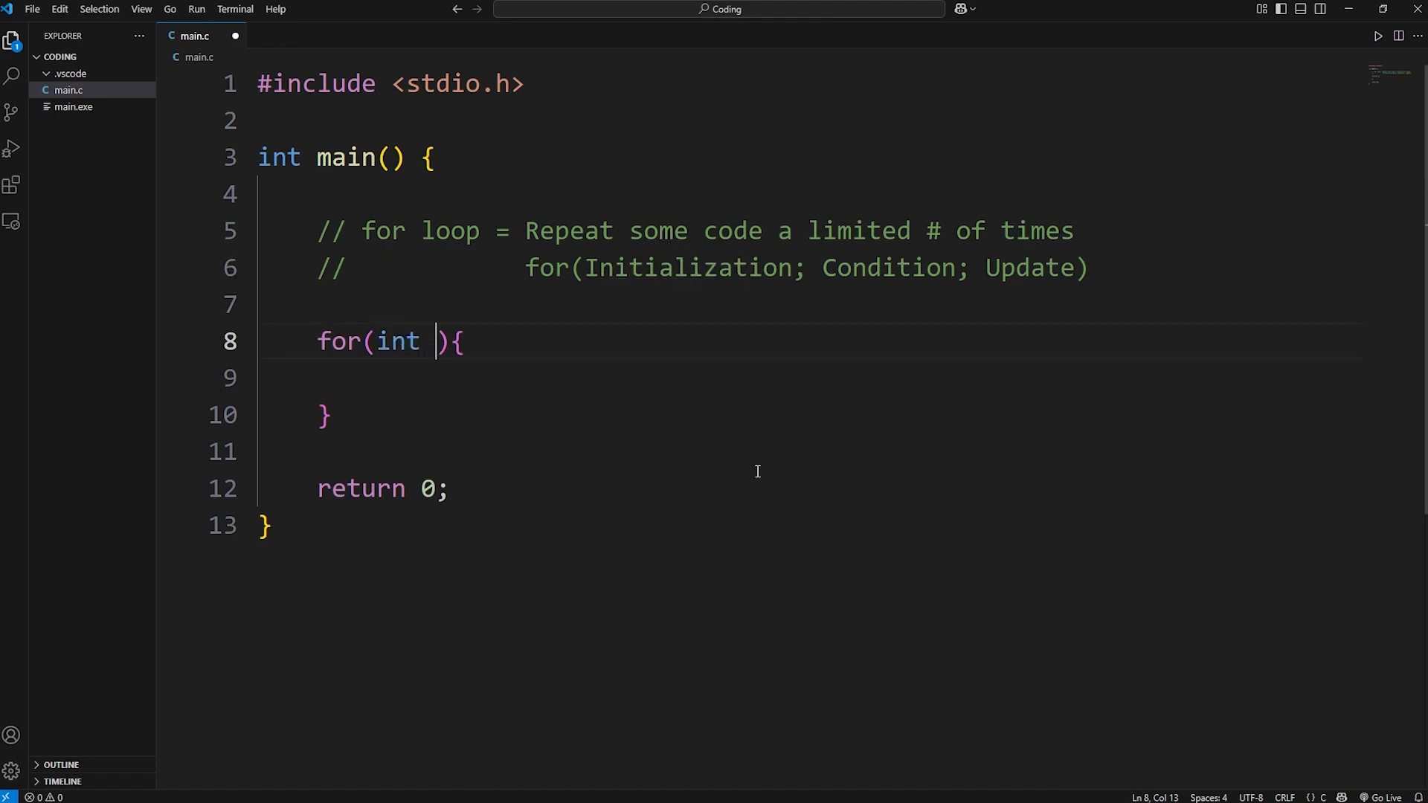
text(i)
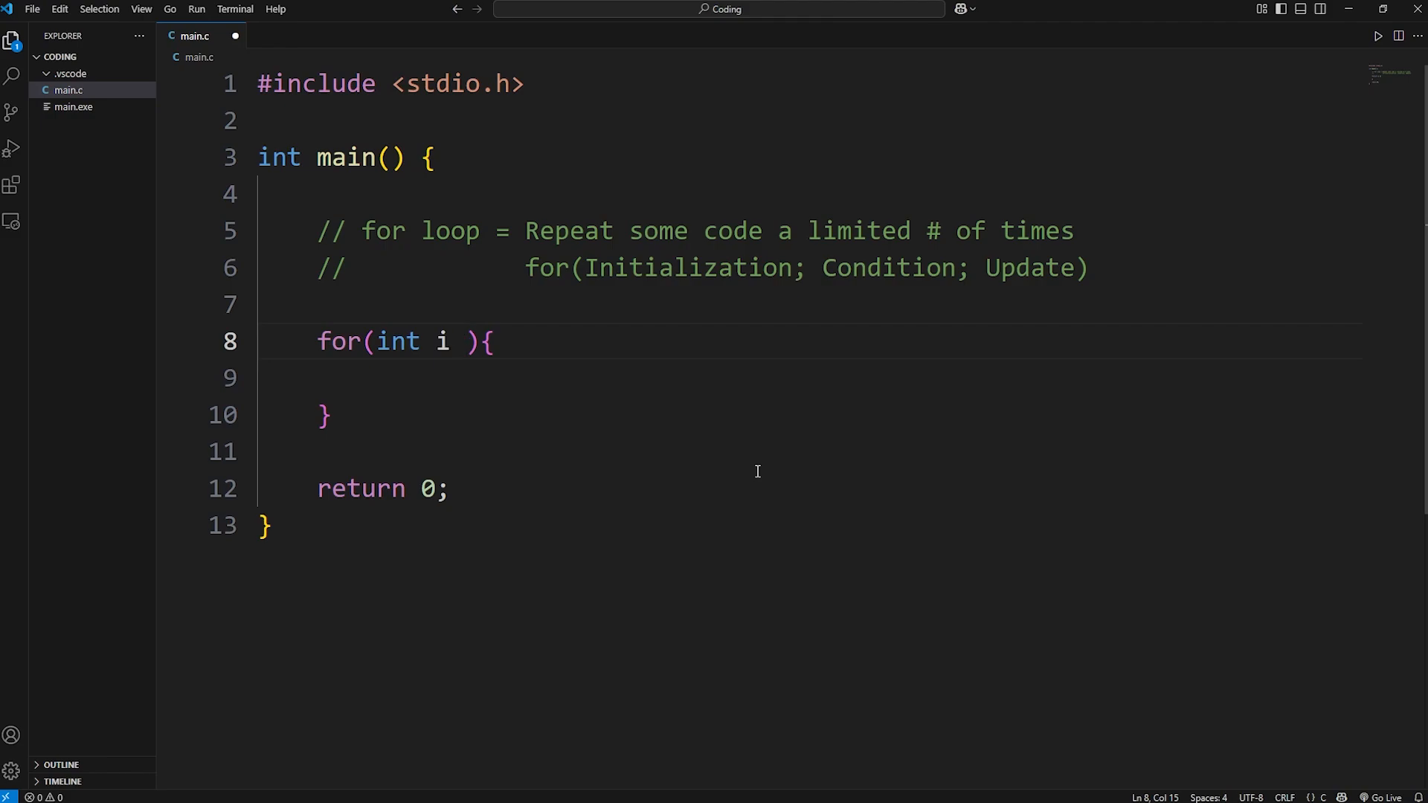
key(Backspace)
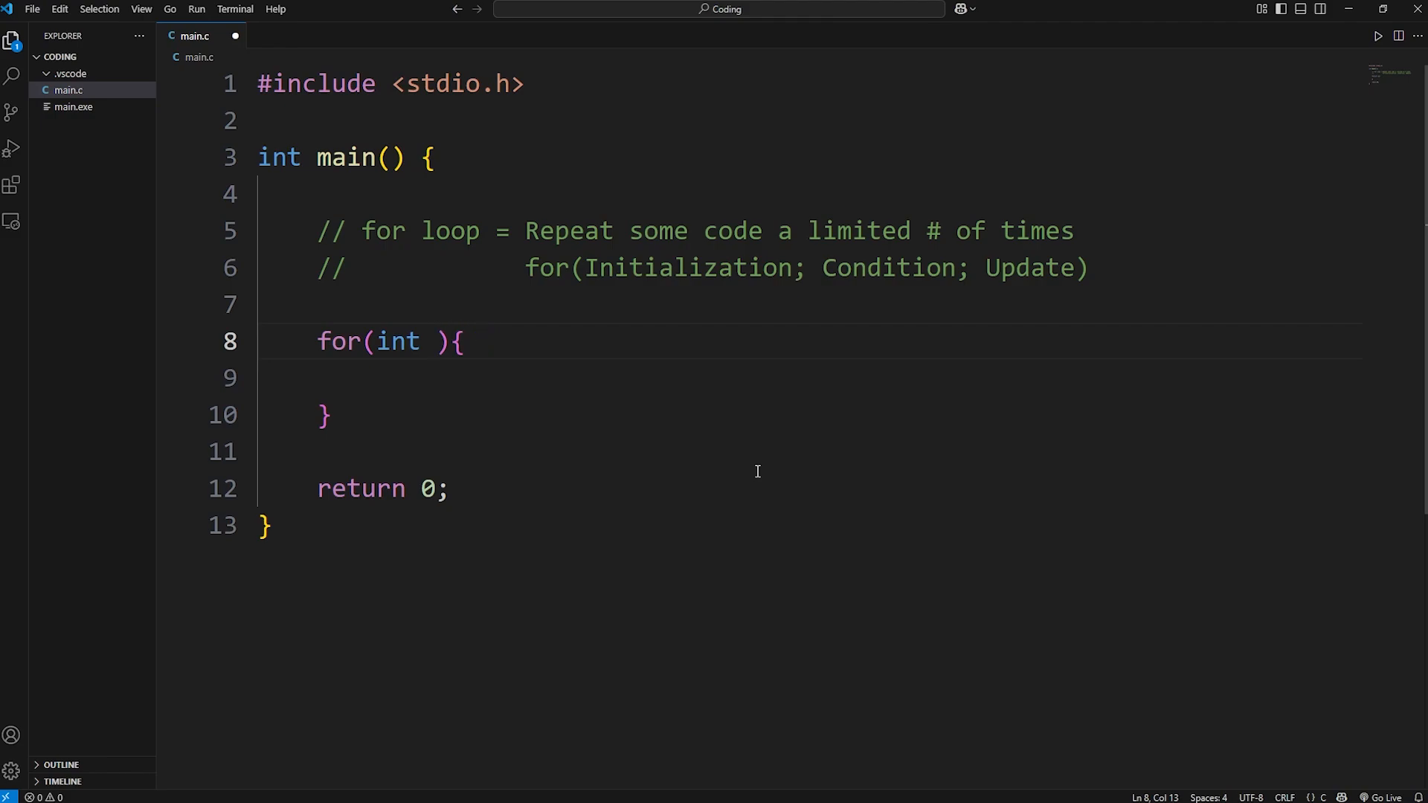
text(i)
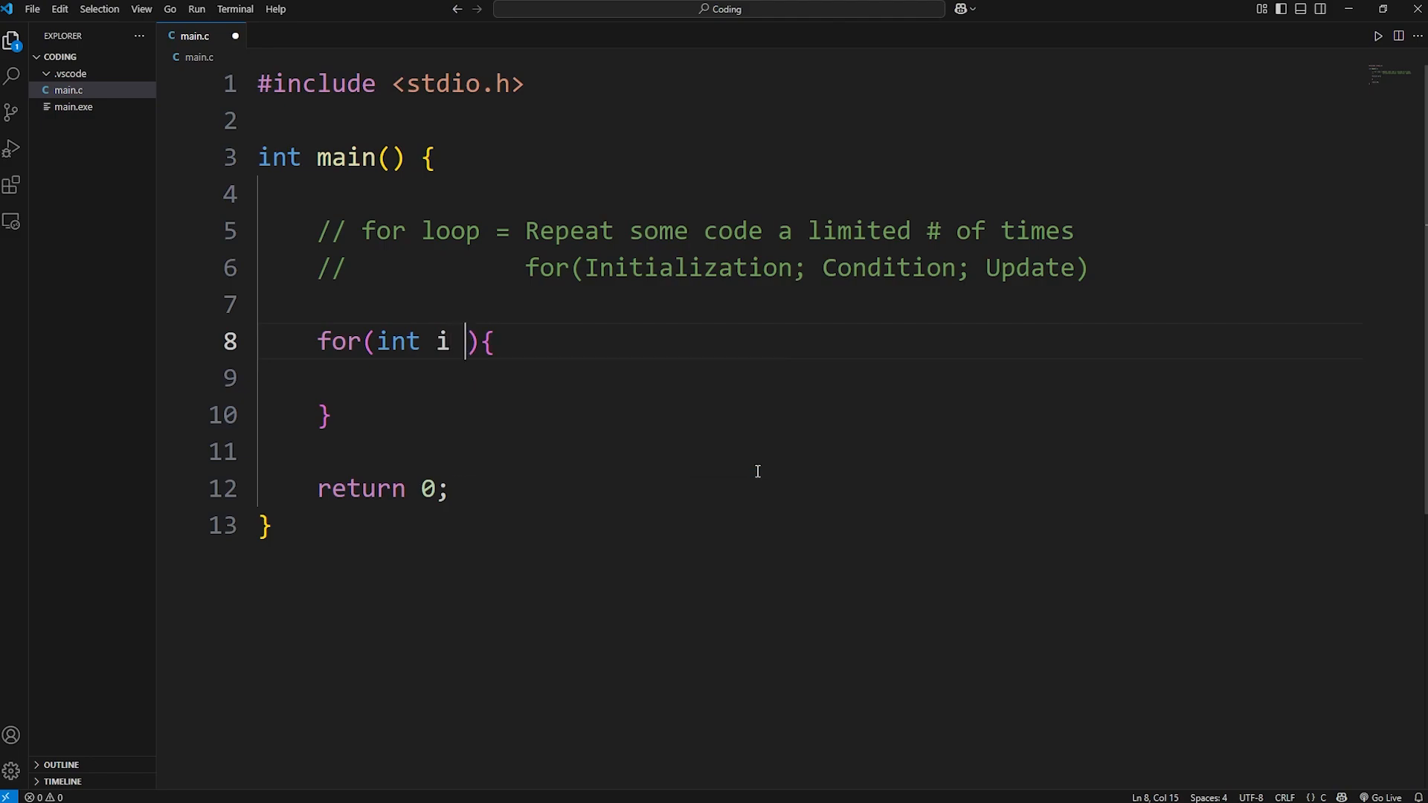
text(=)
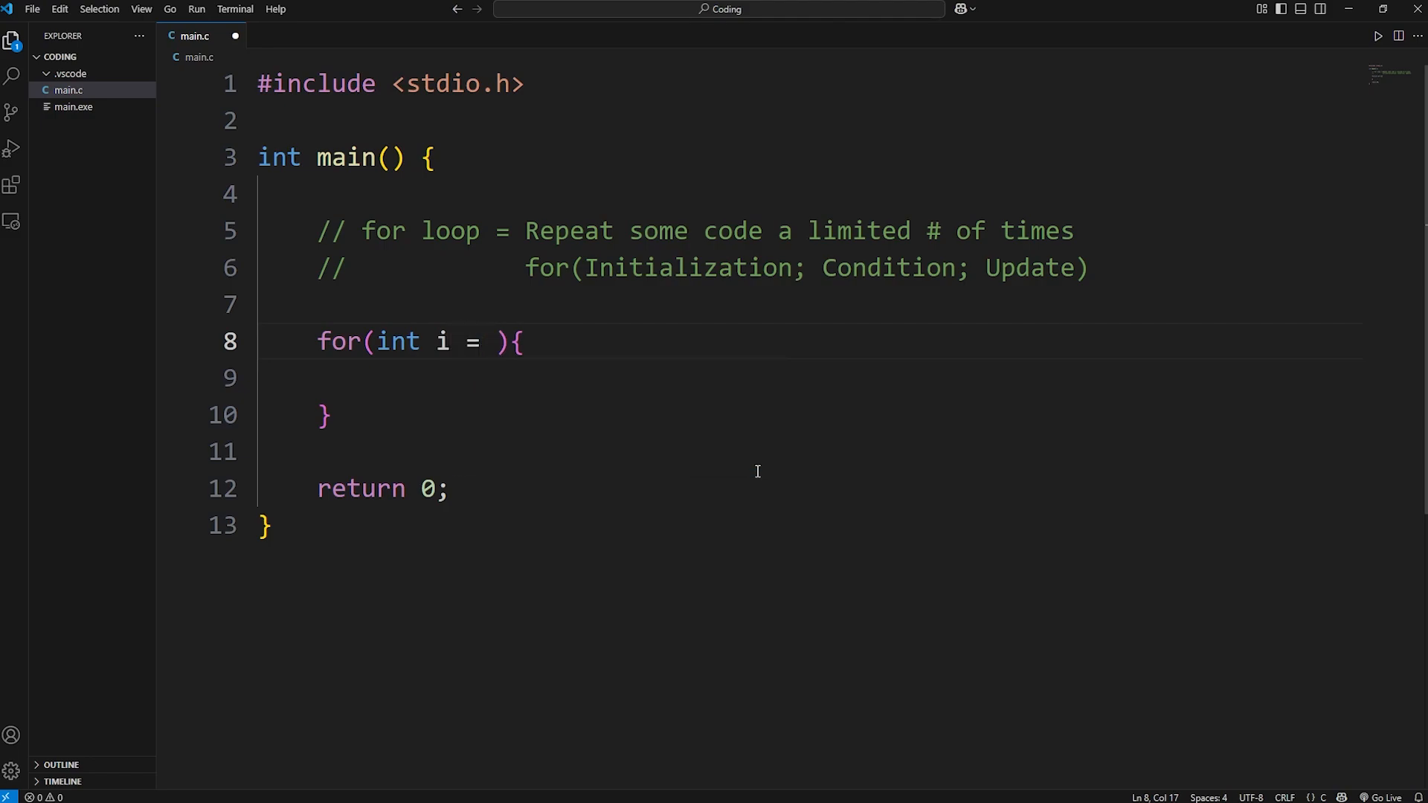
text(0)
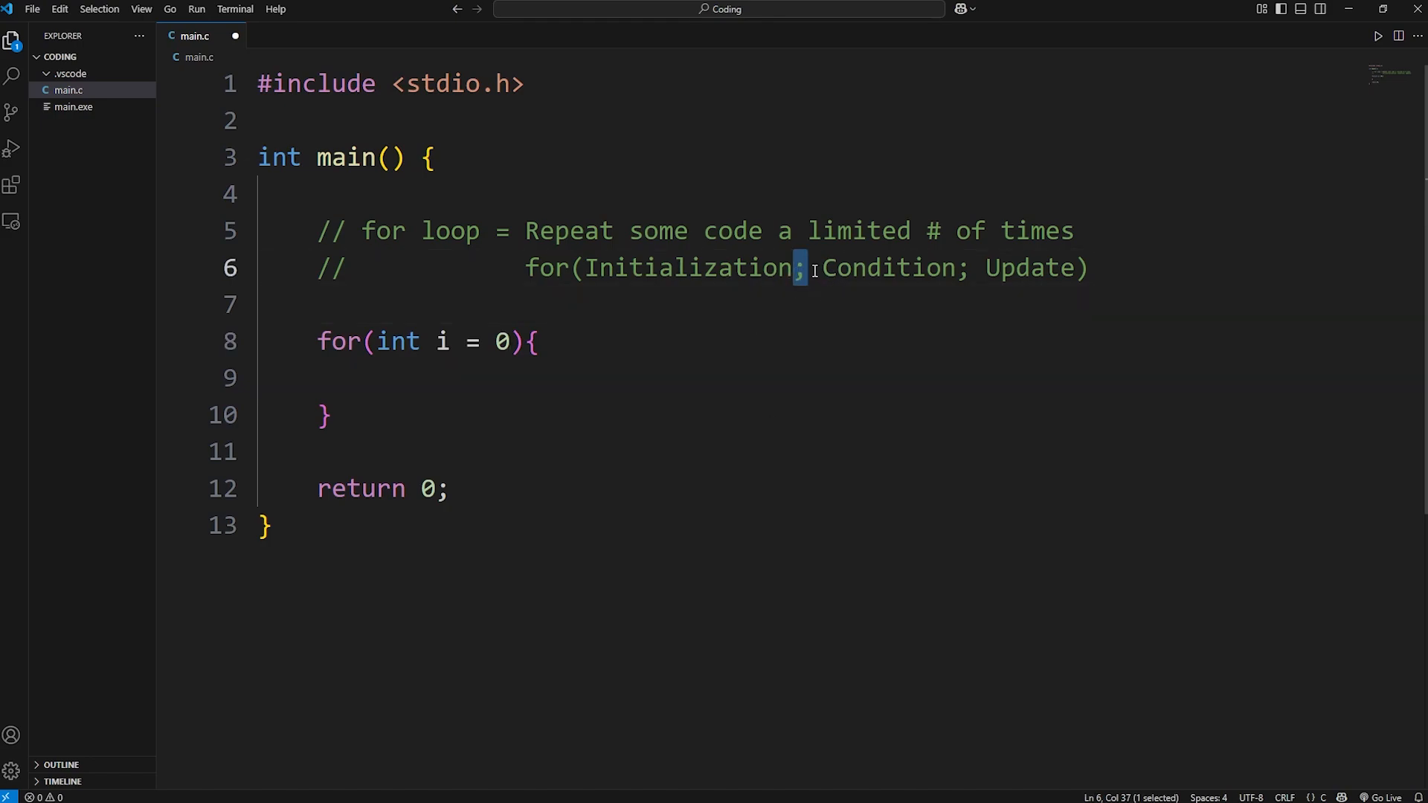
Add the loop condition i < 10 to the for header.
text(;)
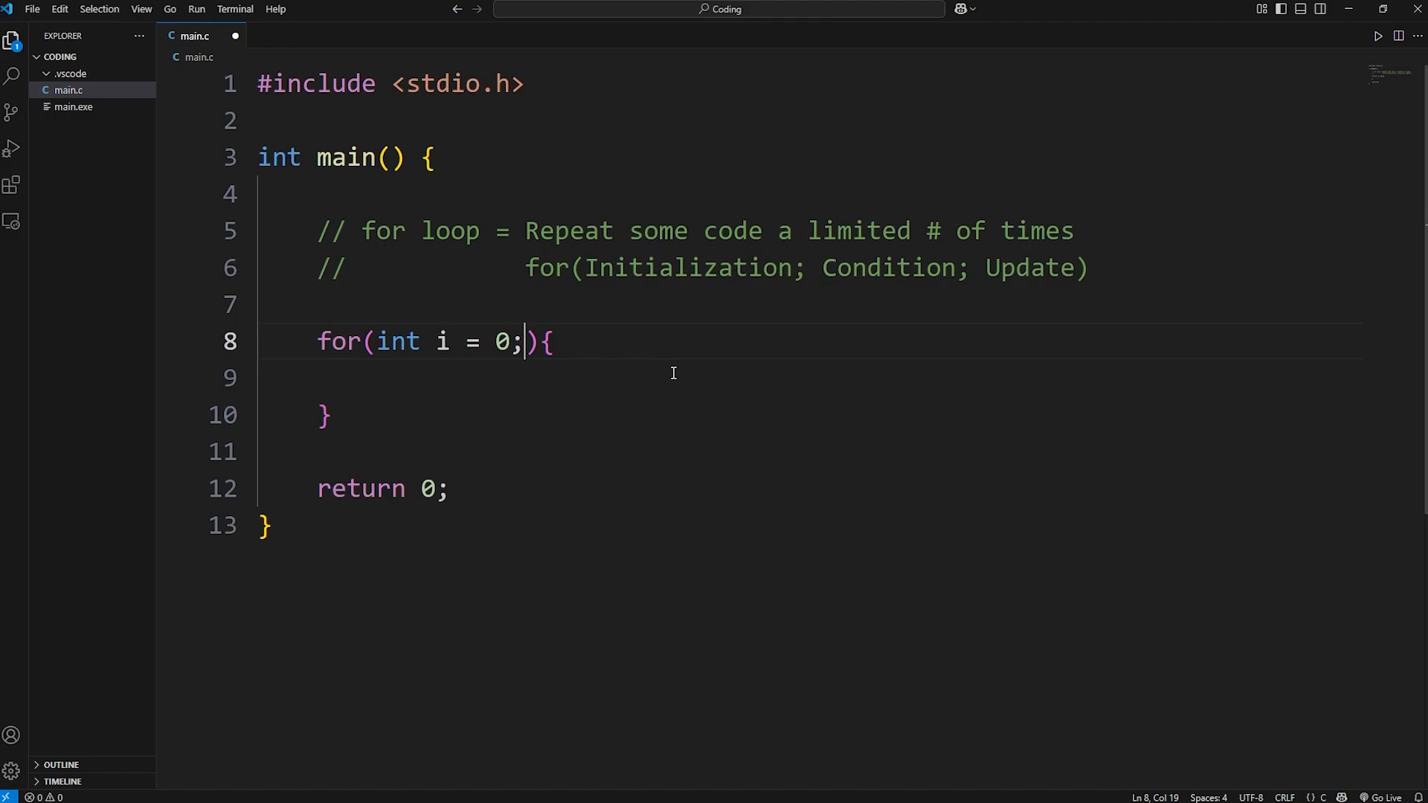
double_click(888, 268)
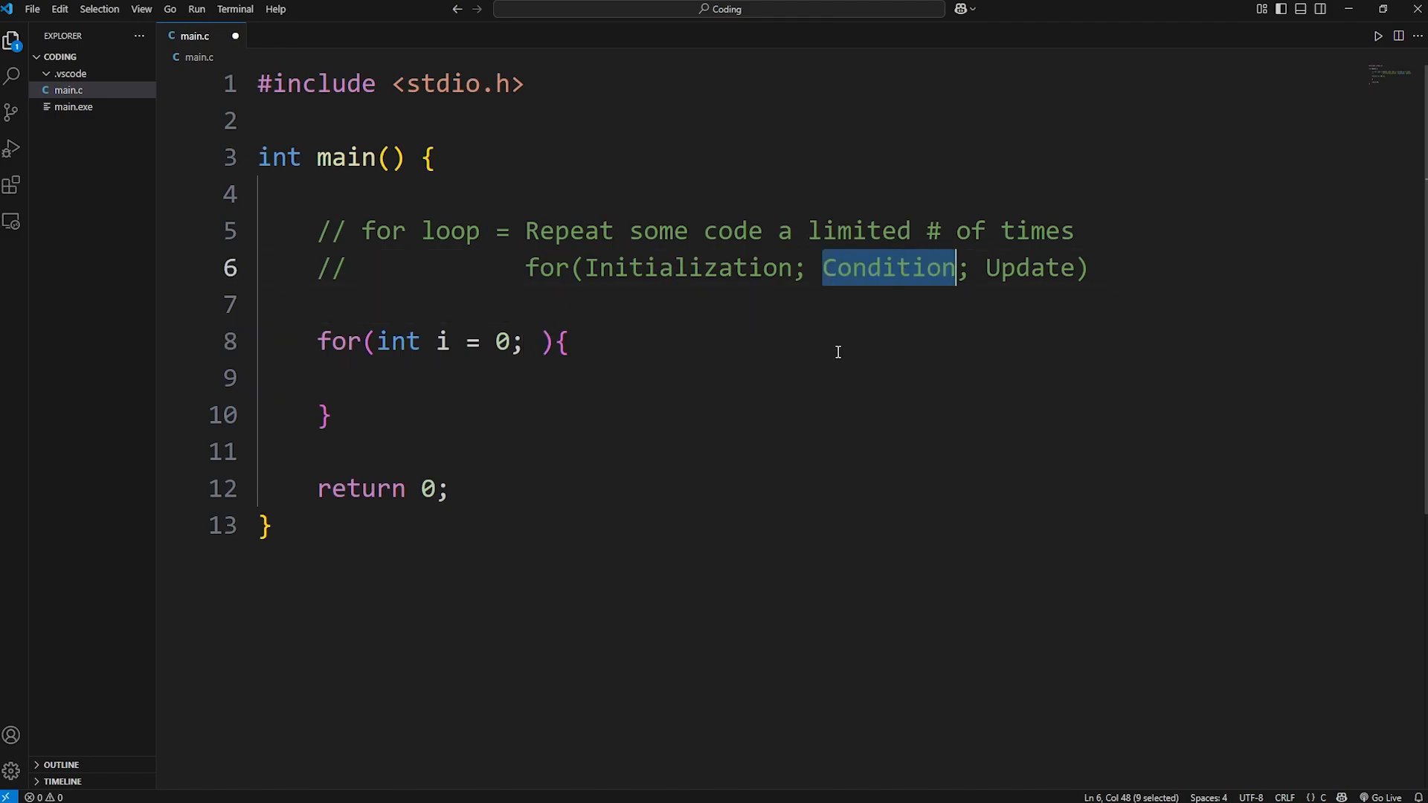
click(959, 393)
text(i )
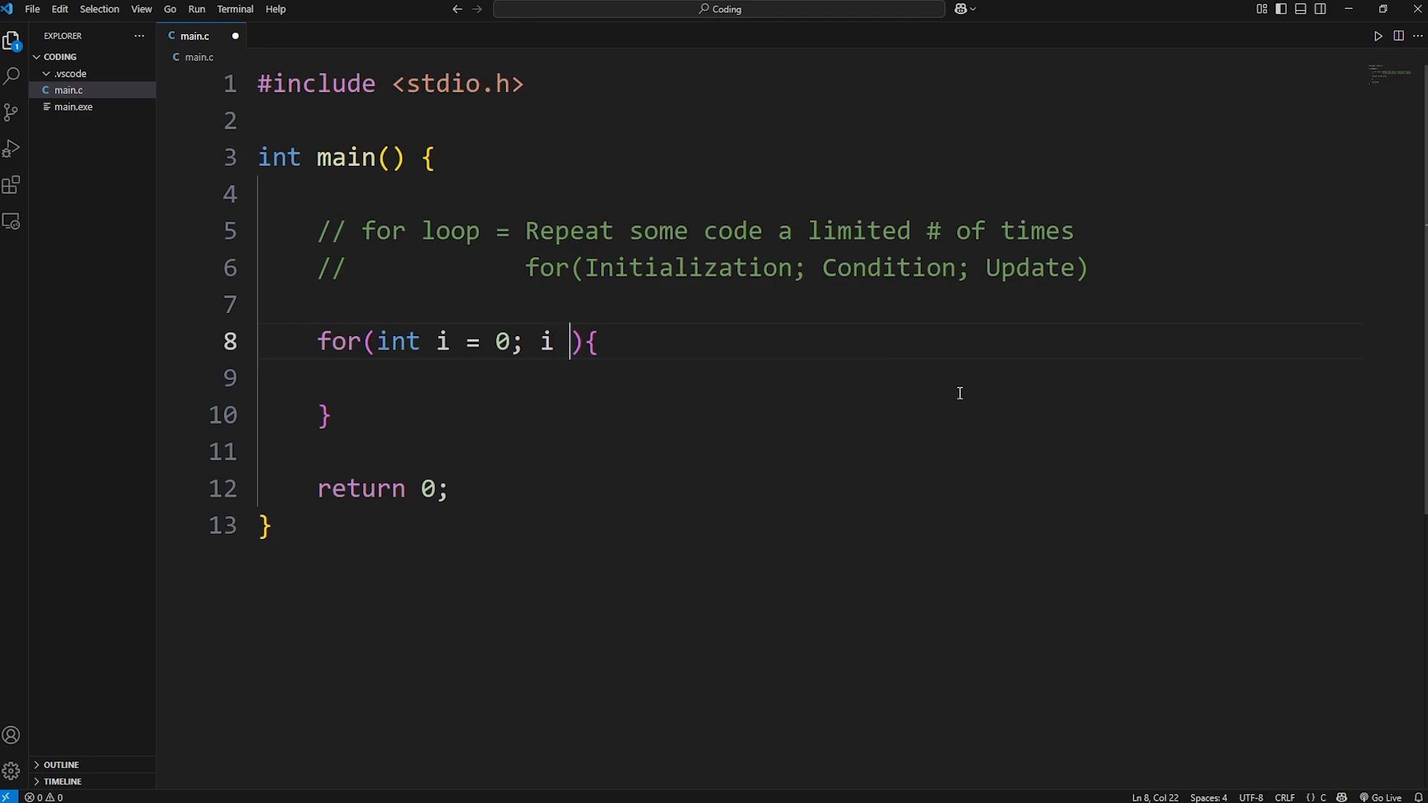
text(< 10)
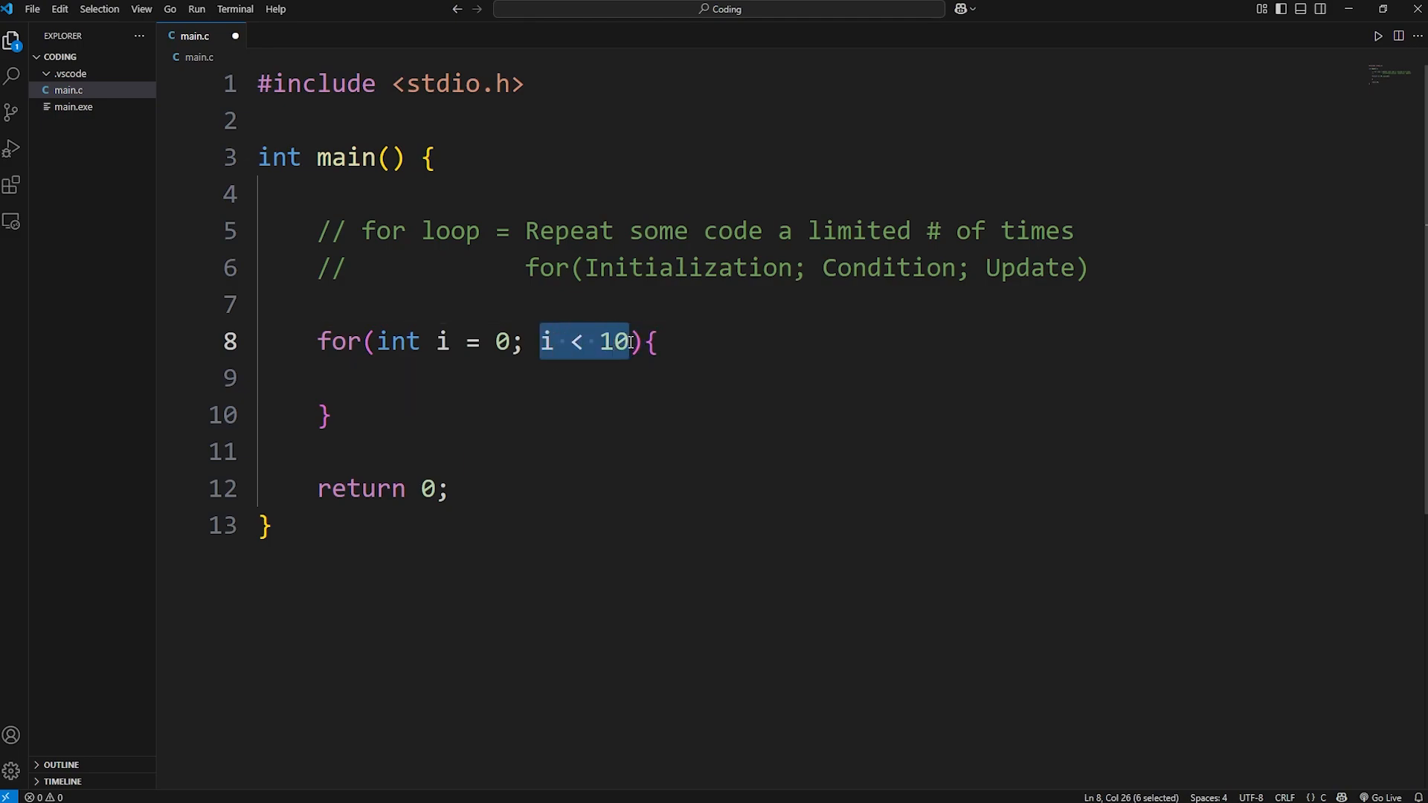
click(629, 342)
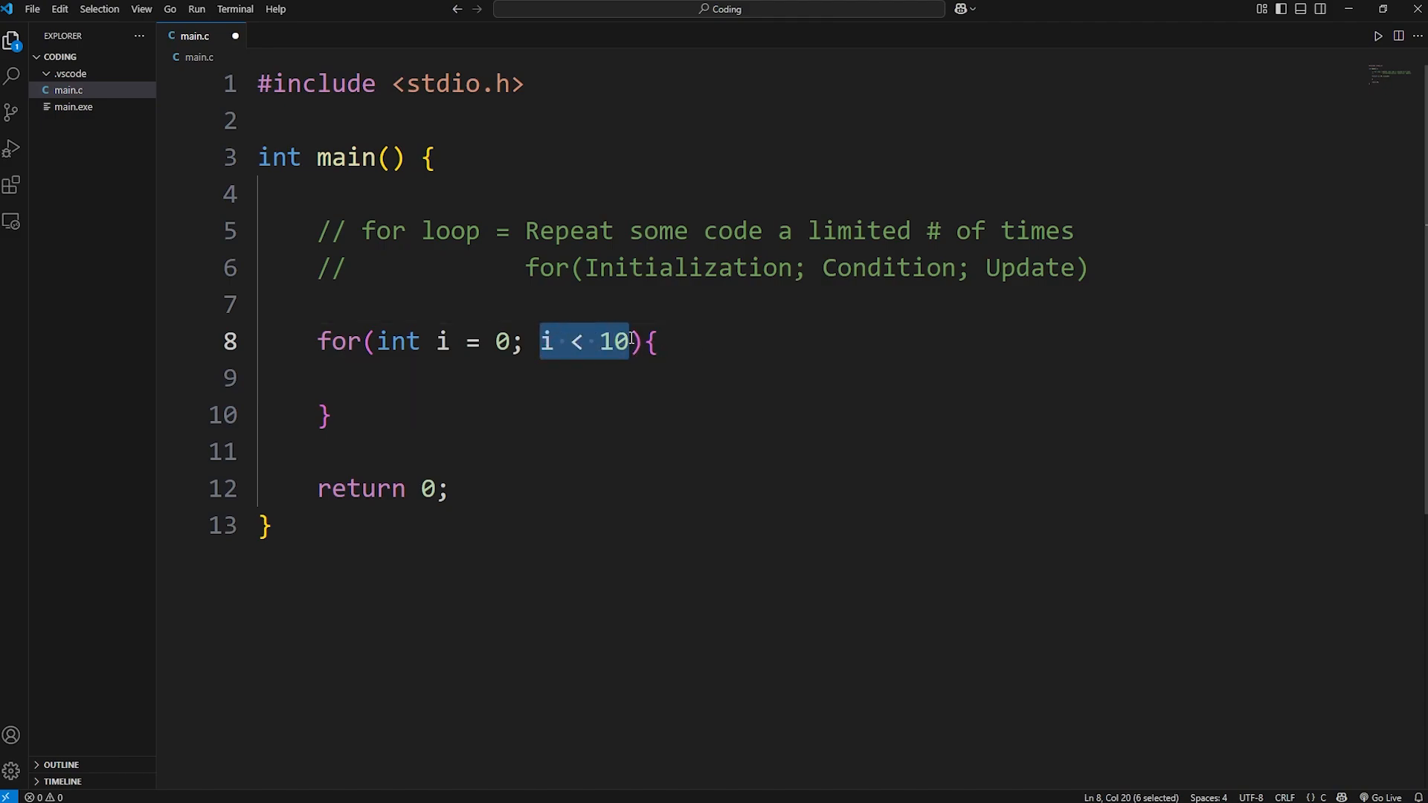
Add the update i++ to complete the for loop header.
text(;)
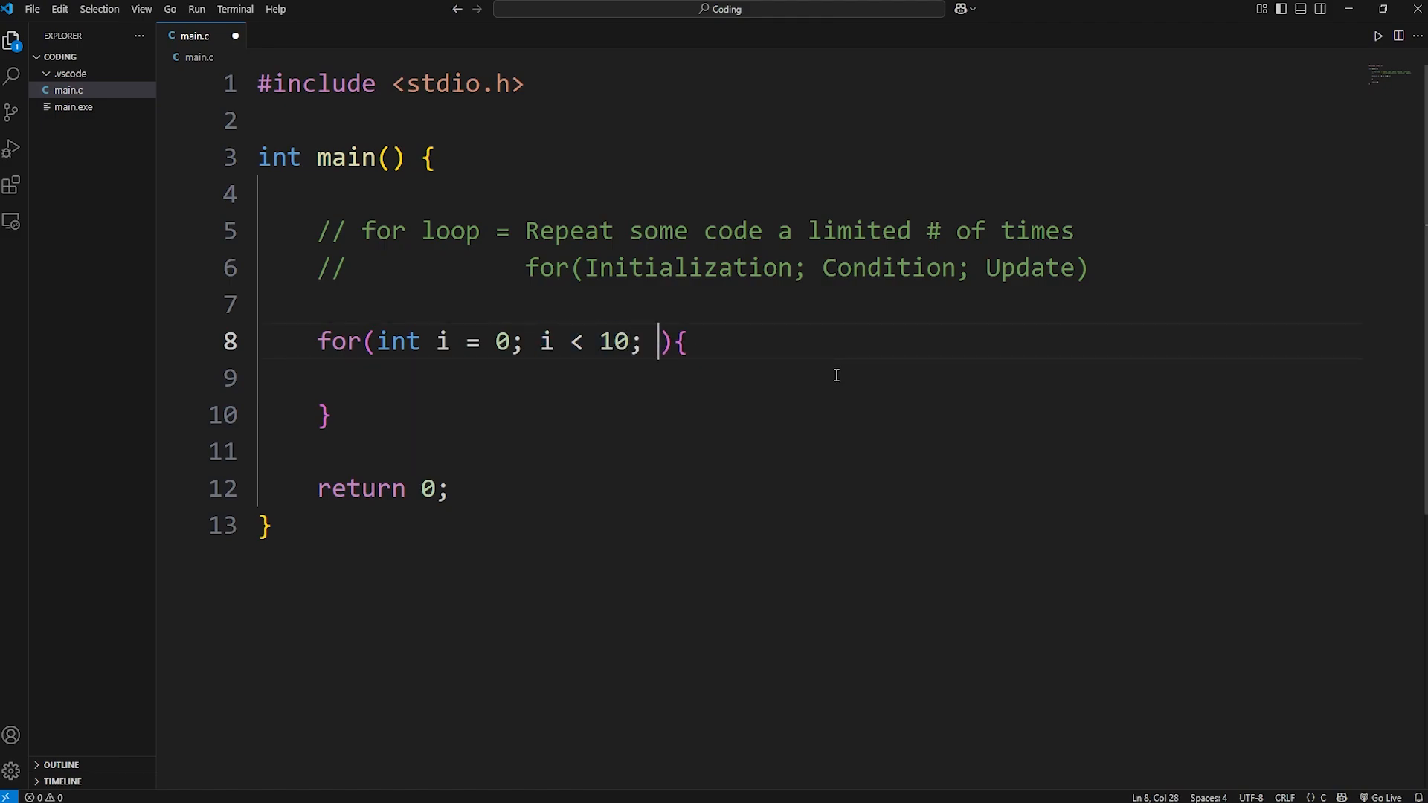
double_click(1028, 268)
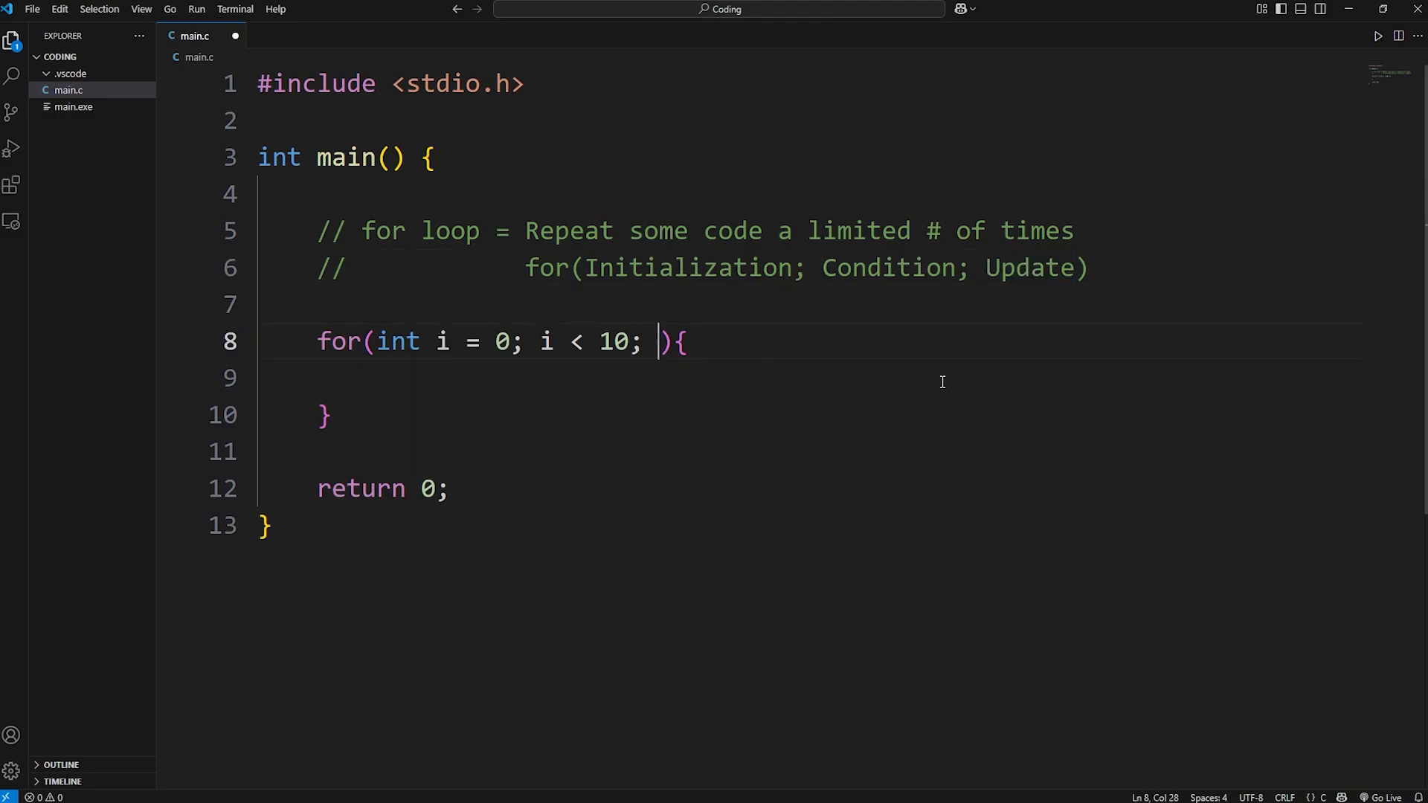
text(i)
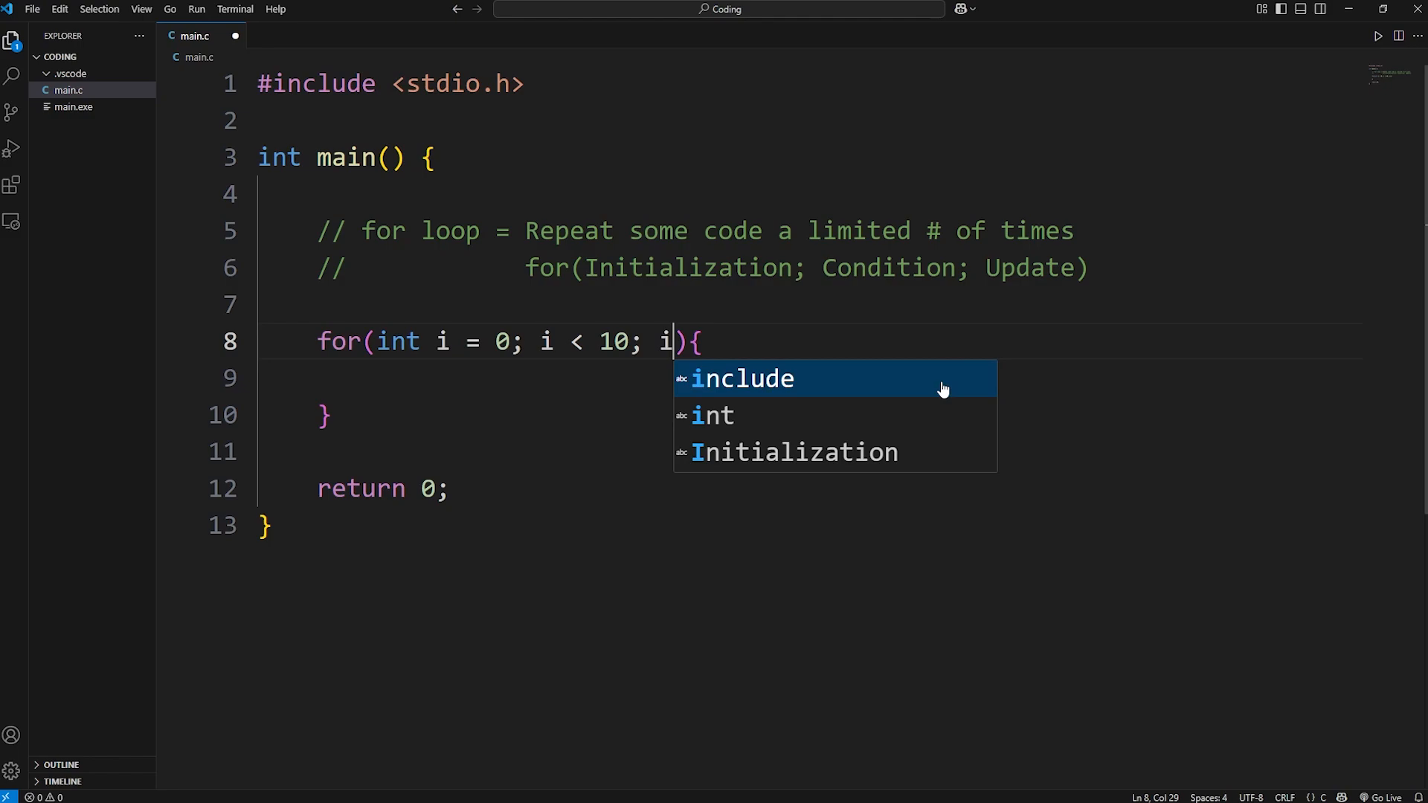
text(++)
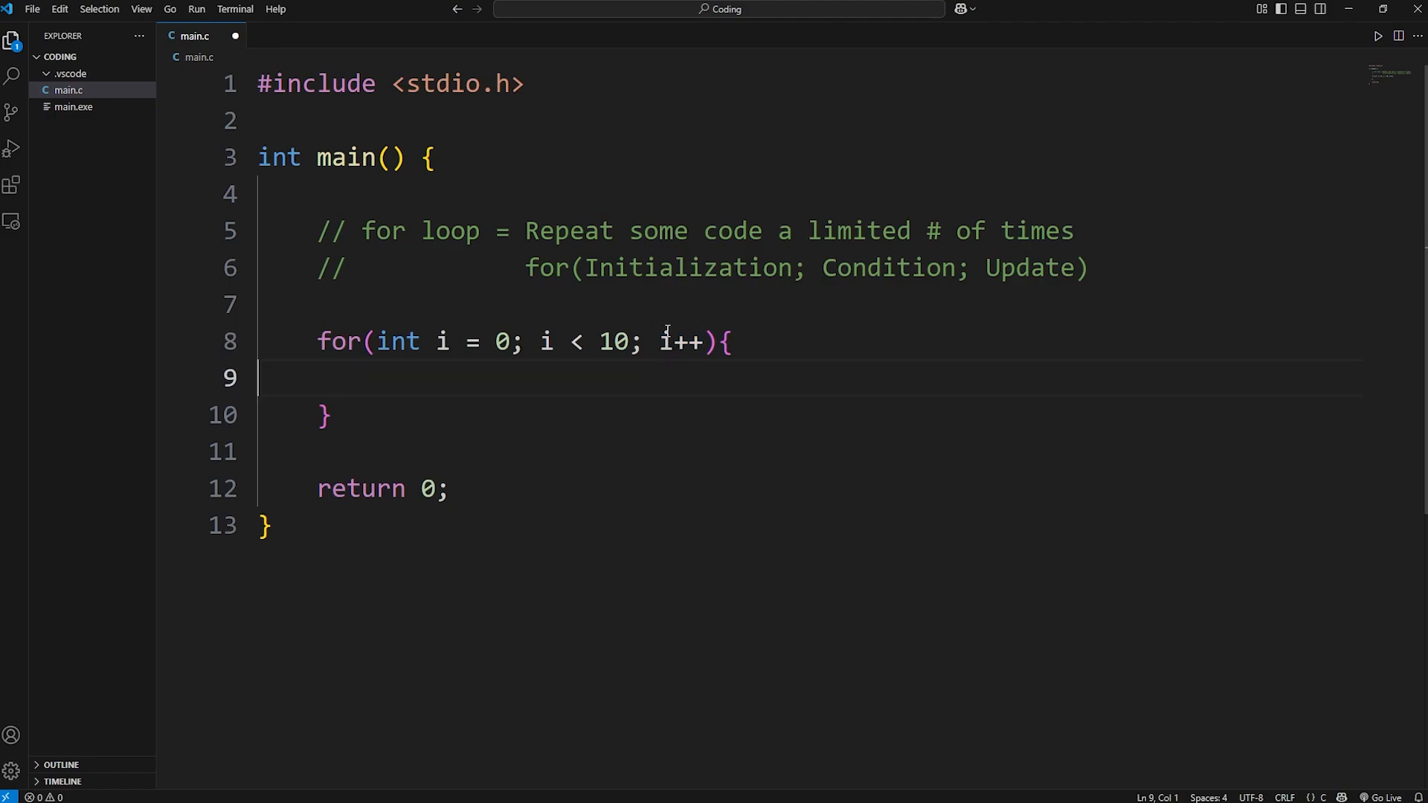
Write printf("%d\n", i); inside the loop body.
text(p)
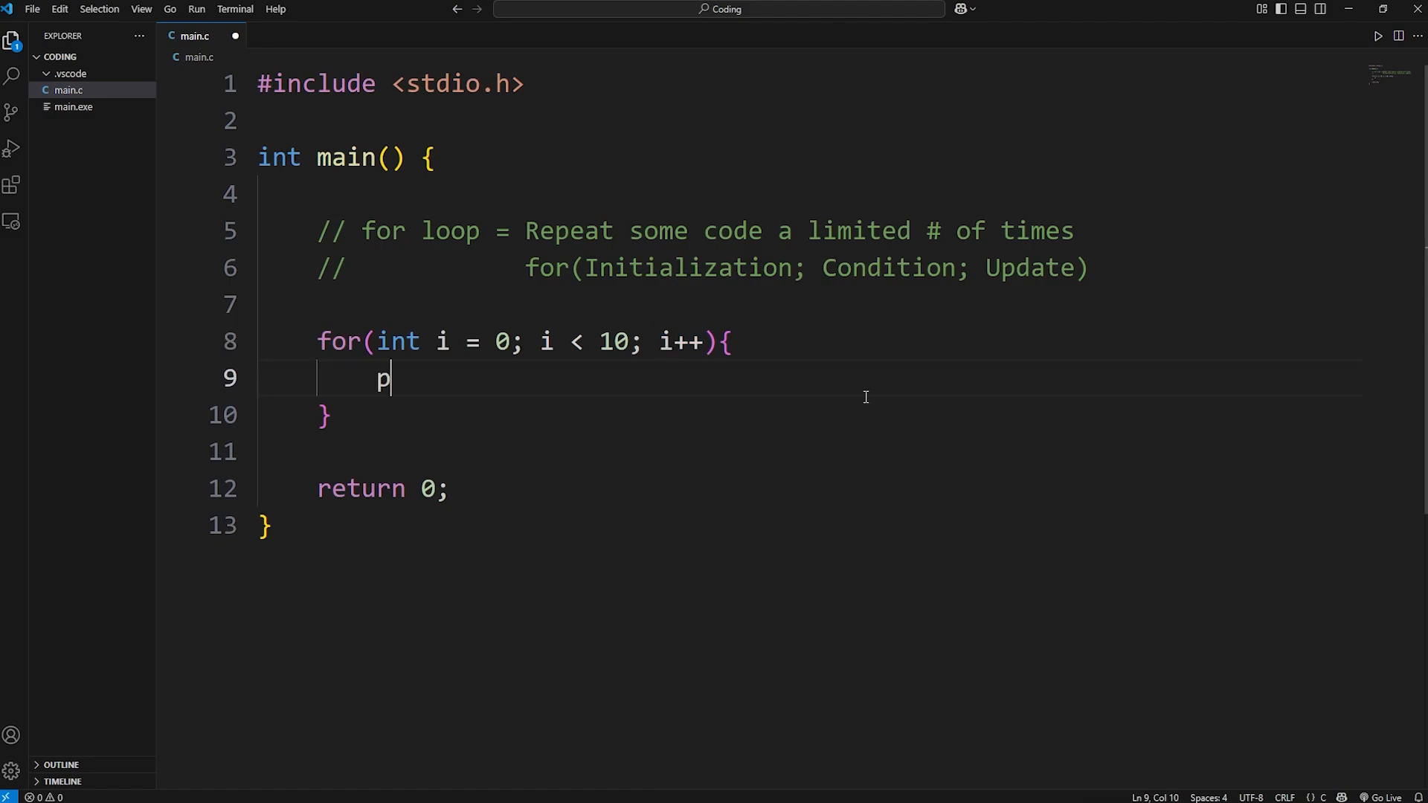
text(rintf();)
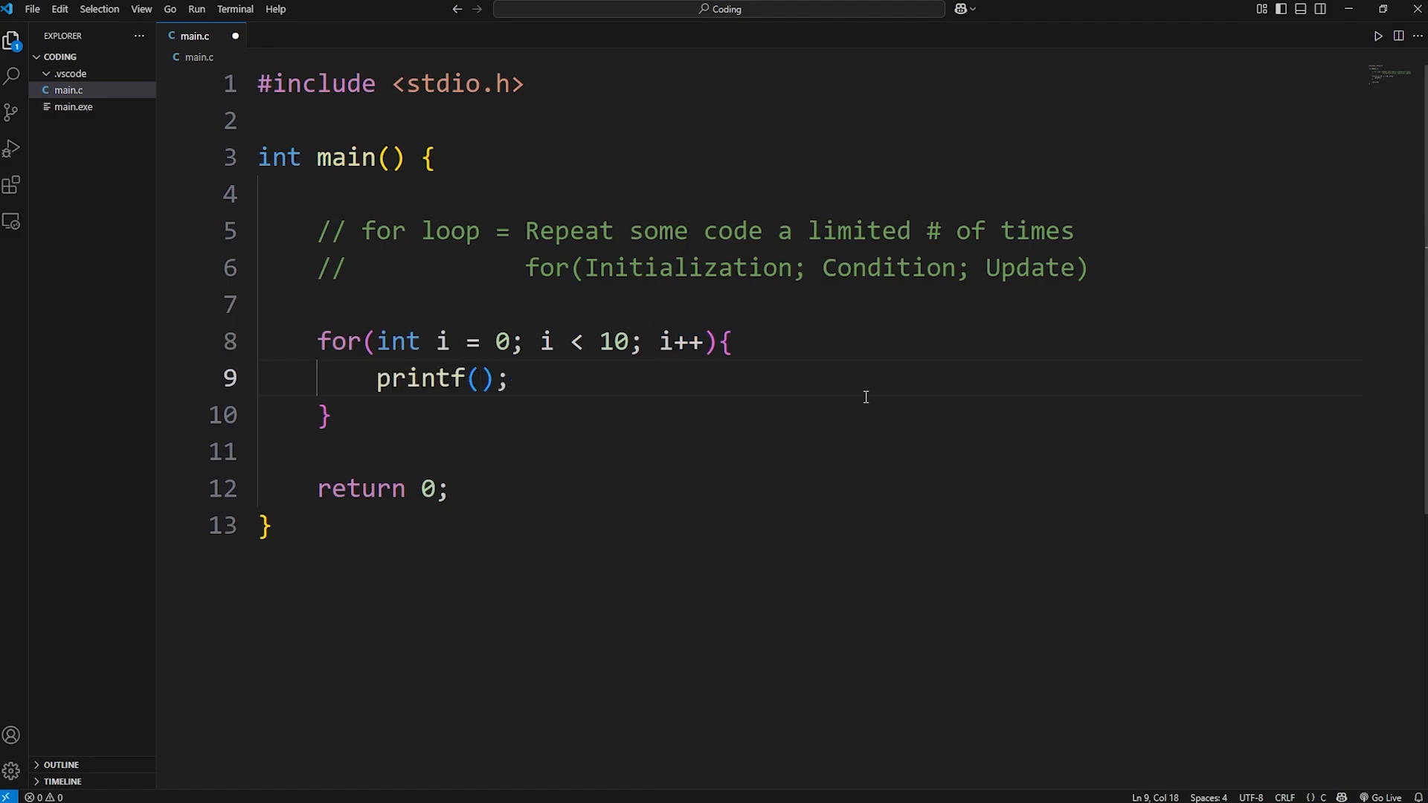
text(")
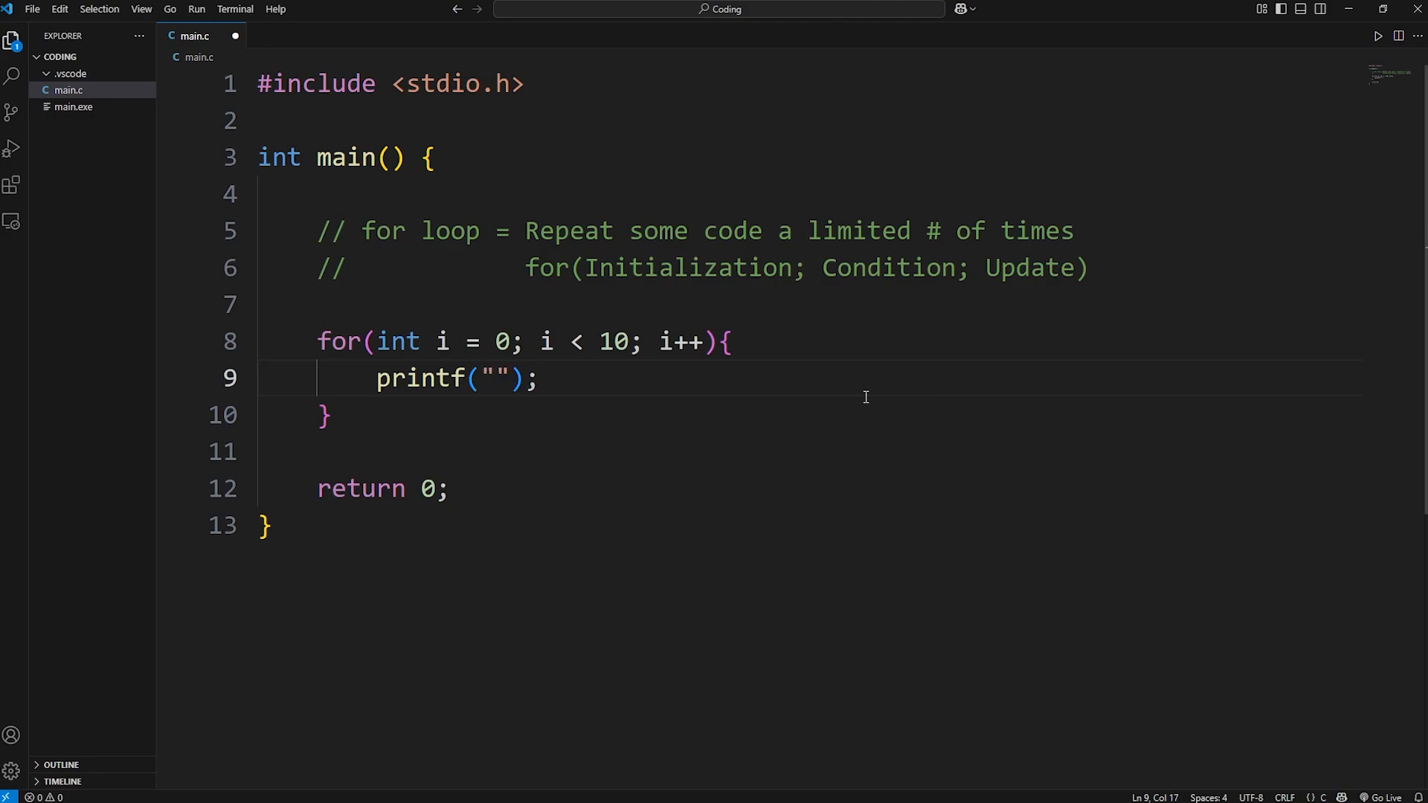
text(%)
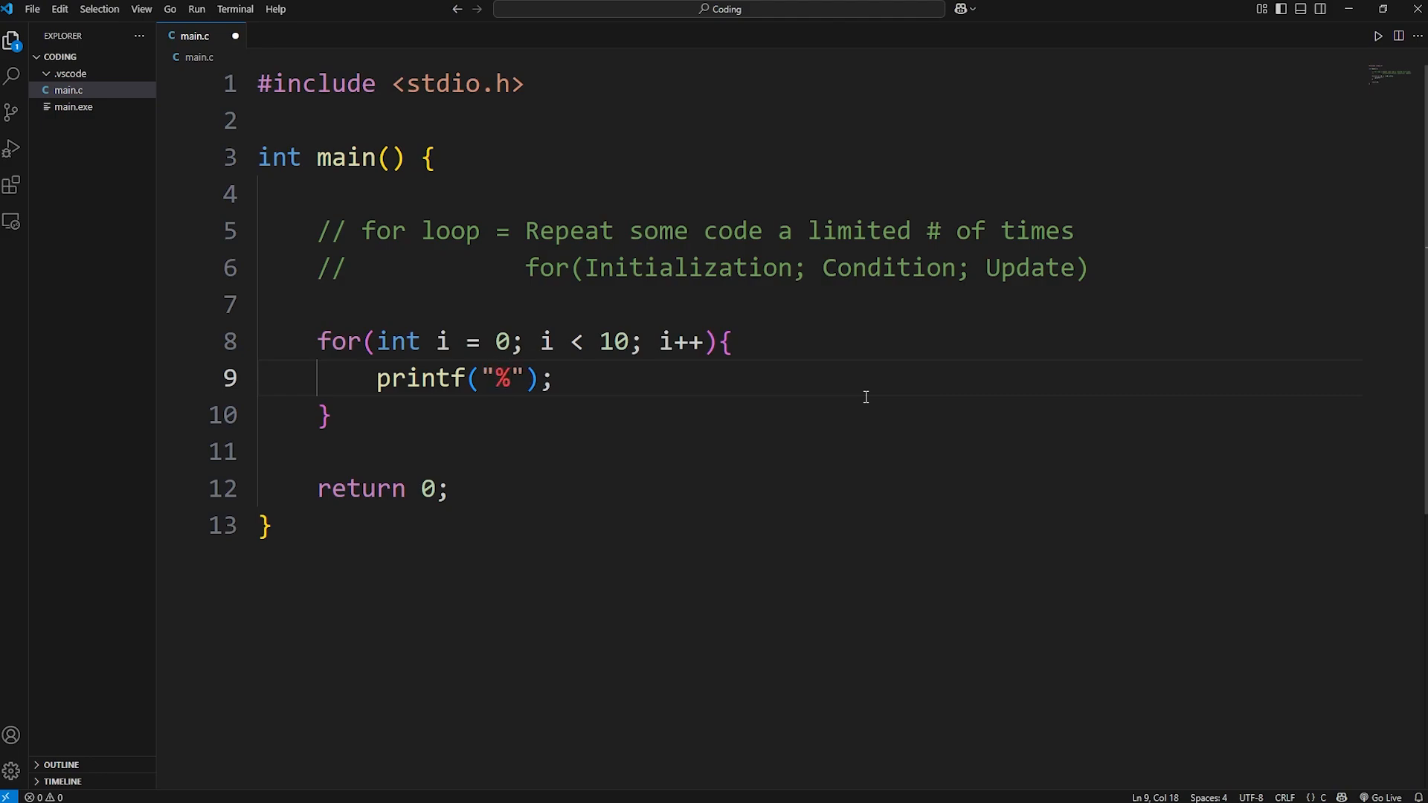
text(d)
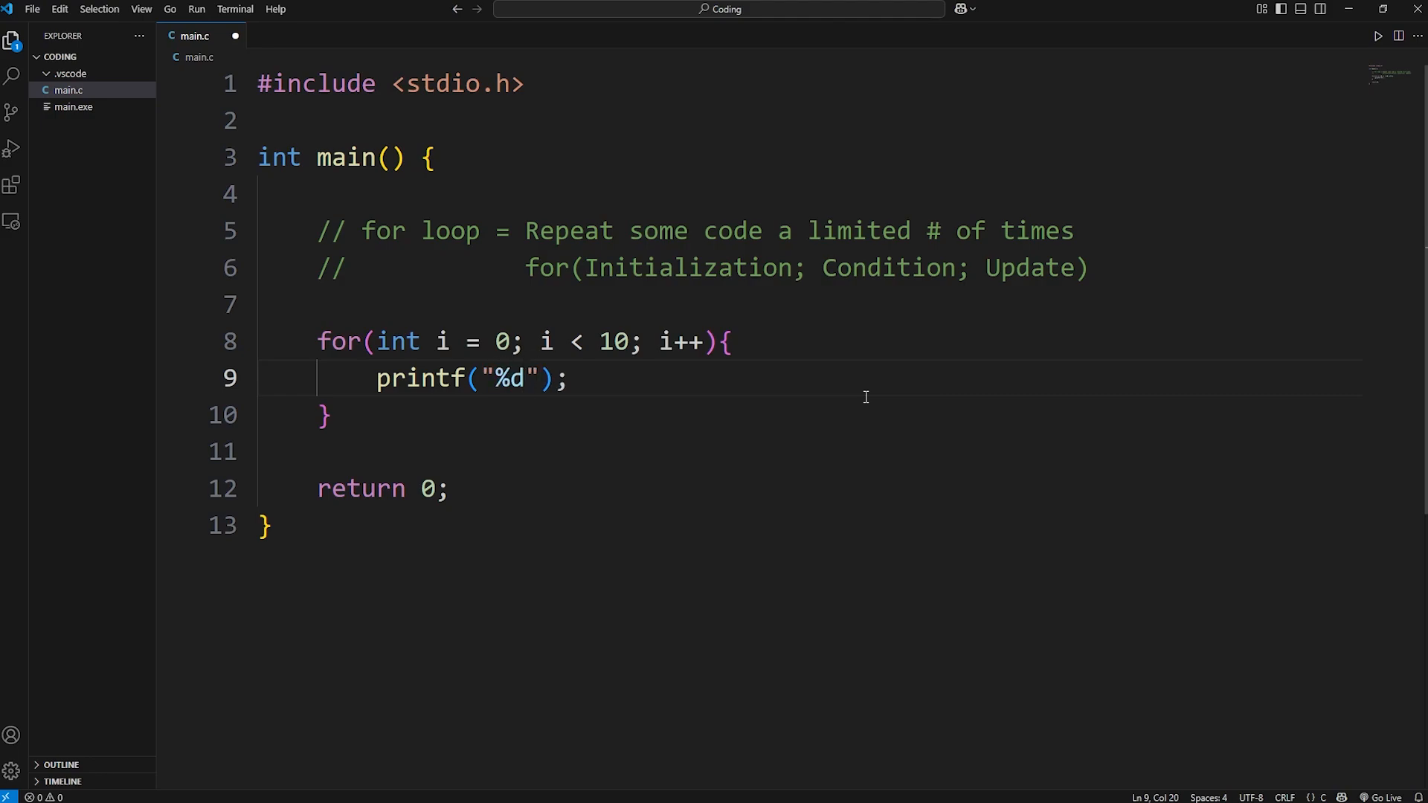
text(\n)
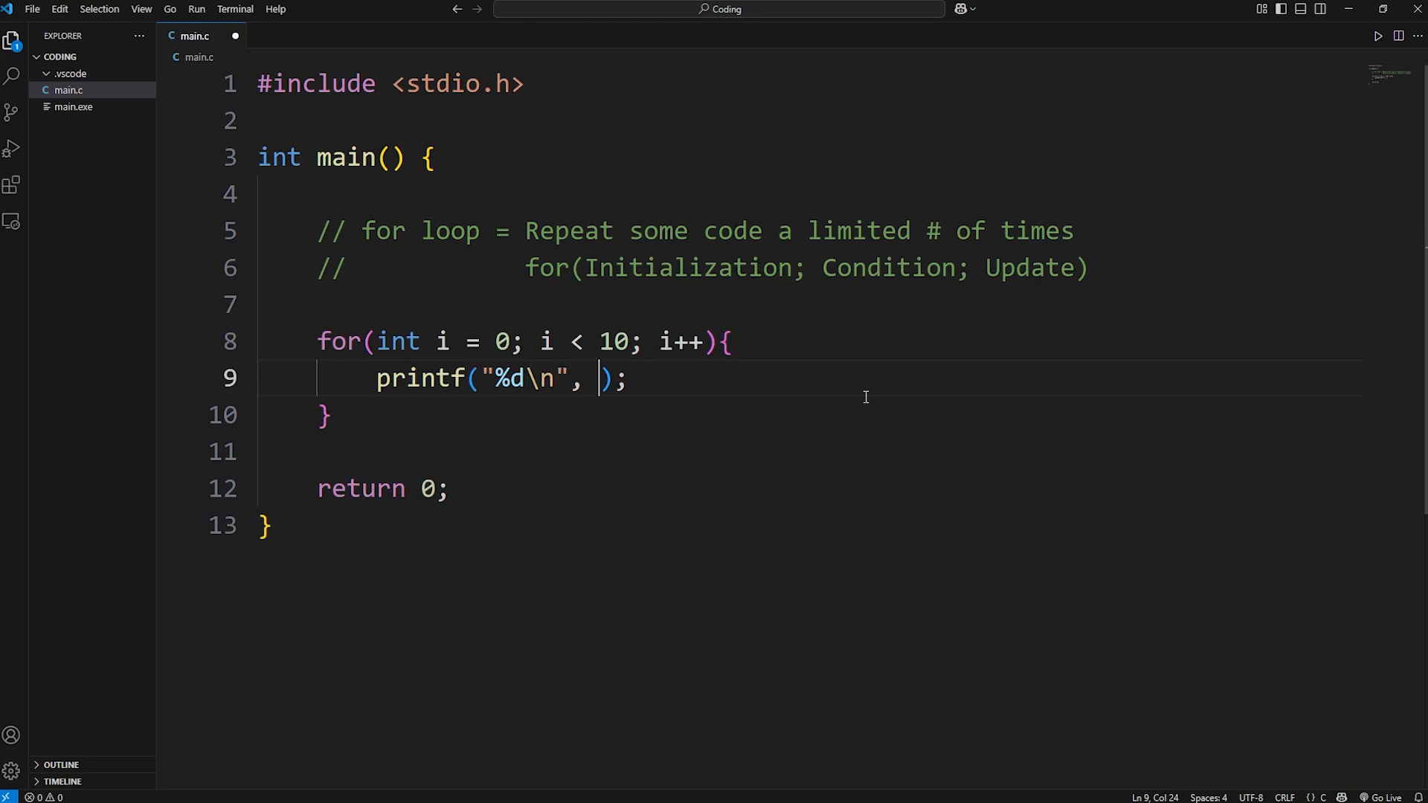
text(i)
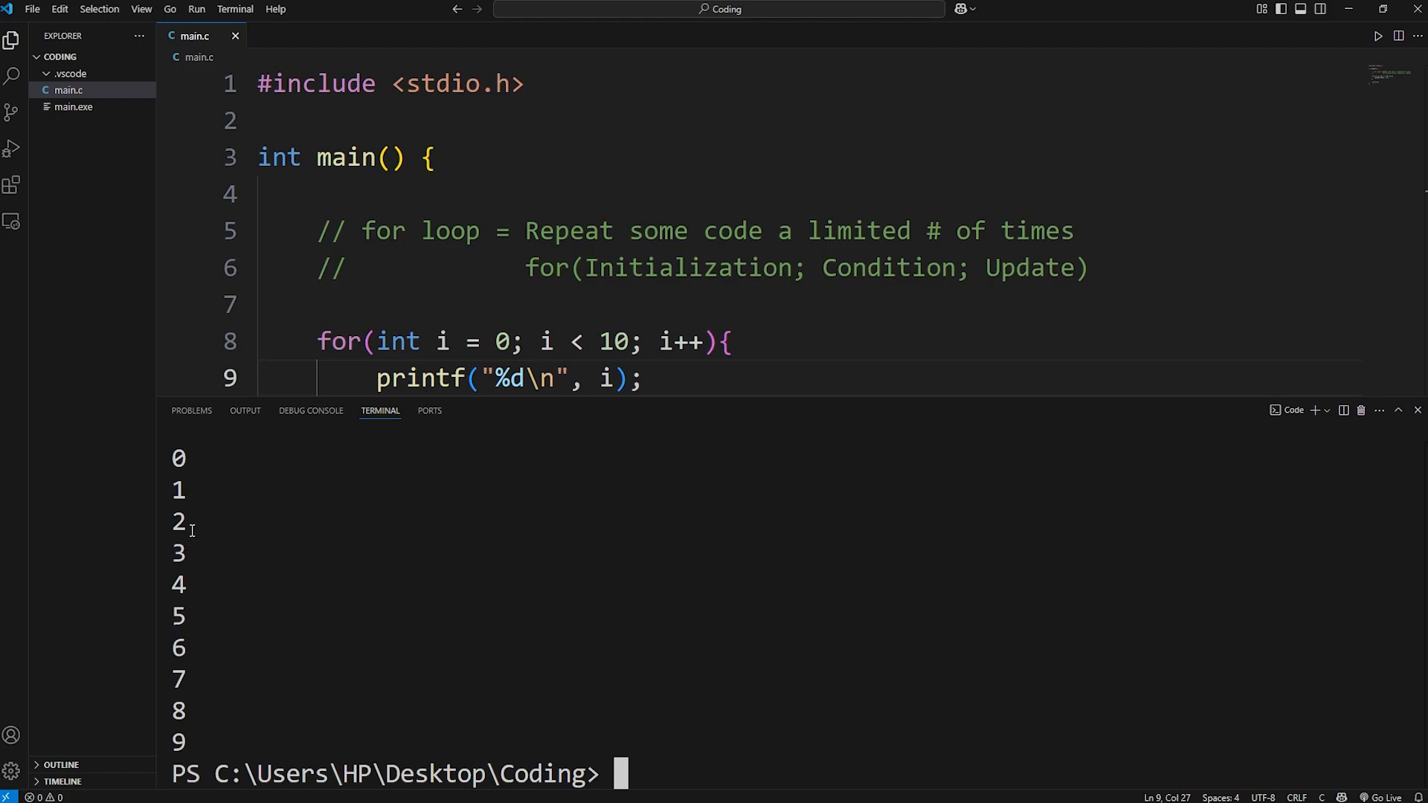
mouse_move(1148, 467)
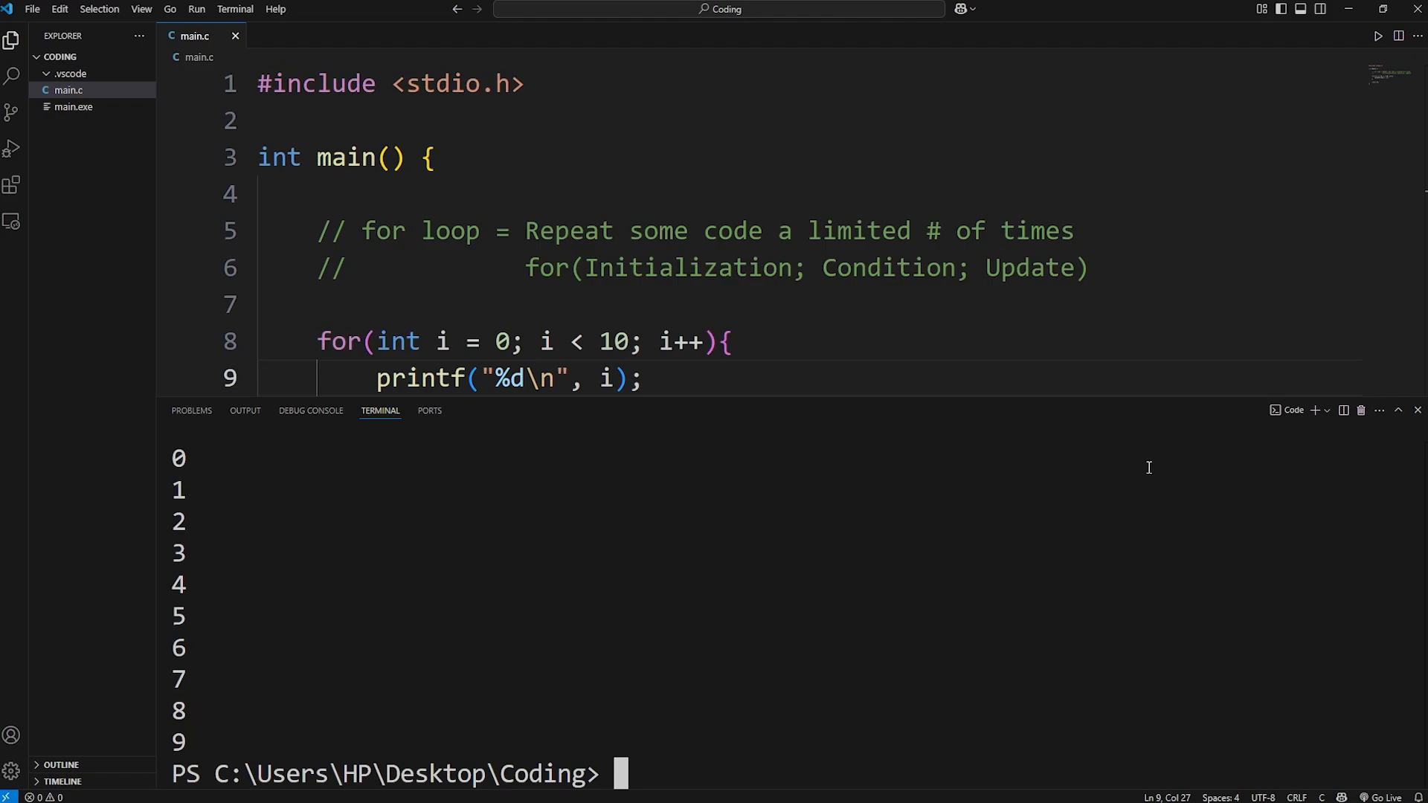
Change the loop to start at 1 with the condition i <= 100.
click(1399, 410)
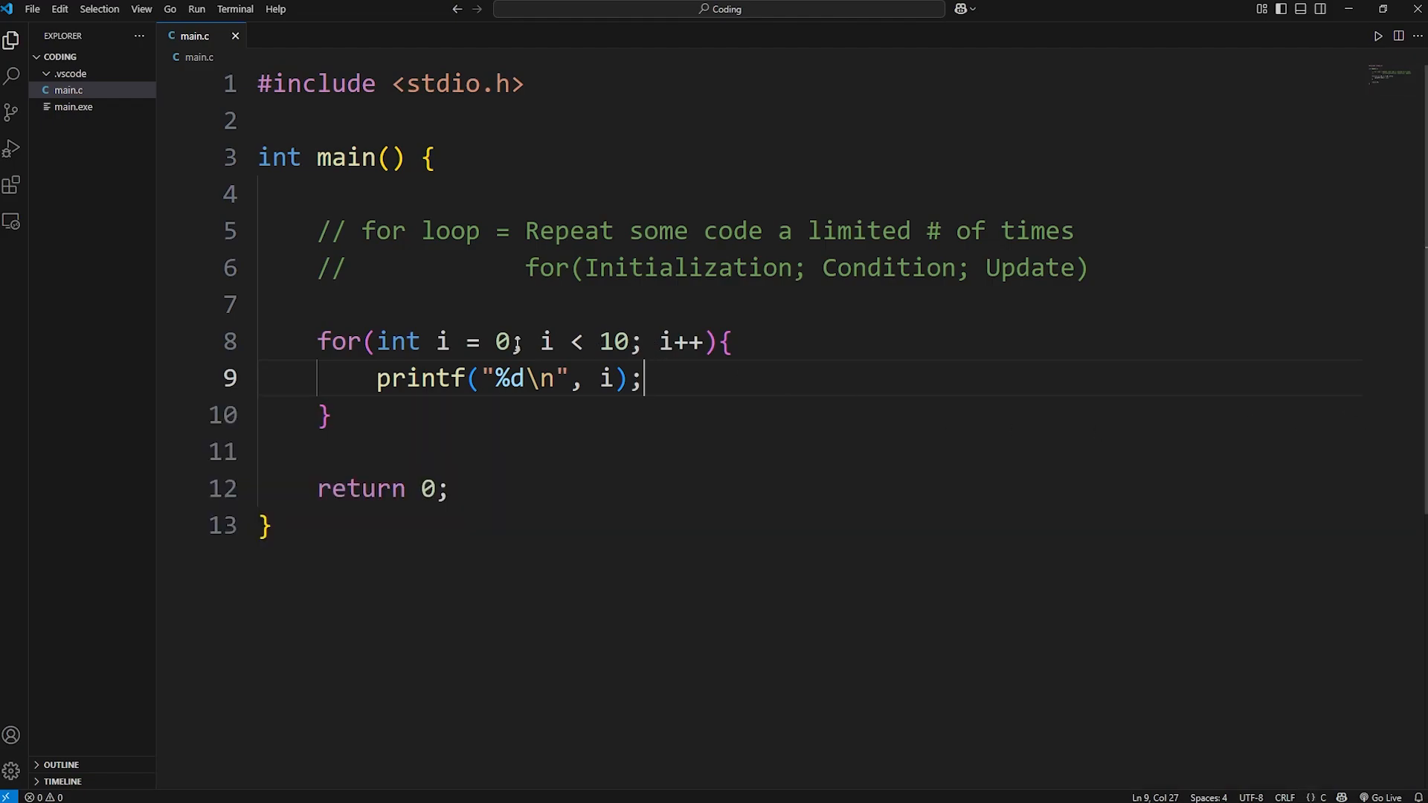
double_click(502, 341)
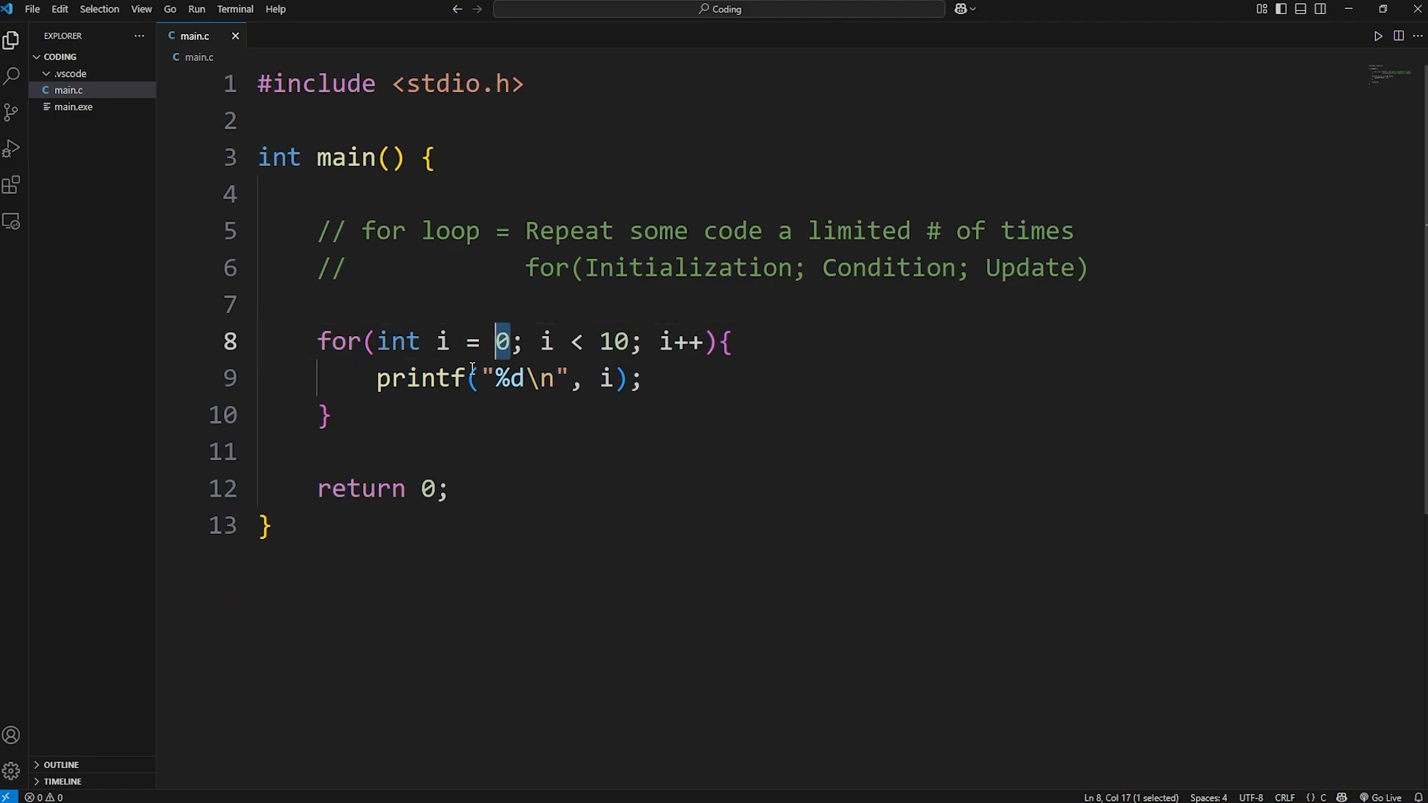
text(1)
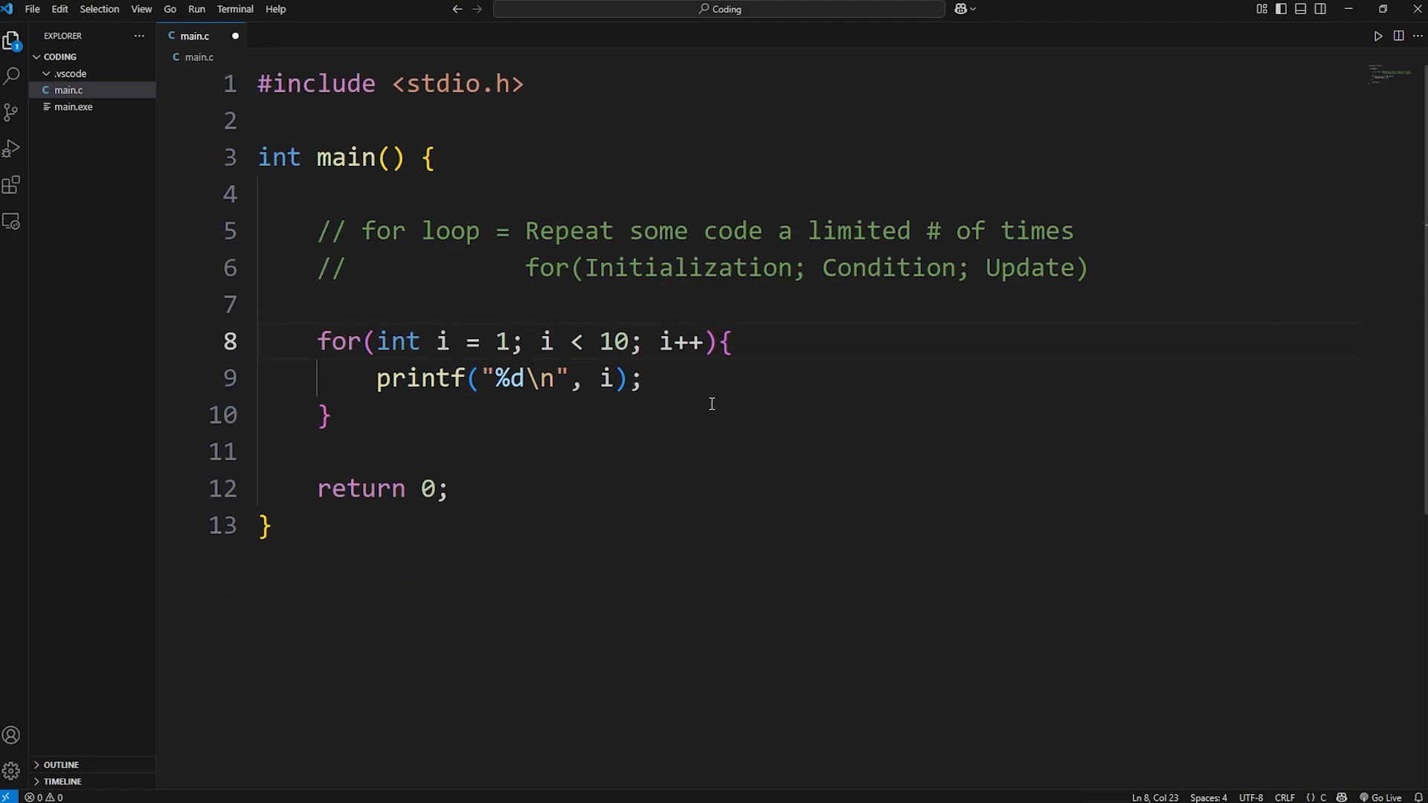
text(=)
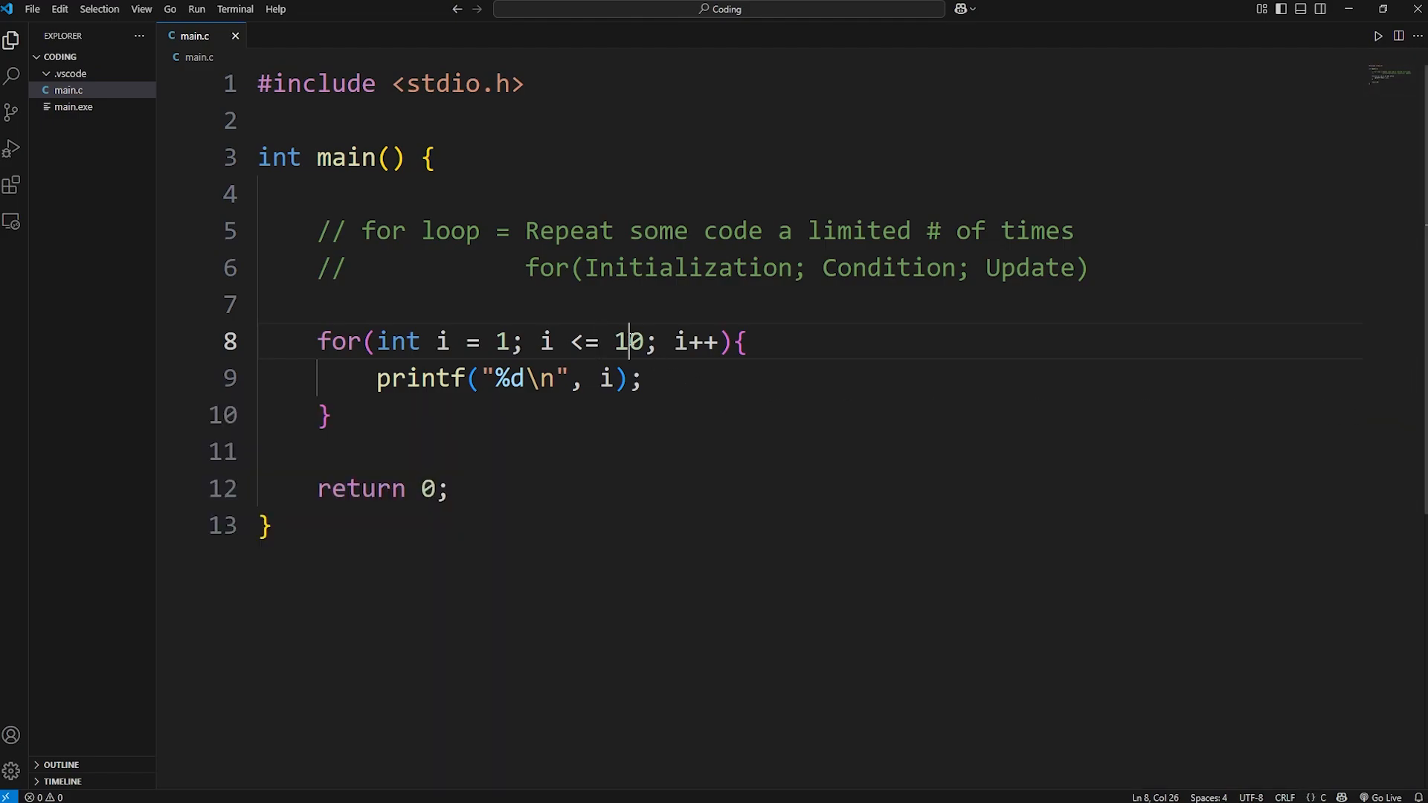
mouse_move(995, 372)
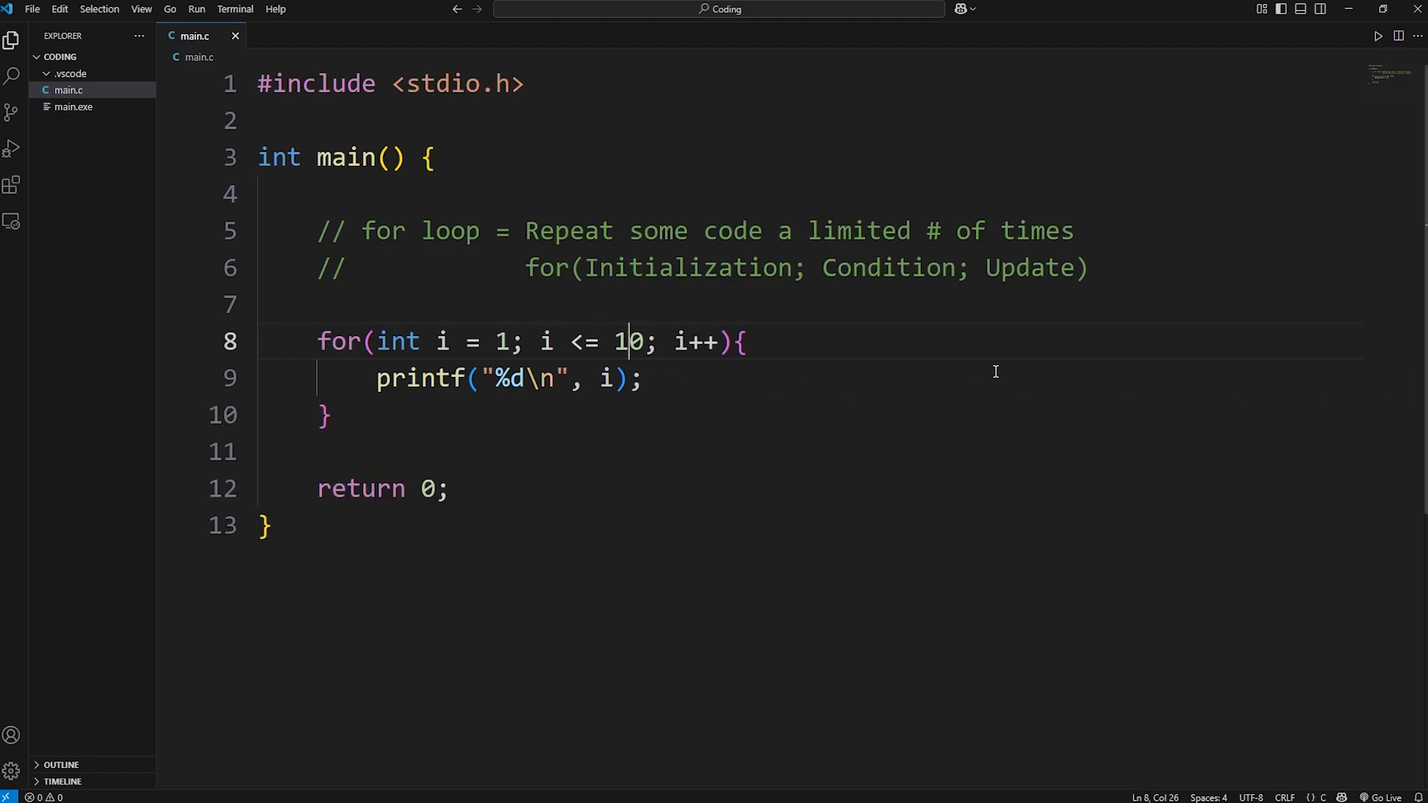
text(0)
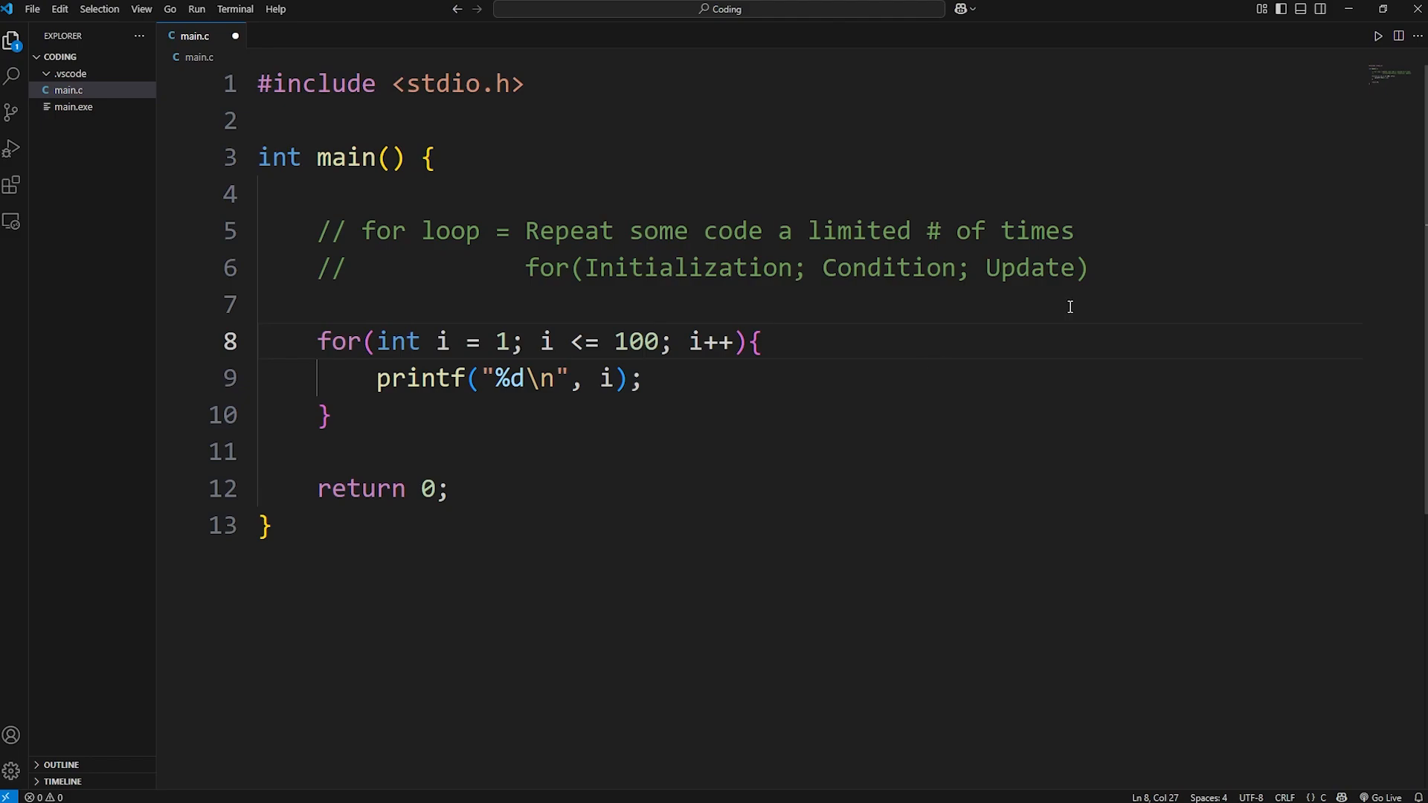
Run the program and scroll through the 1–100 output.
click(1378, 36)
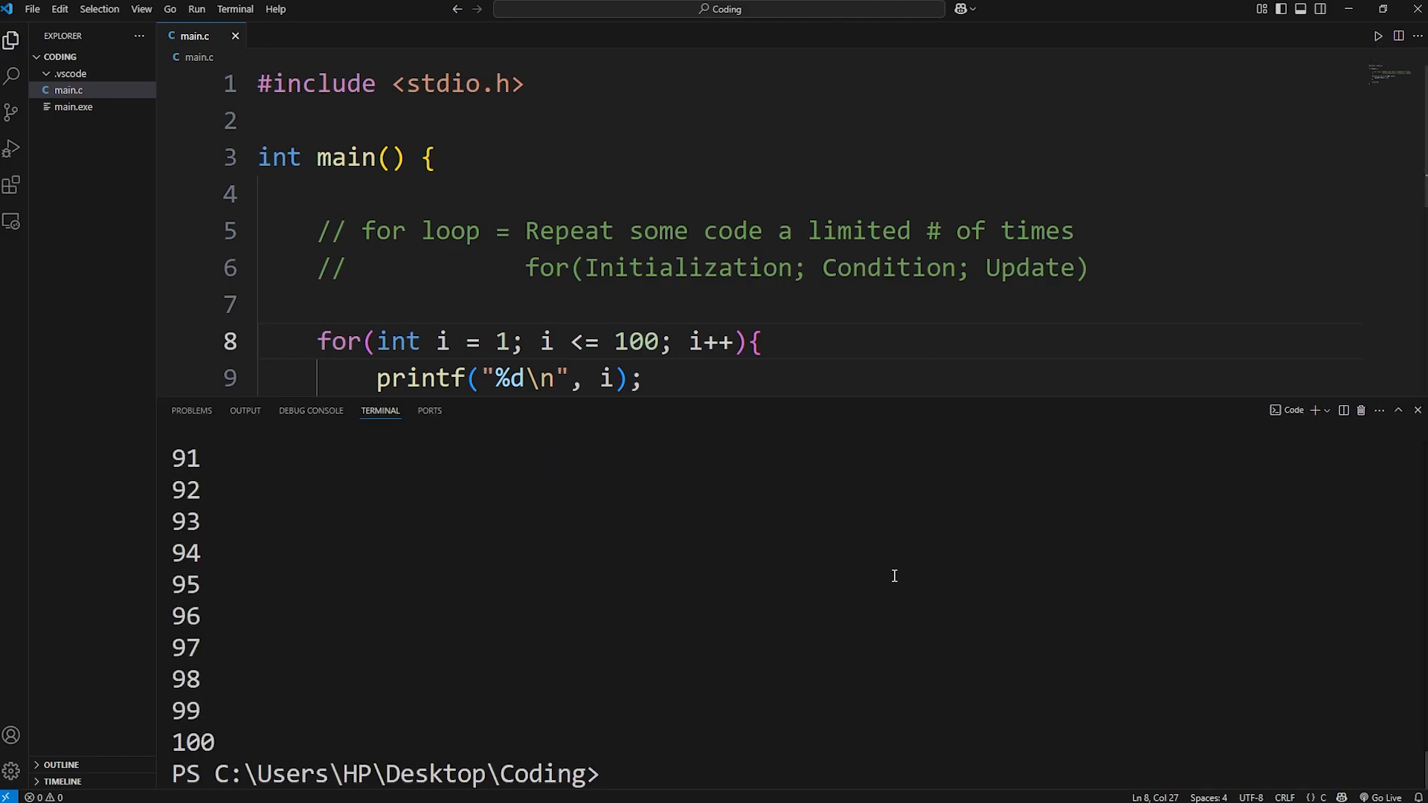
scroll(up, 3)
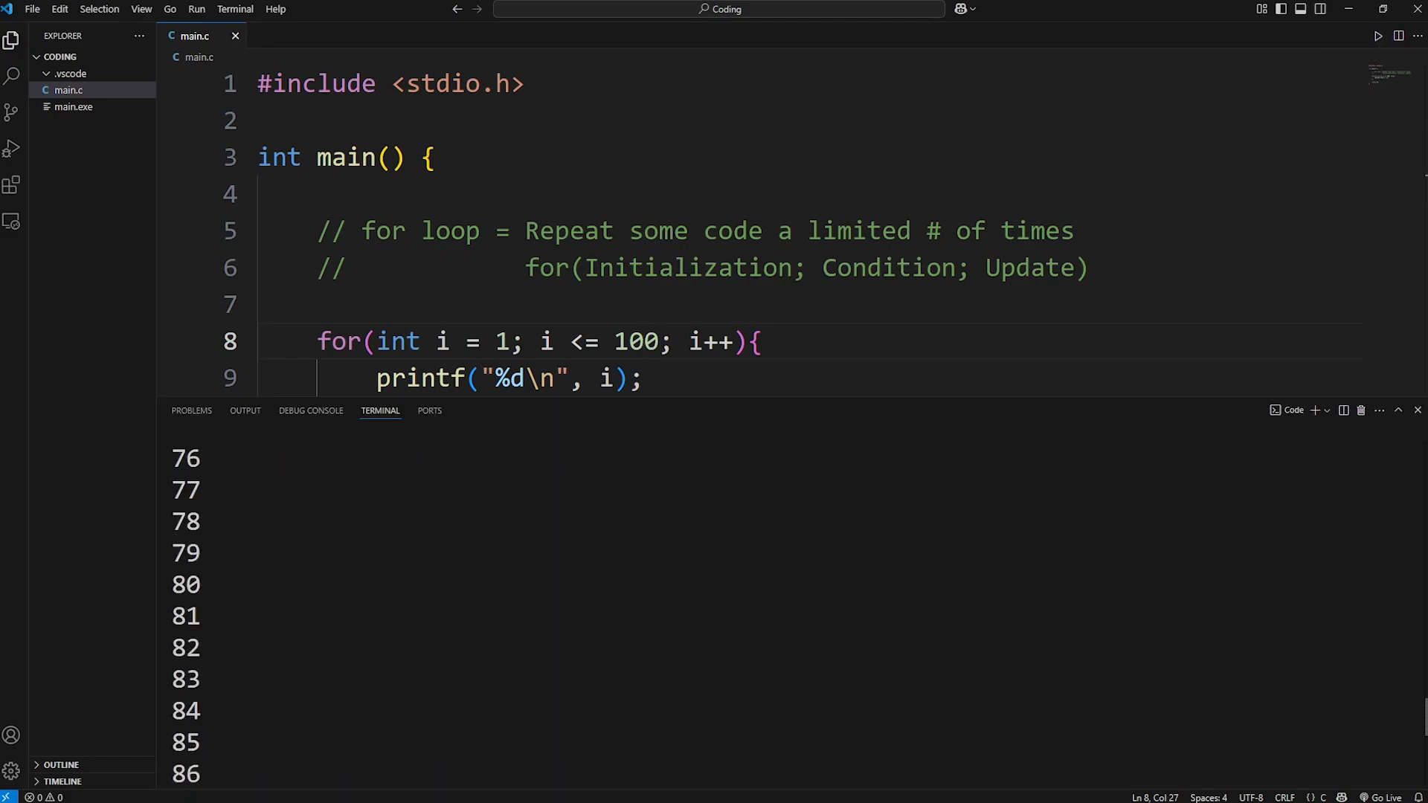
scroll(up, 3)
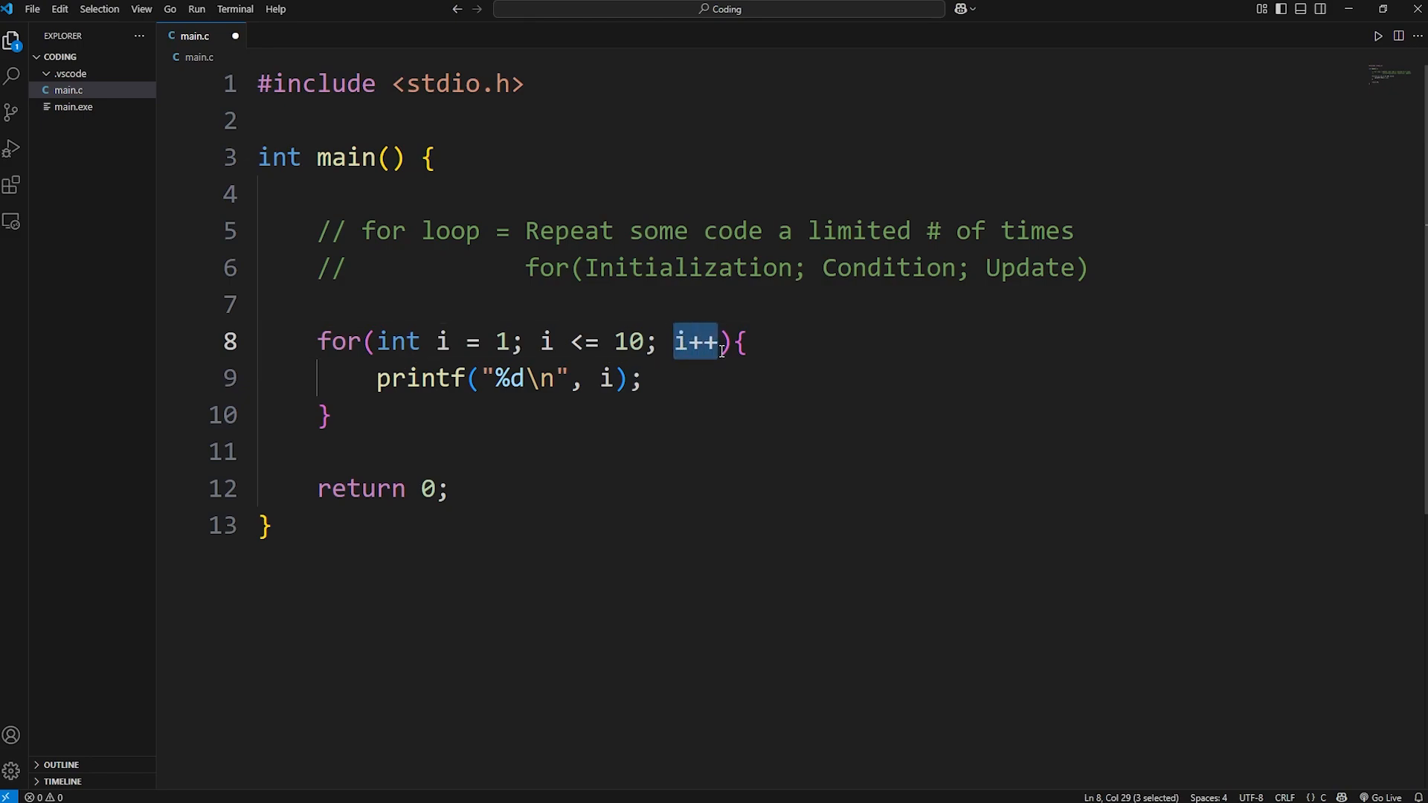
Change the update to i+=2 and run to print every second number.
click(900, 393)
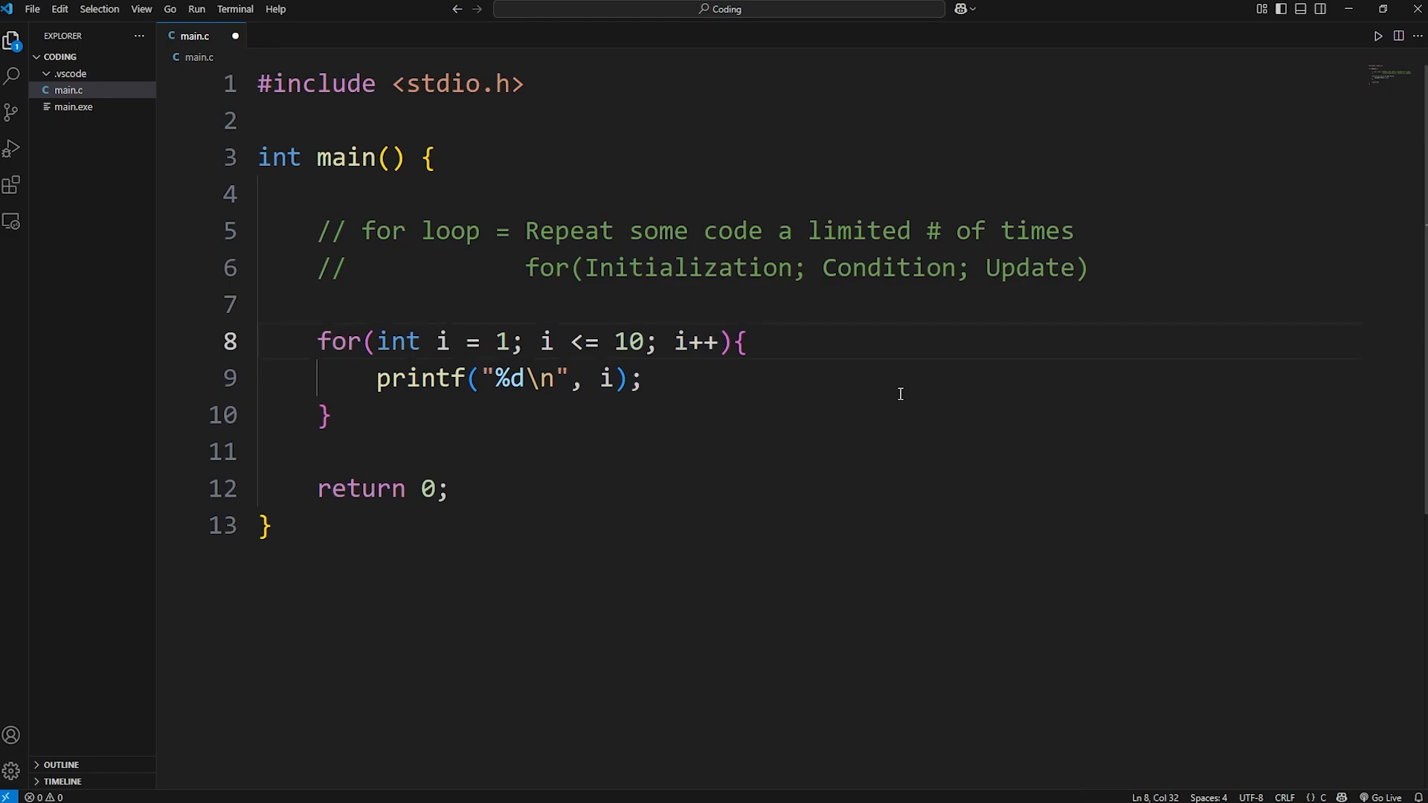
key(Backspace)
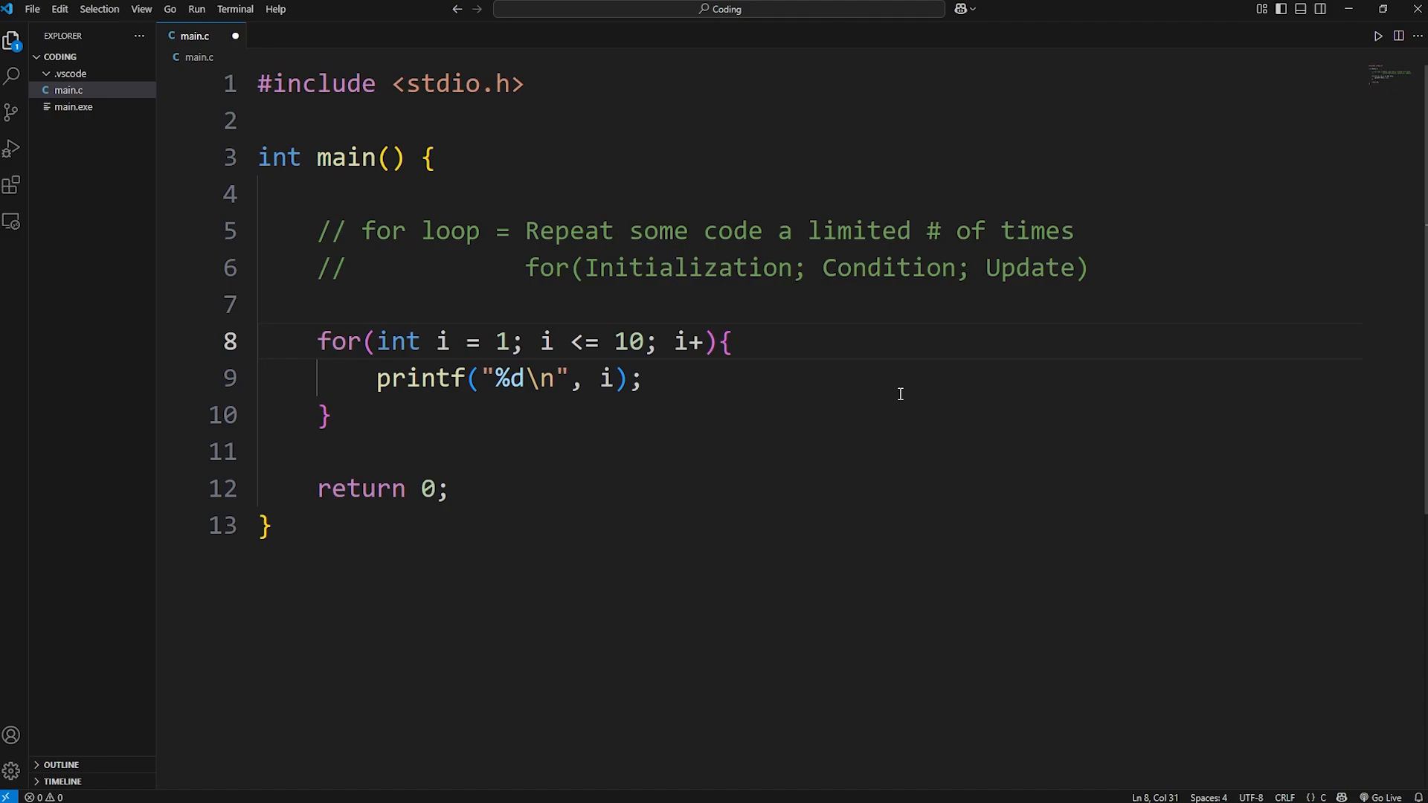
text(=)
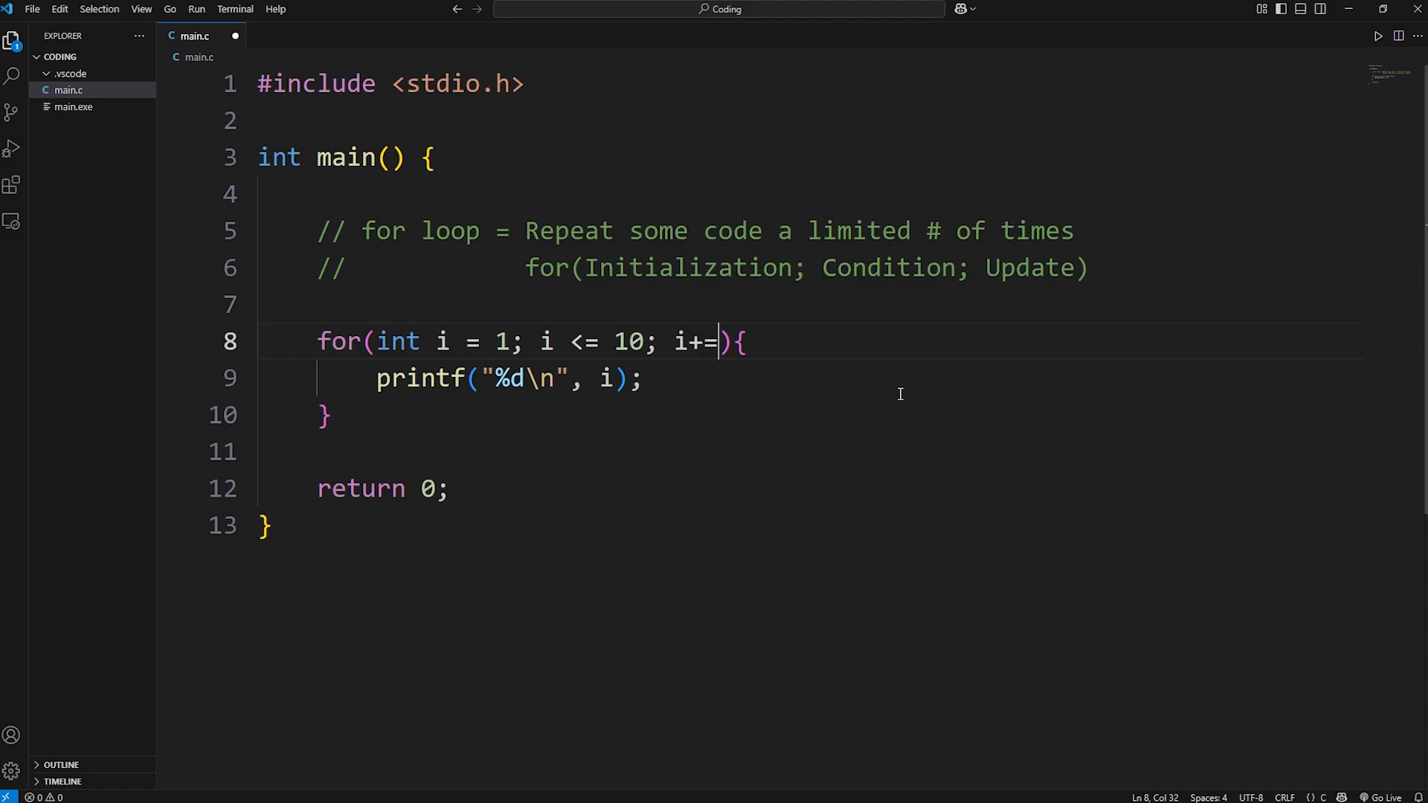
text(2)
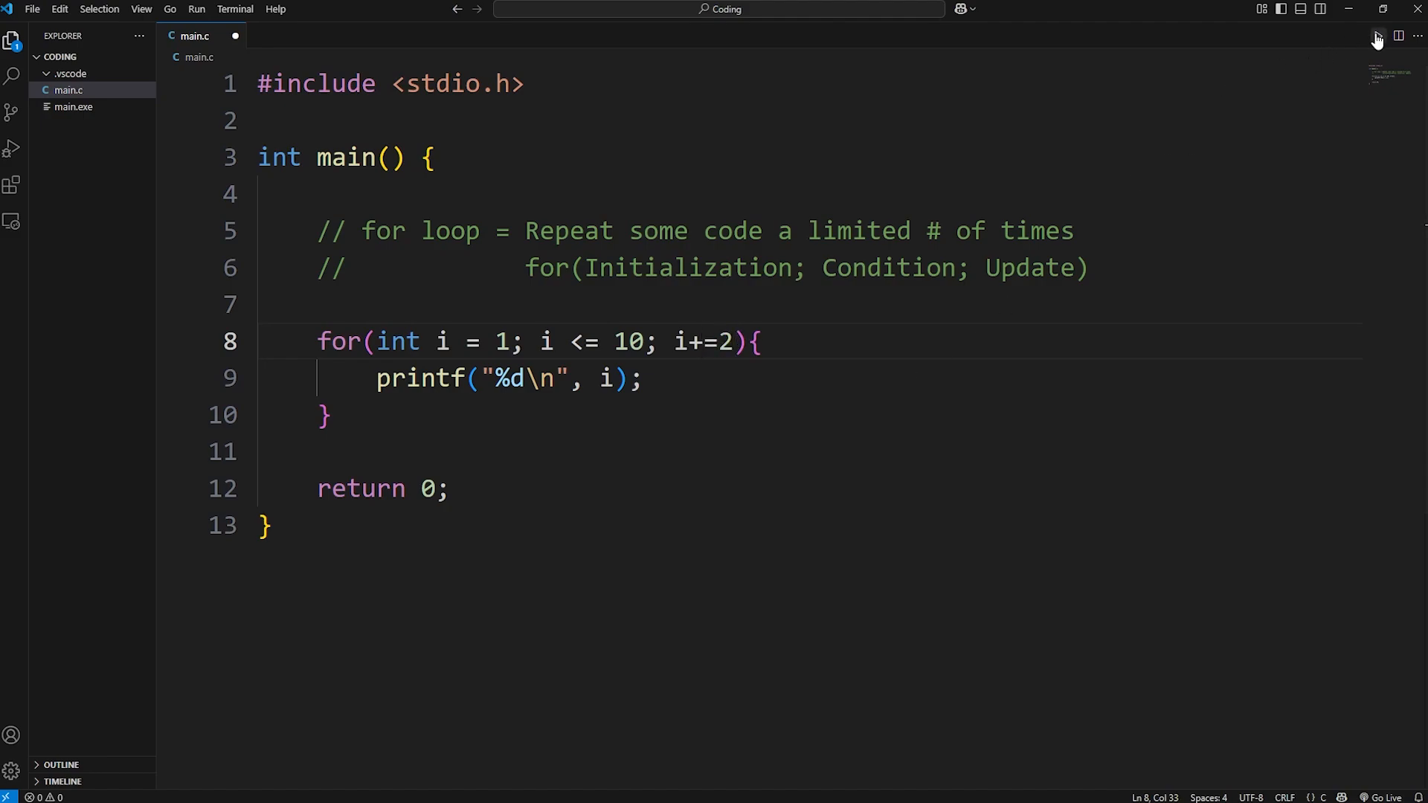
click(1379, 37)
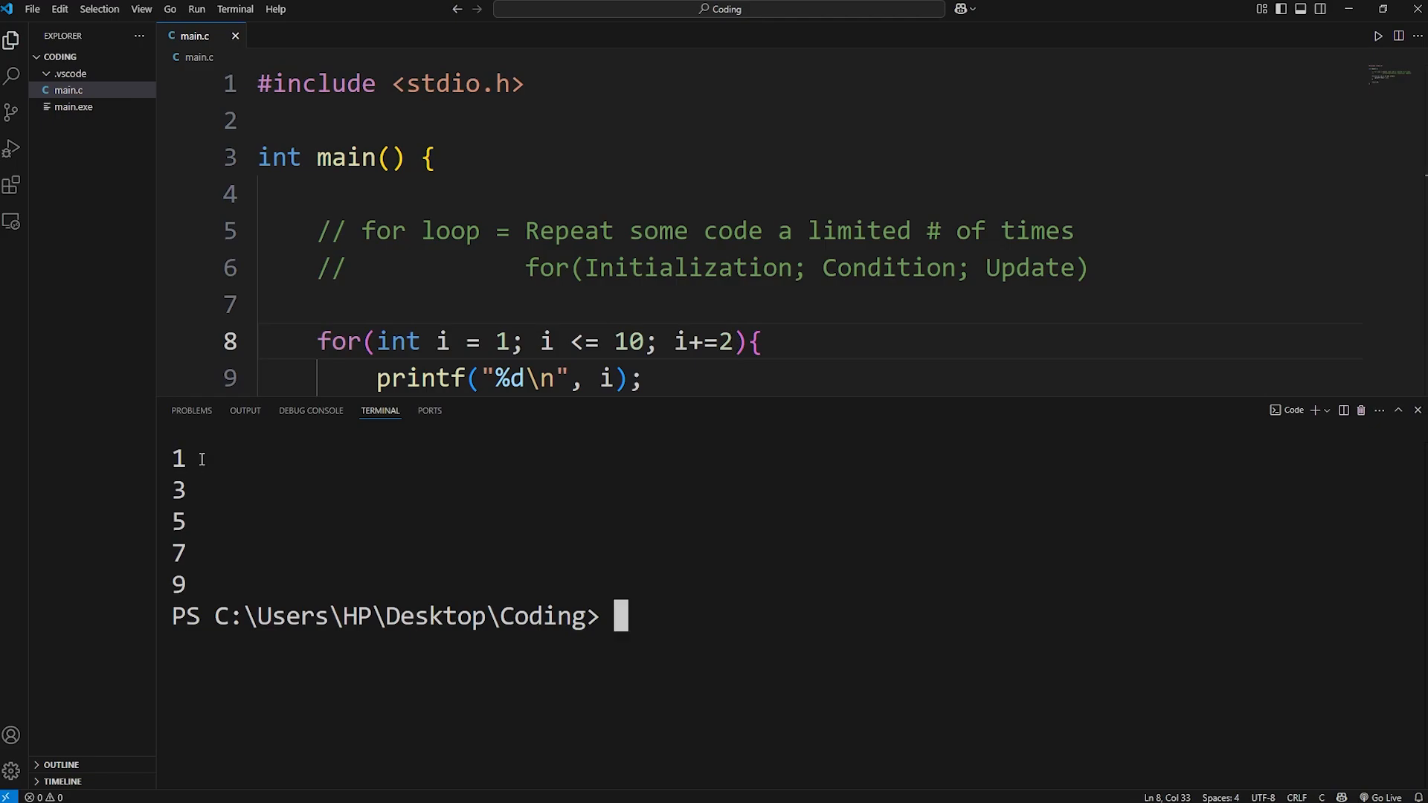
double_click(178, 553)
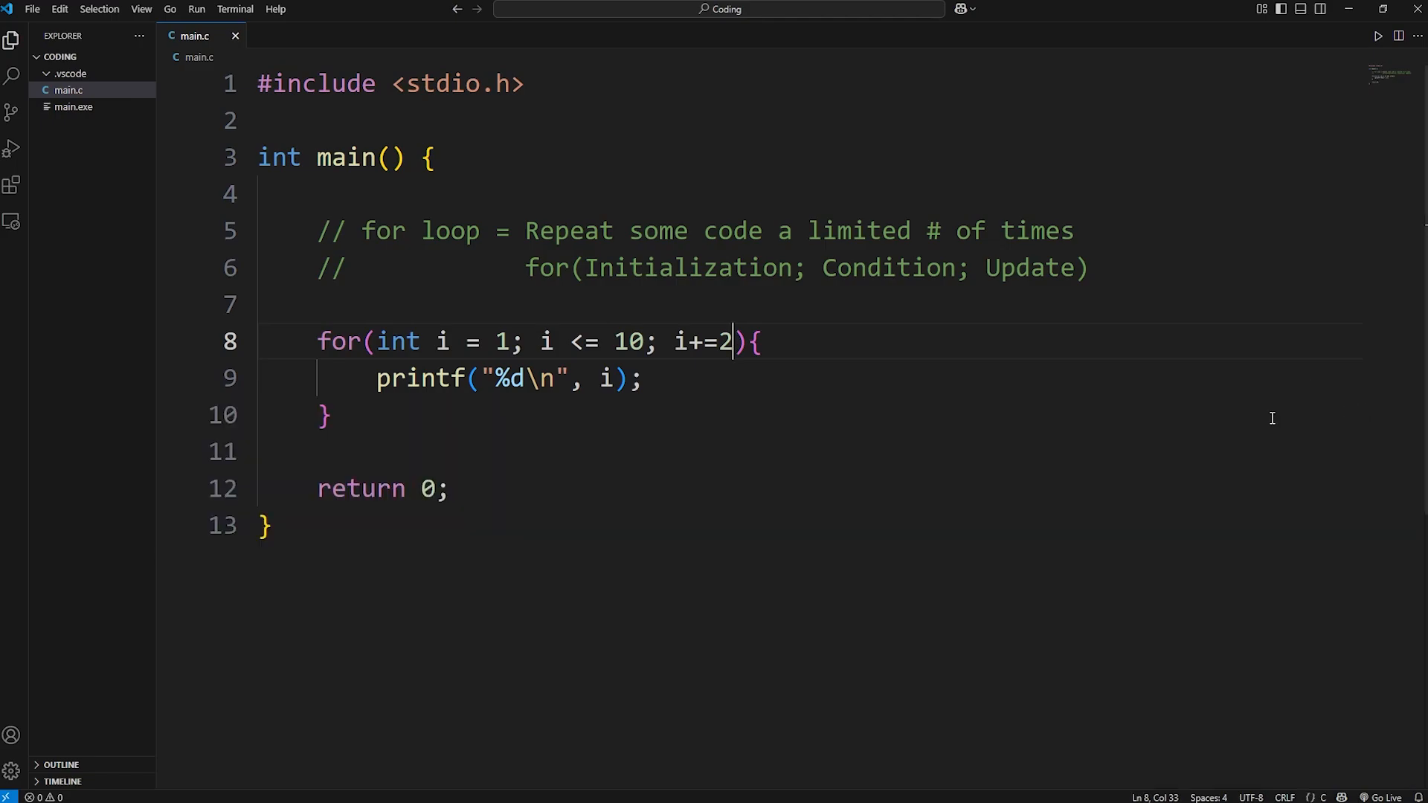
Start the loop at 2 with update i+=3 and run it.
double_click(501, 342)
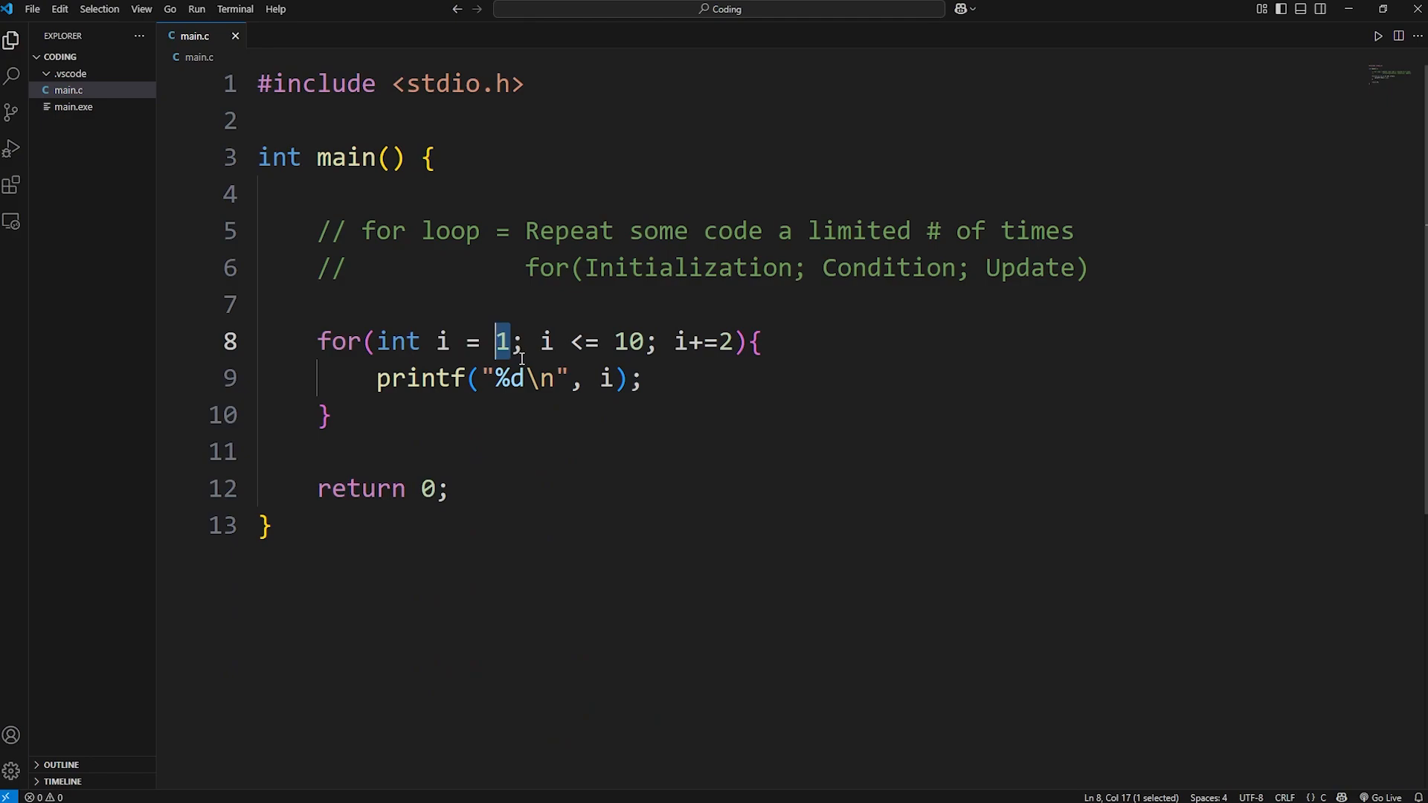
text(2)
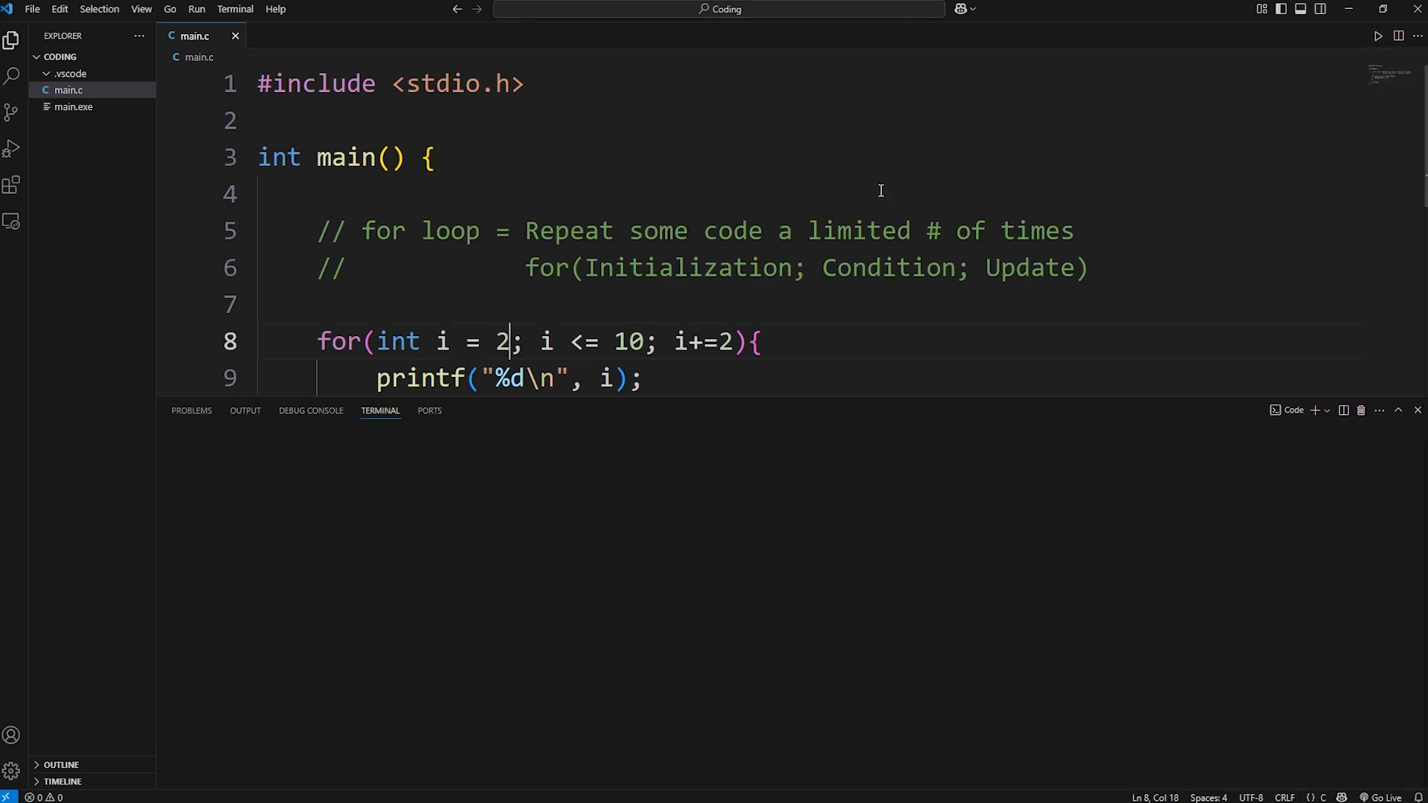
click(1378, 37)
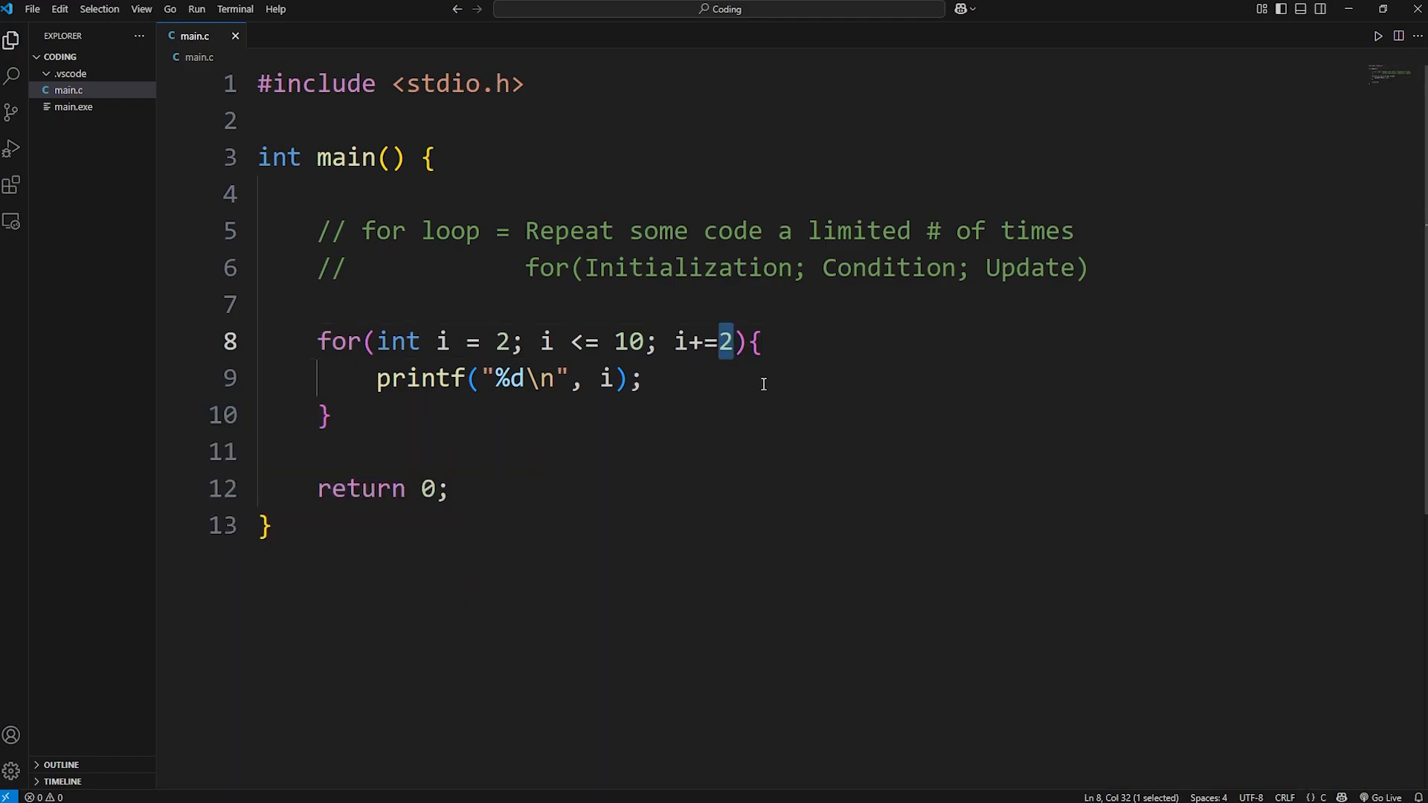
text(3)
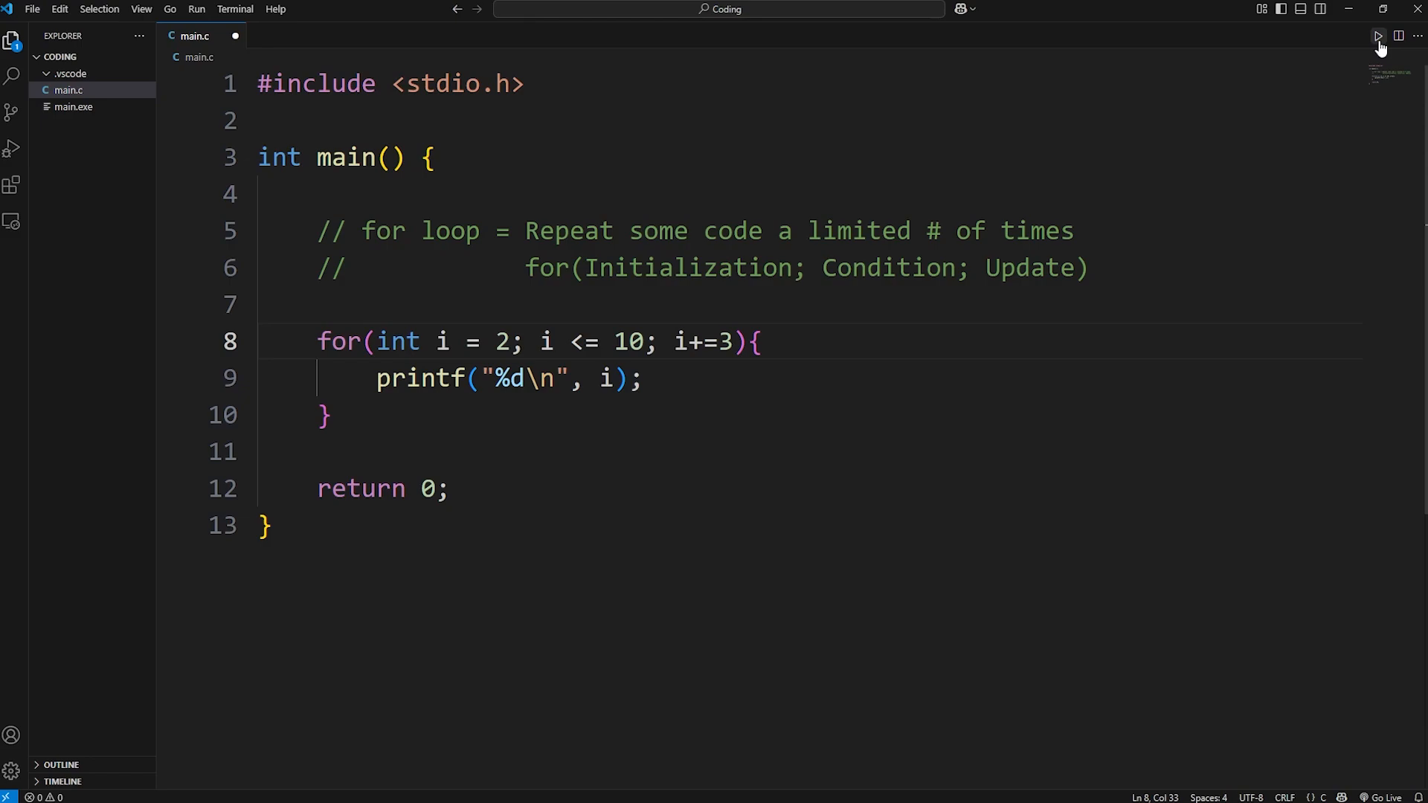
click(1379, 36)
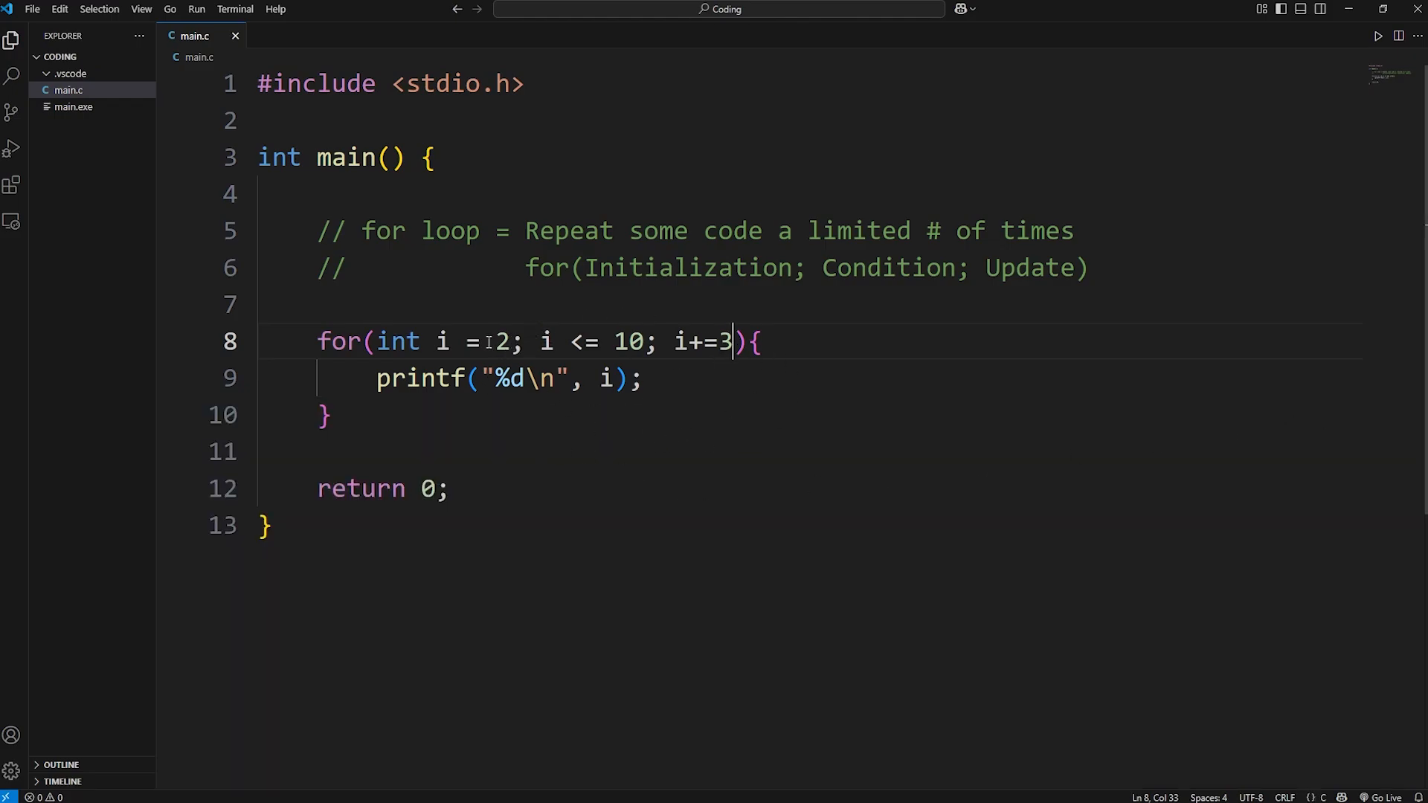
Rewrite the header as a countdown: i = 10, i >= 0, i--, and test-run it.
double_click(502, 341)
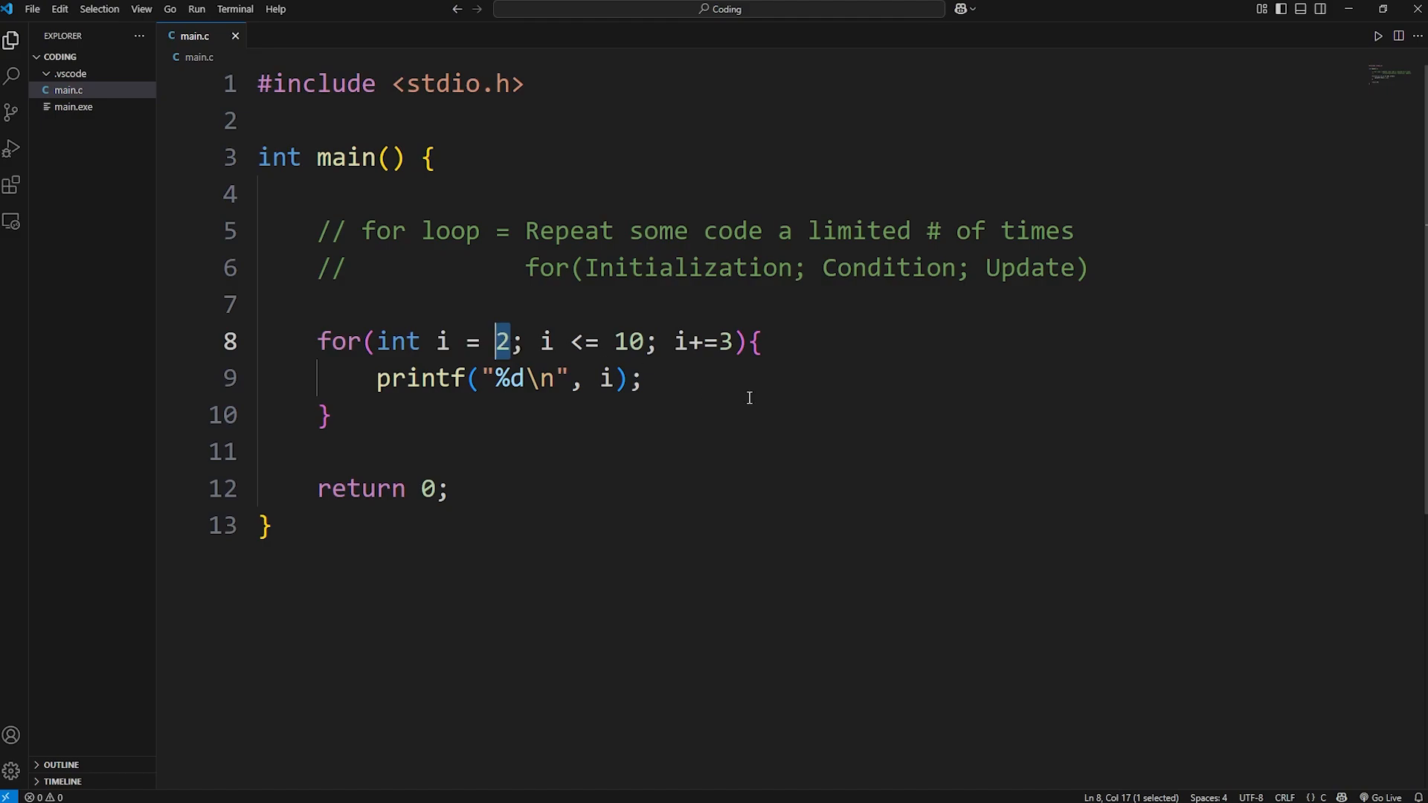
text(10)
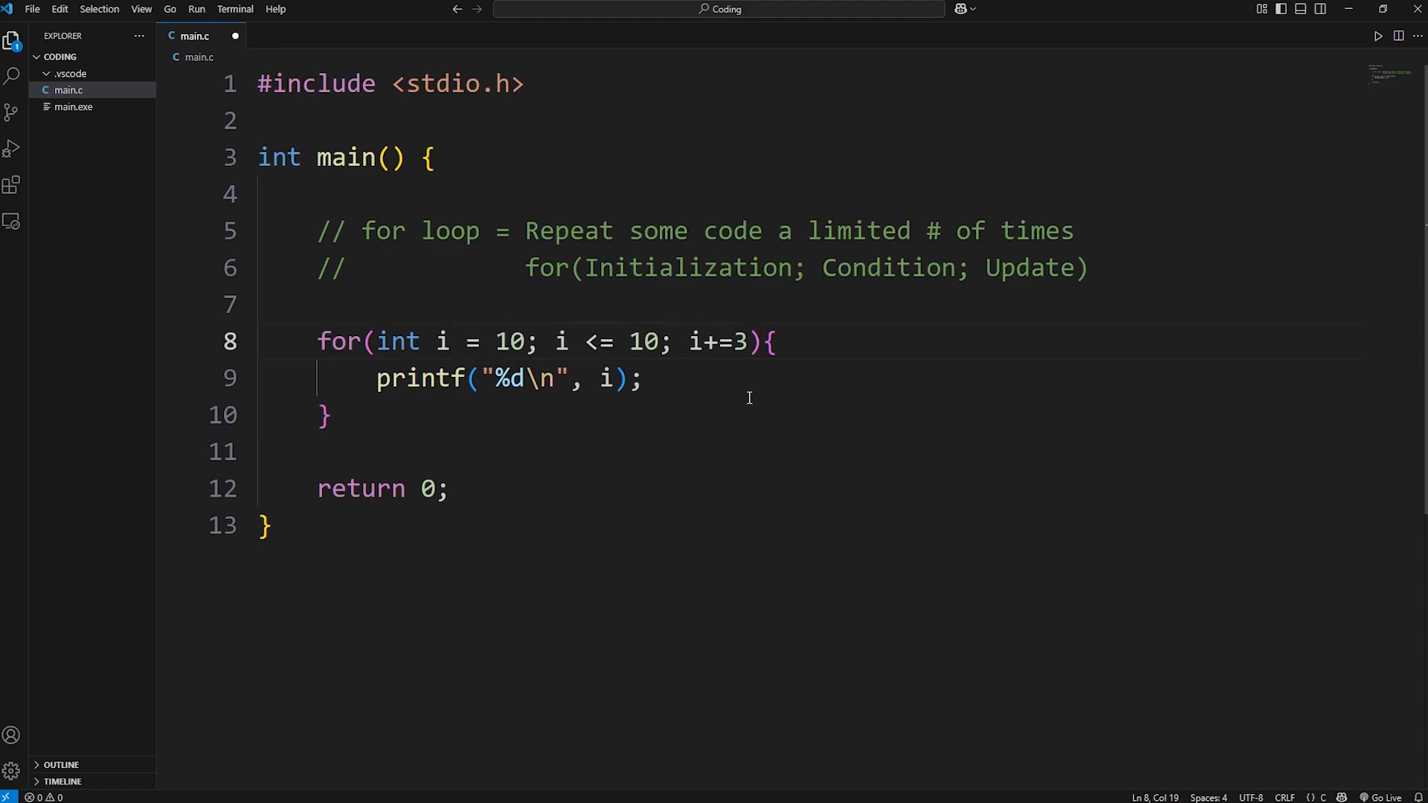
key(Backspace)
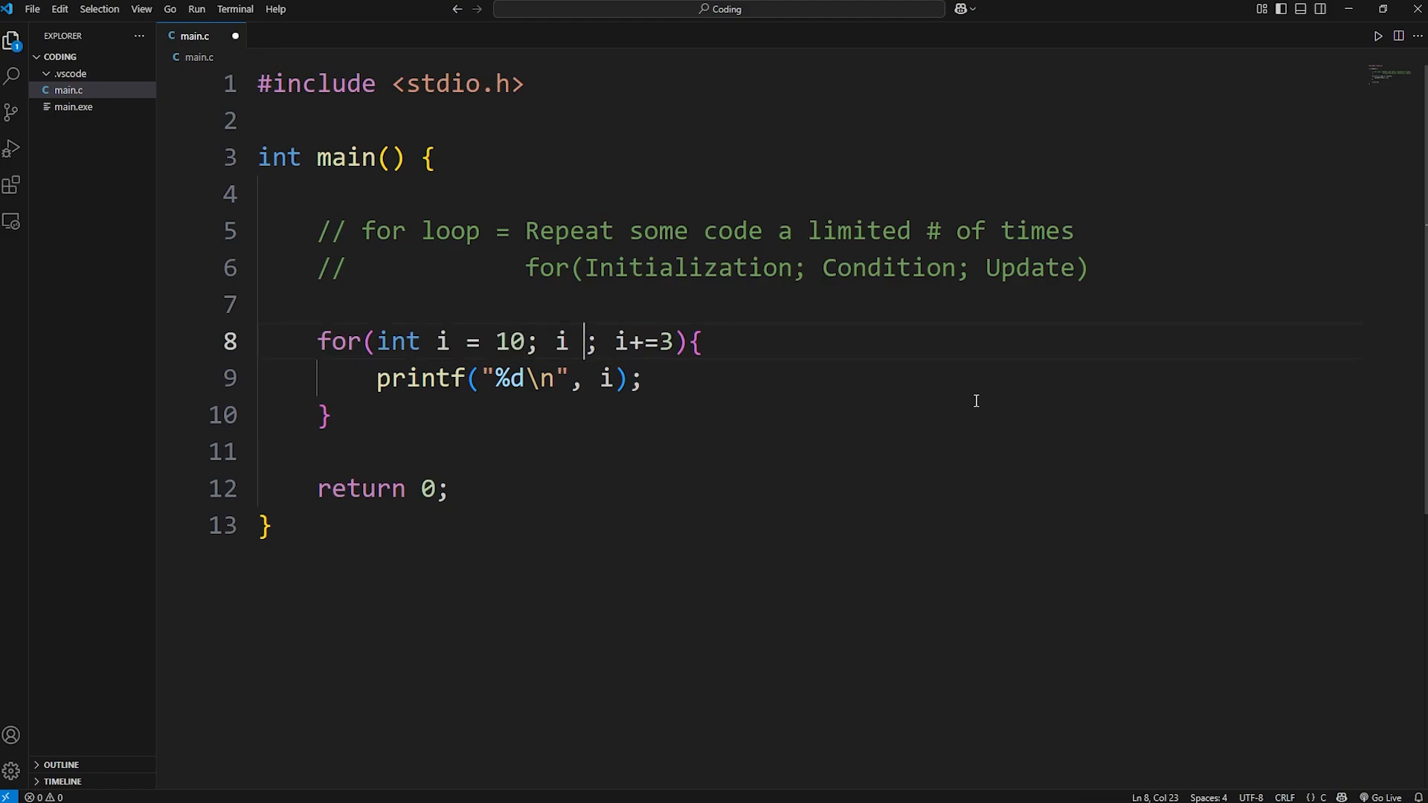
text(>)
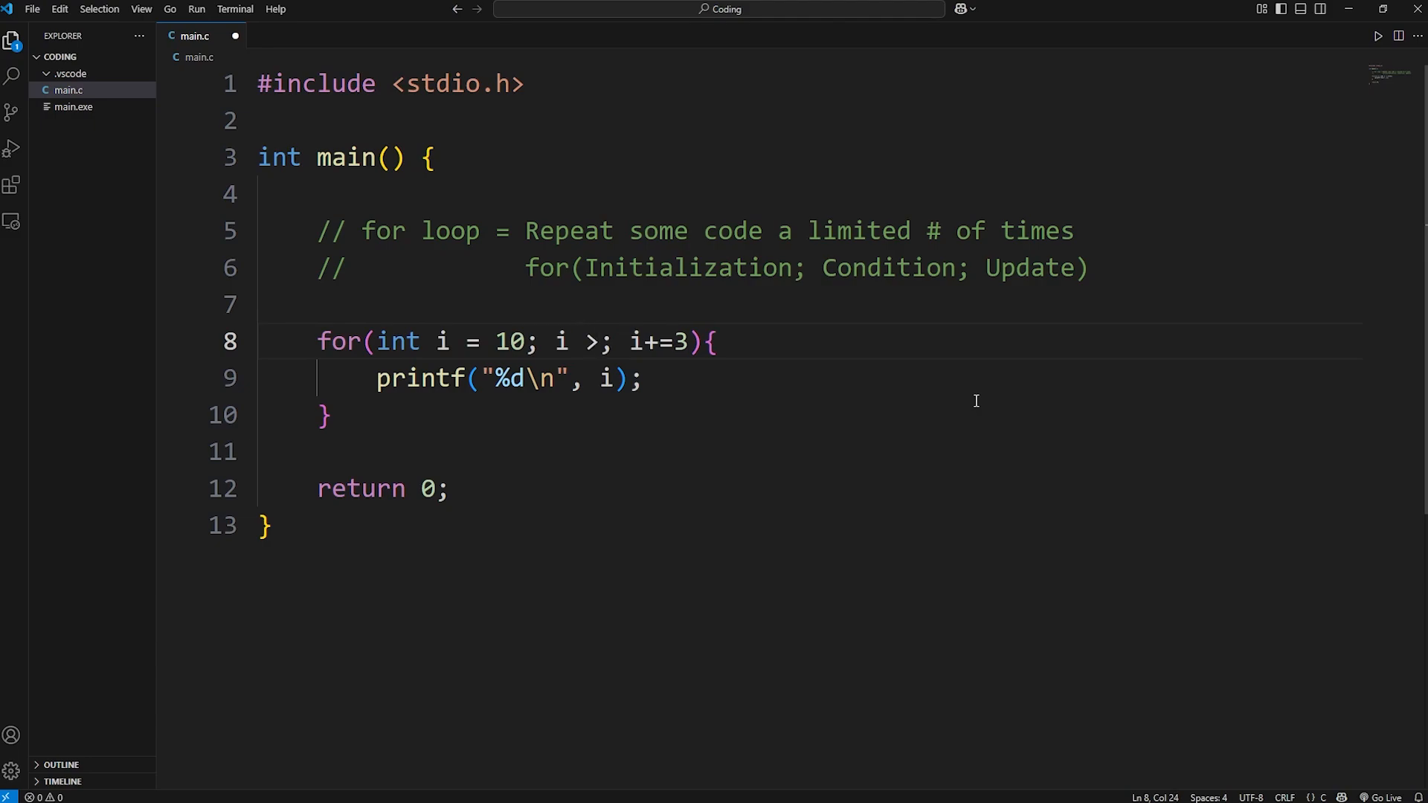
text(= 0)
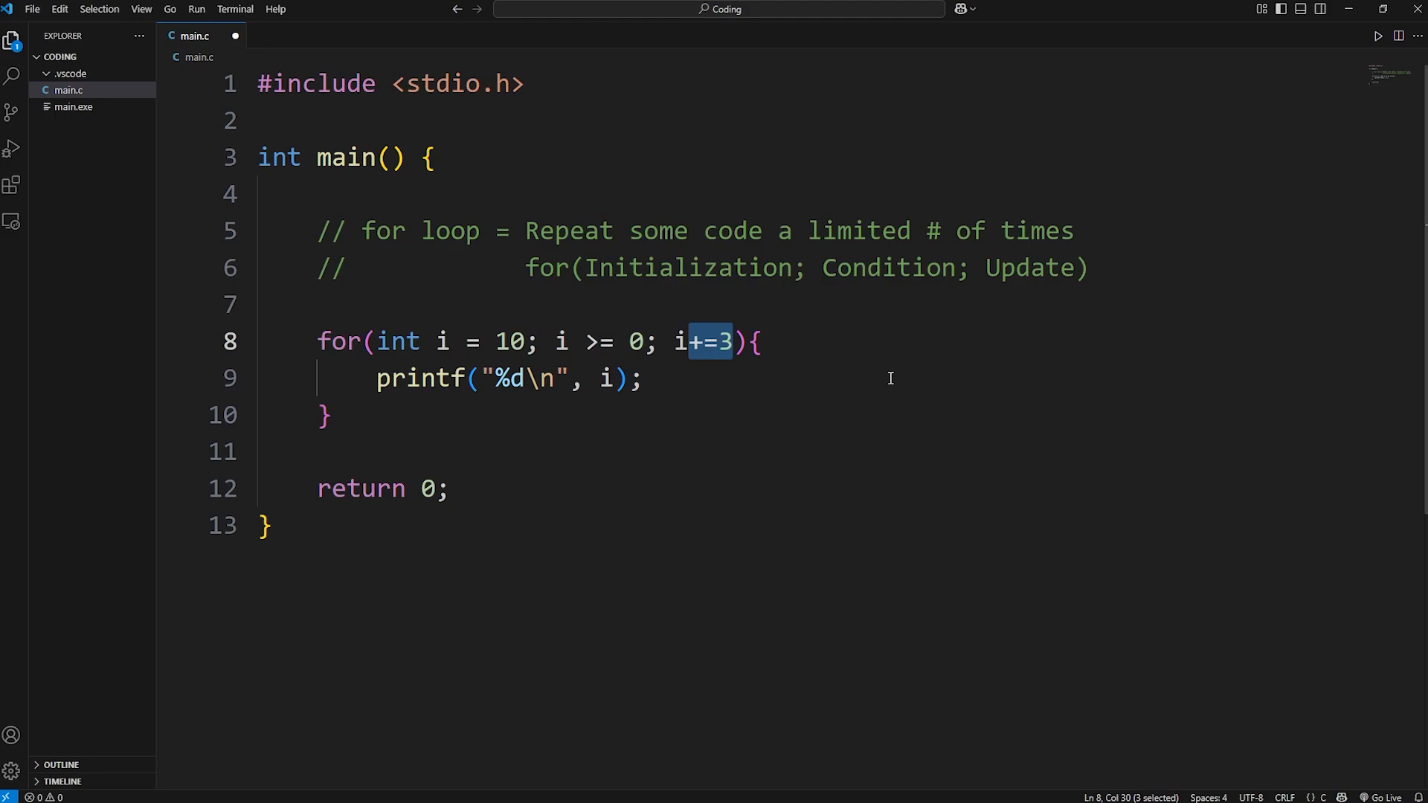
text(--)
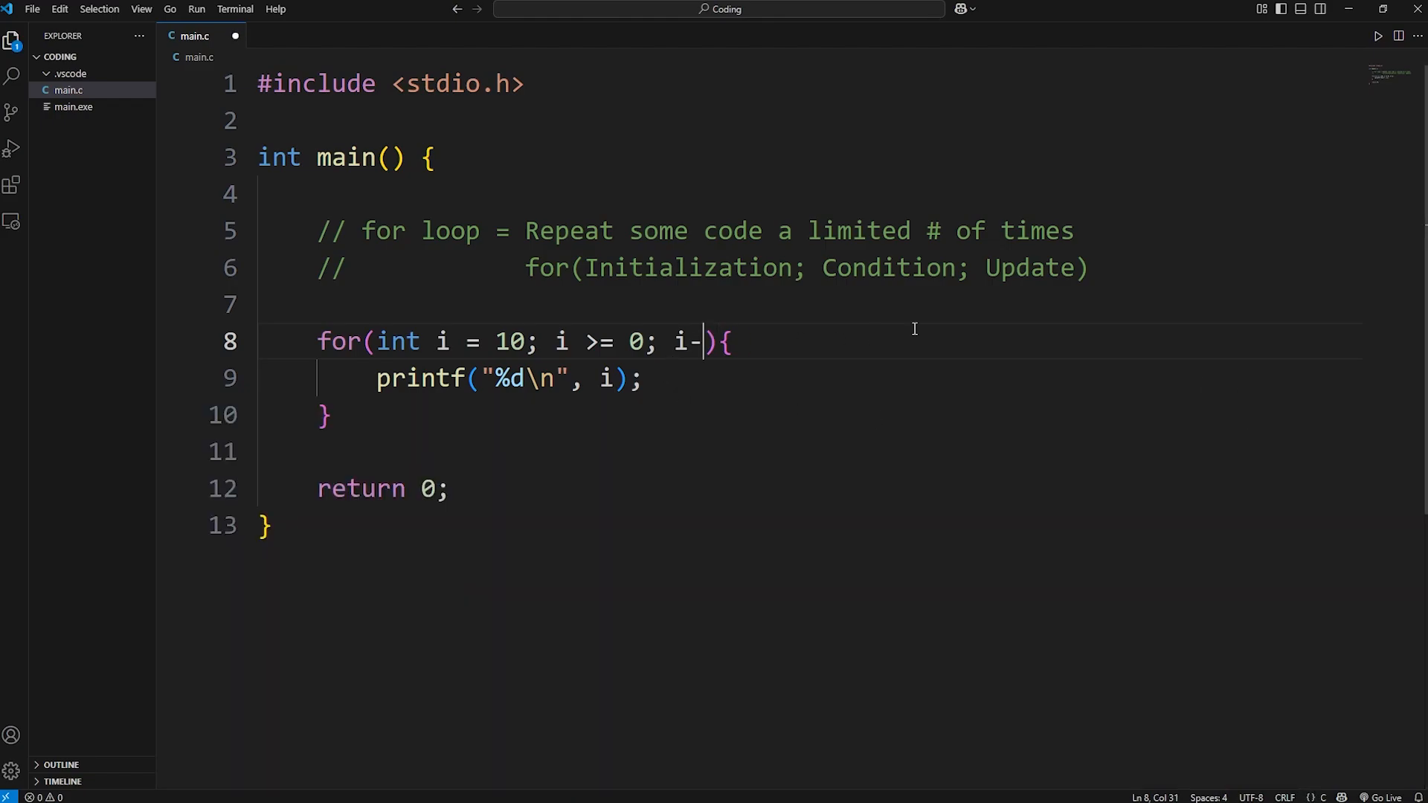
text(=2)
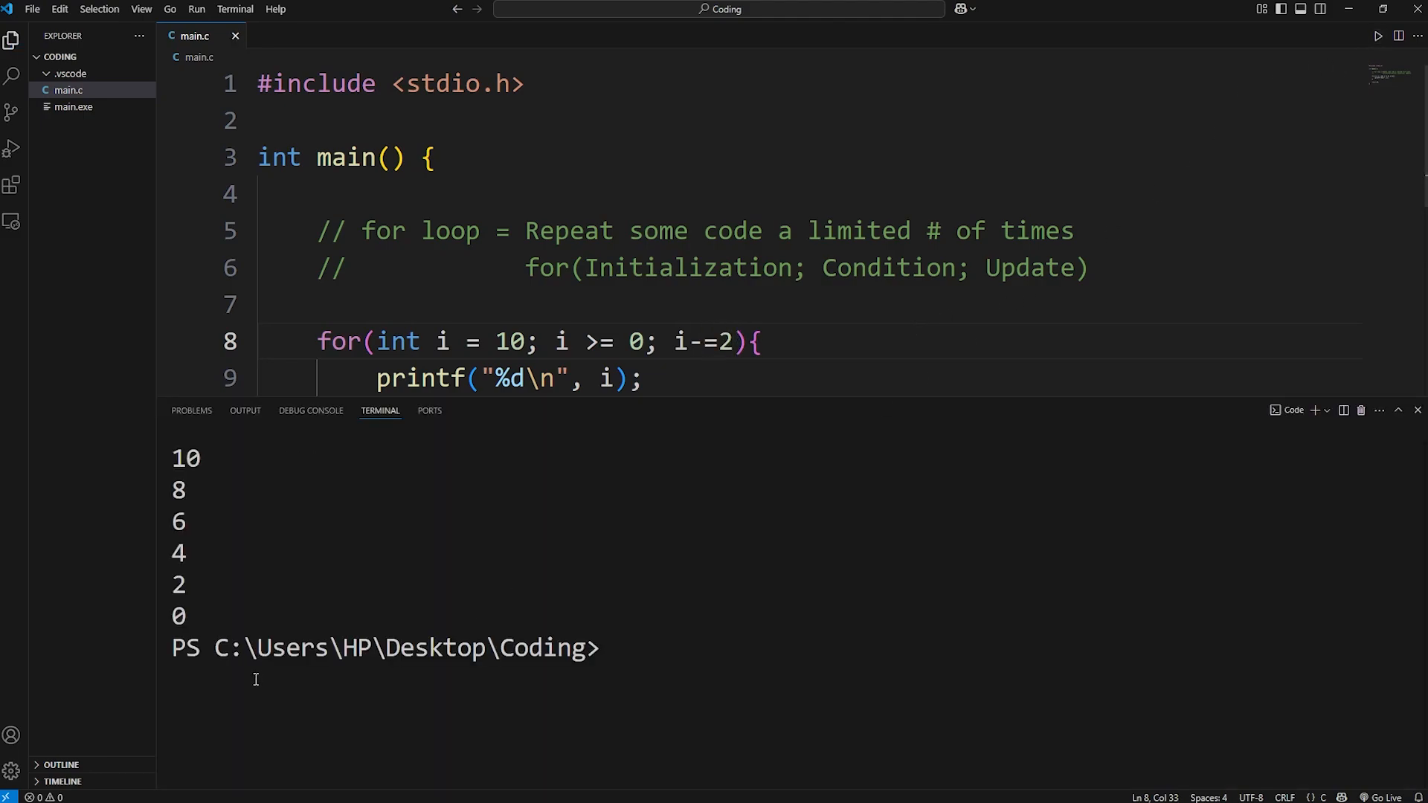
double_click(179, 490)
text(3)
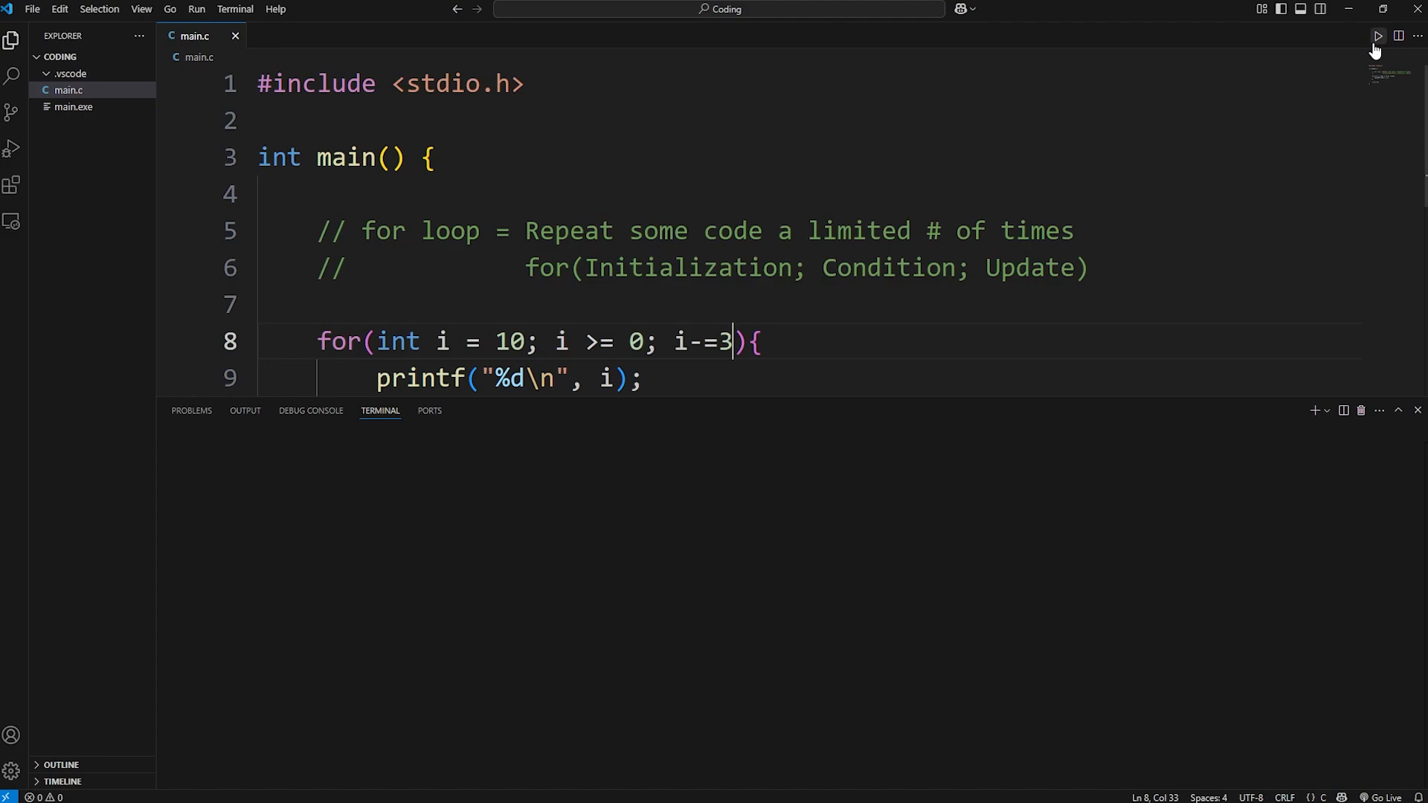
click(1378, 37)
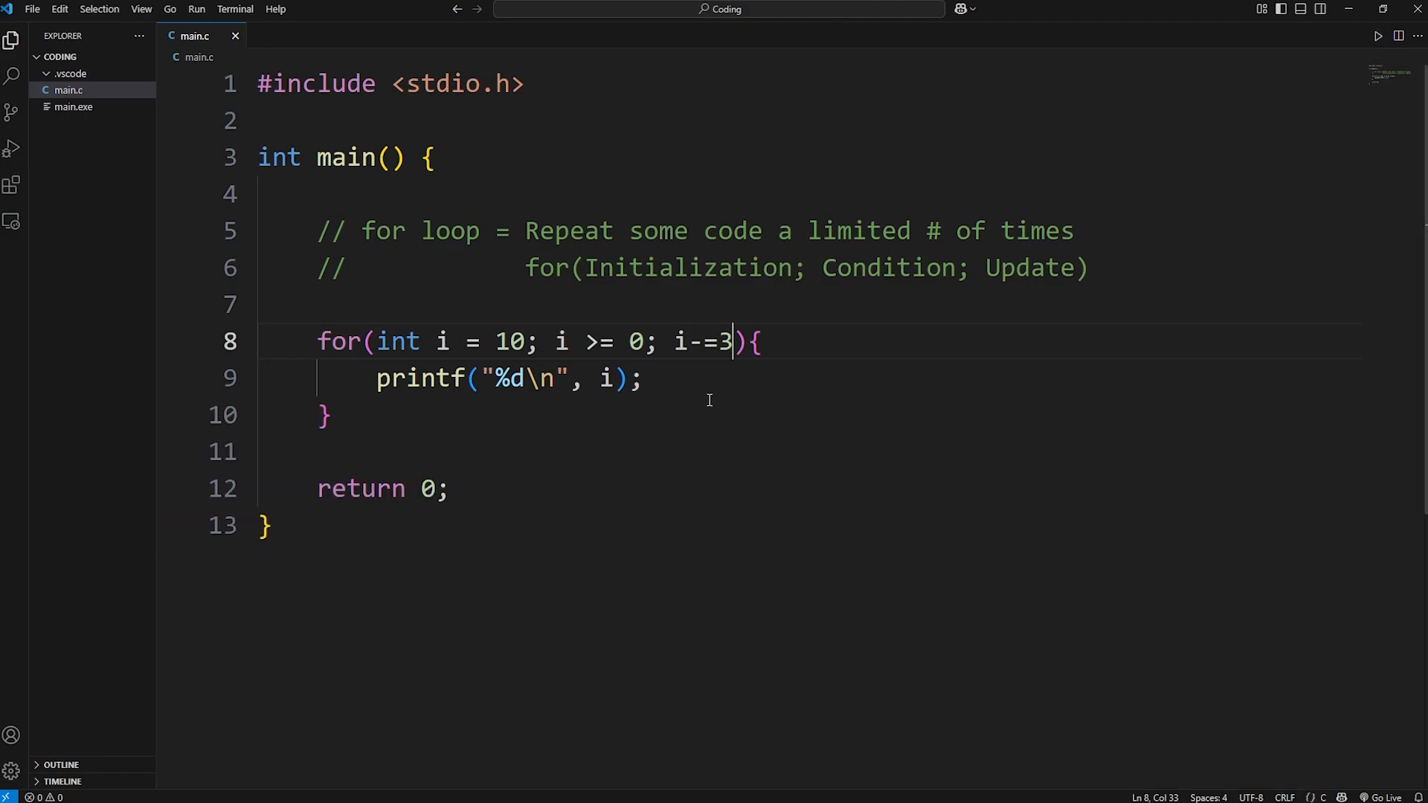
mouse_move(637, 446)
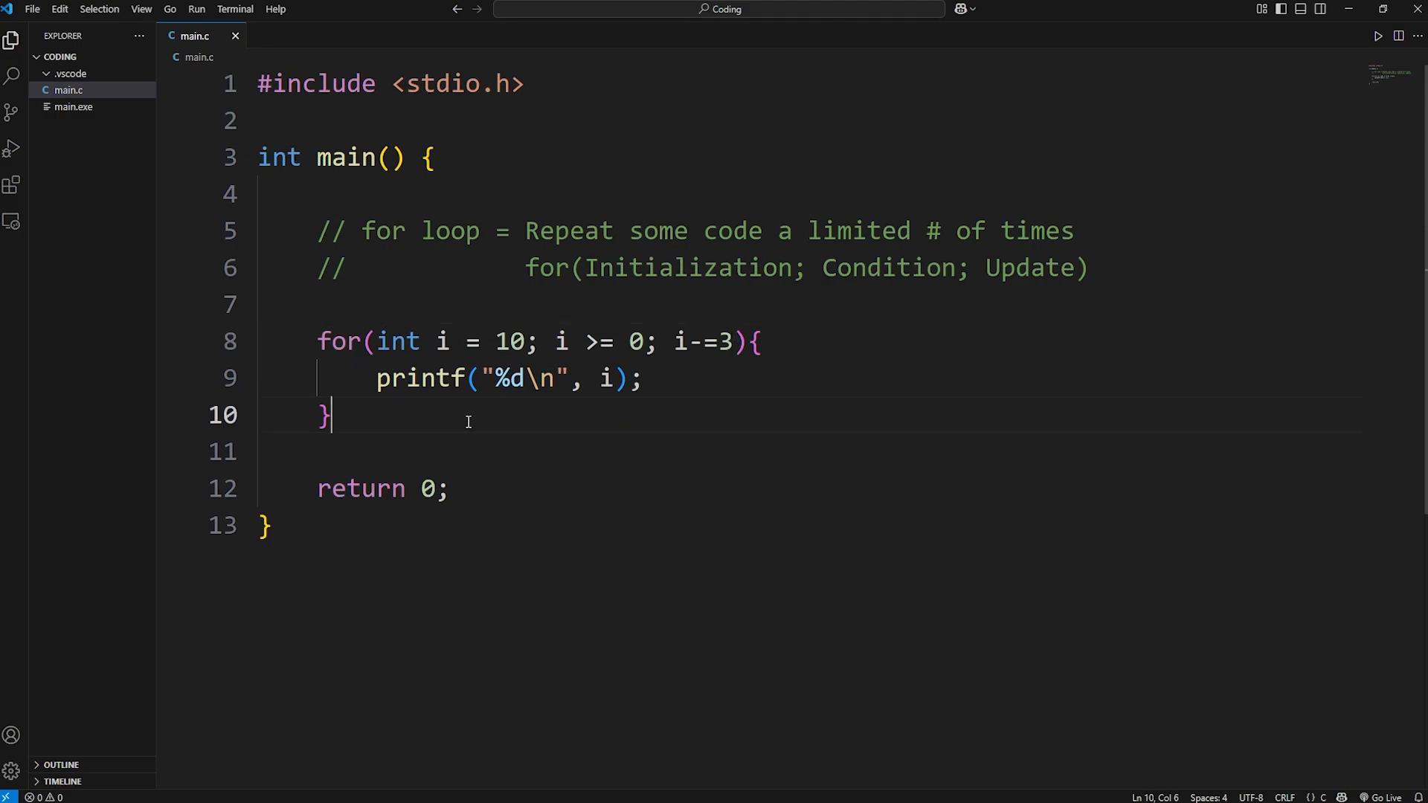
Add printf("HAPPY NEW YEAR!"); on a new line after the loop.
key(enter)
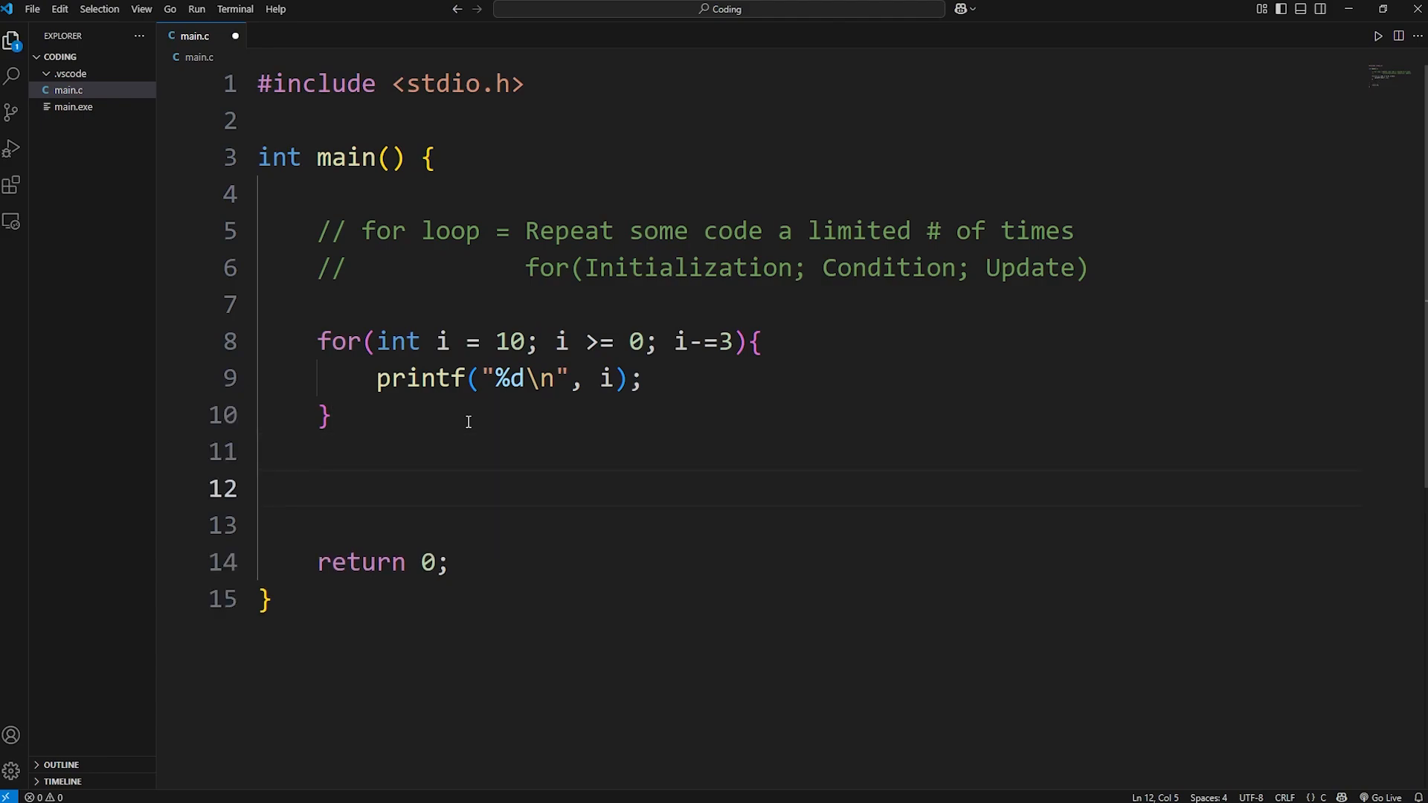
text(printf();)
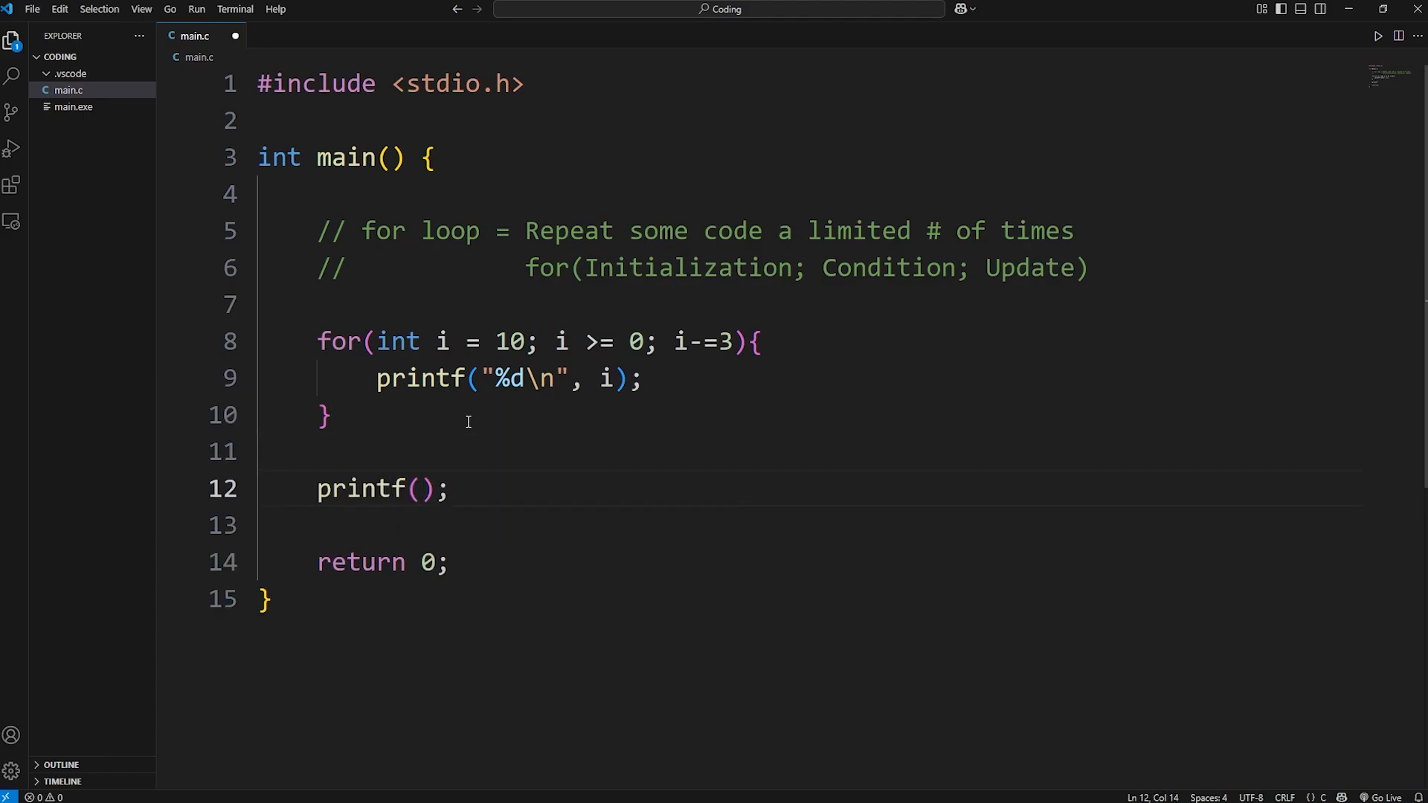
text("HAPPY ")
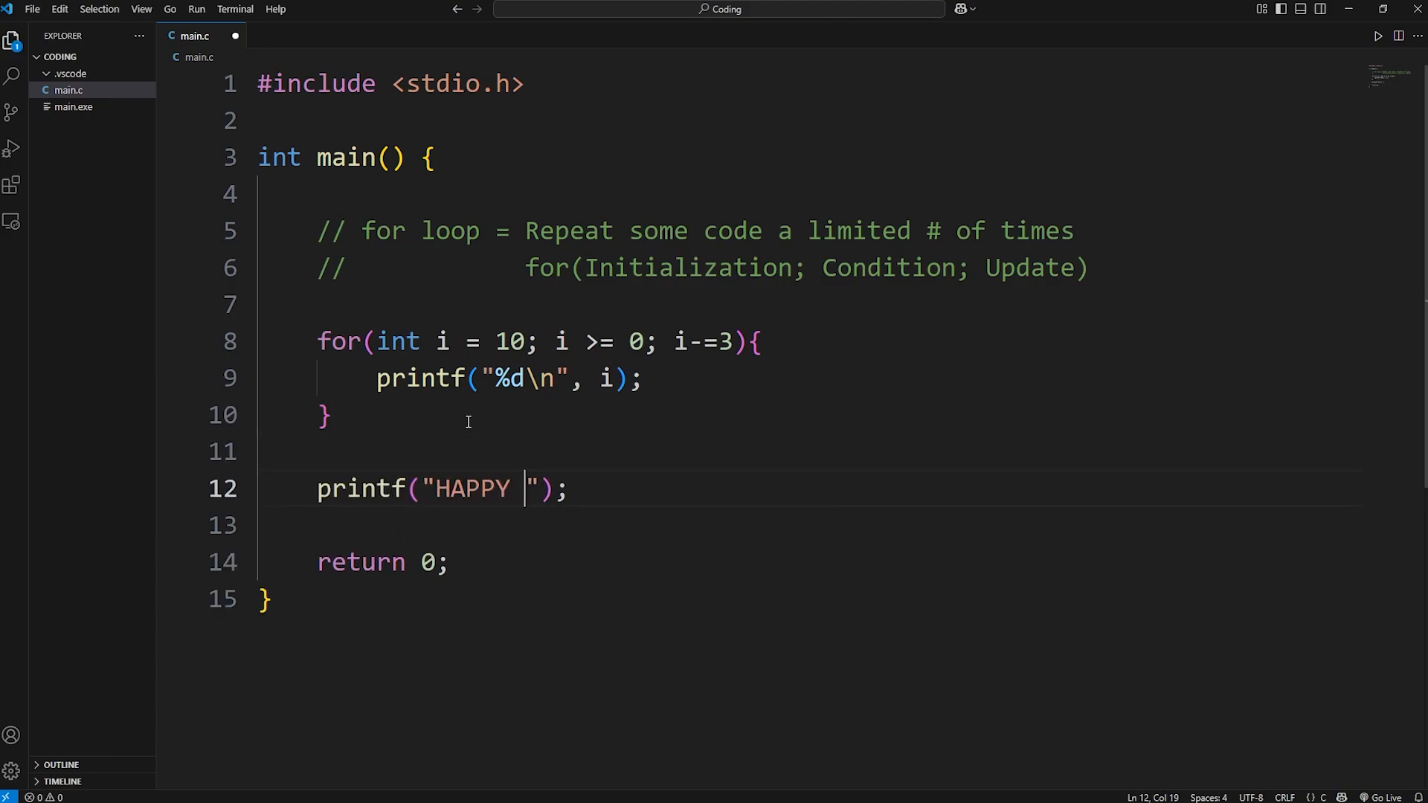
text(NEW YEAR)
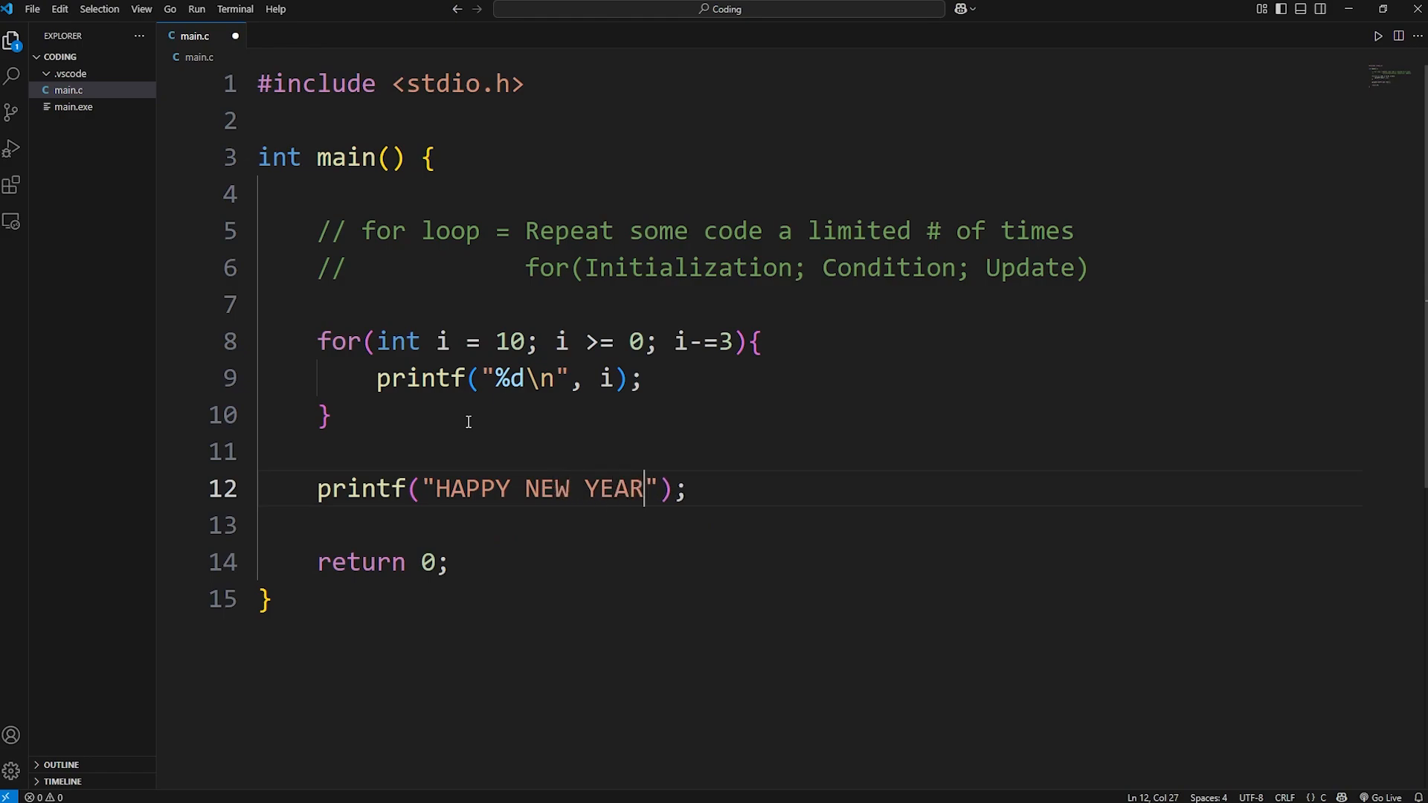
text(!)
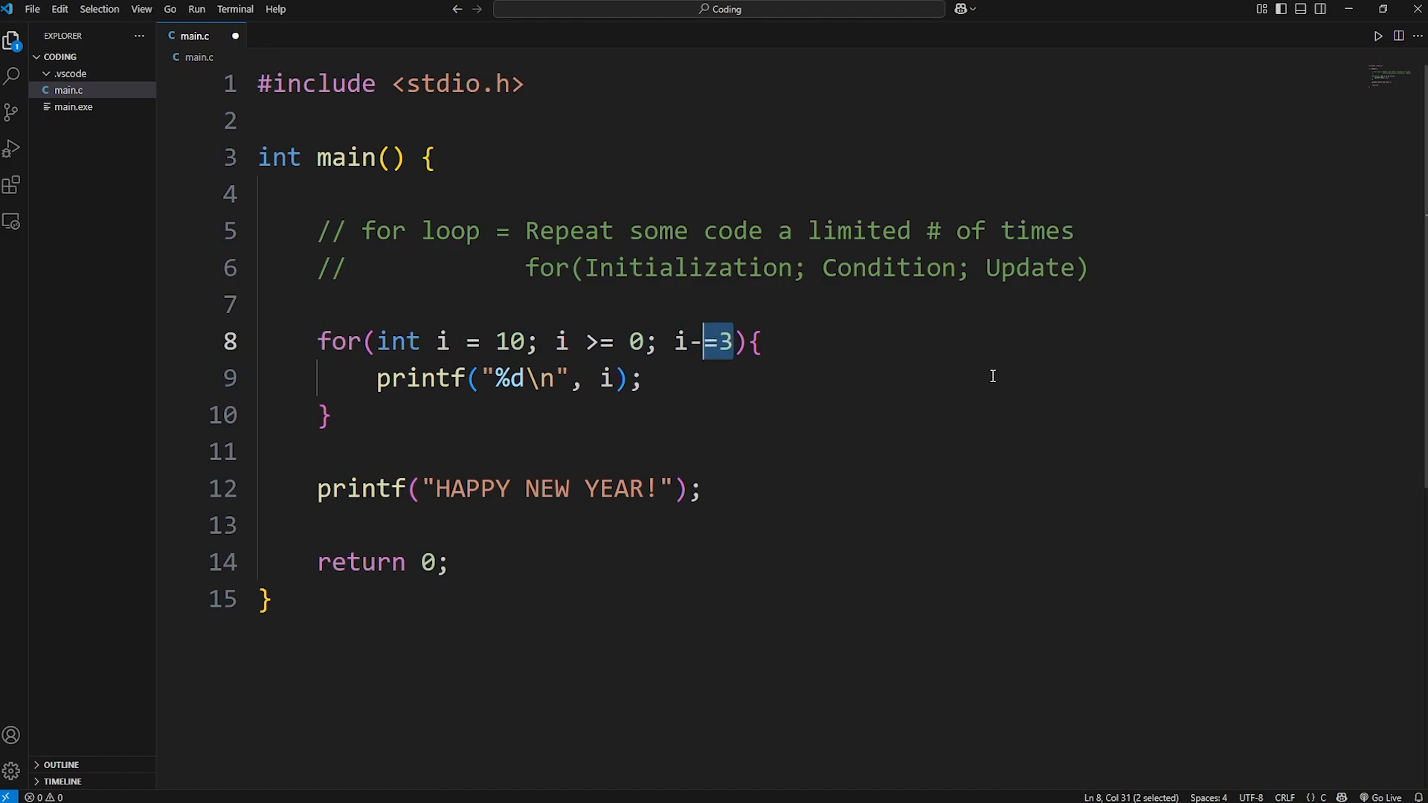
text(--)
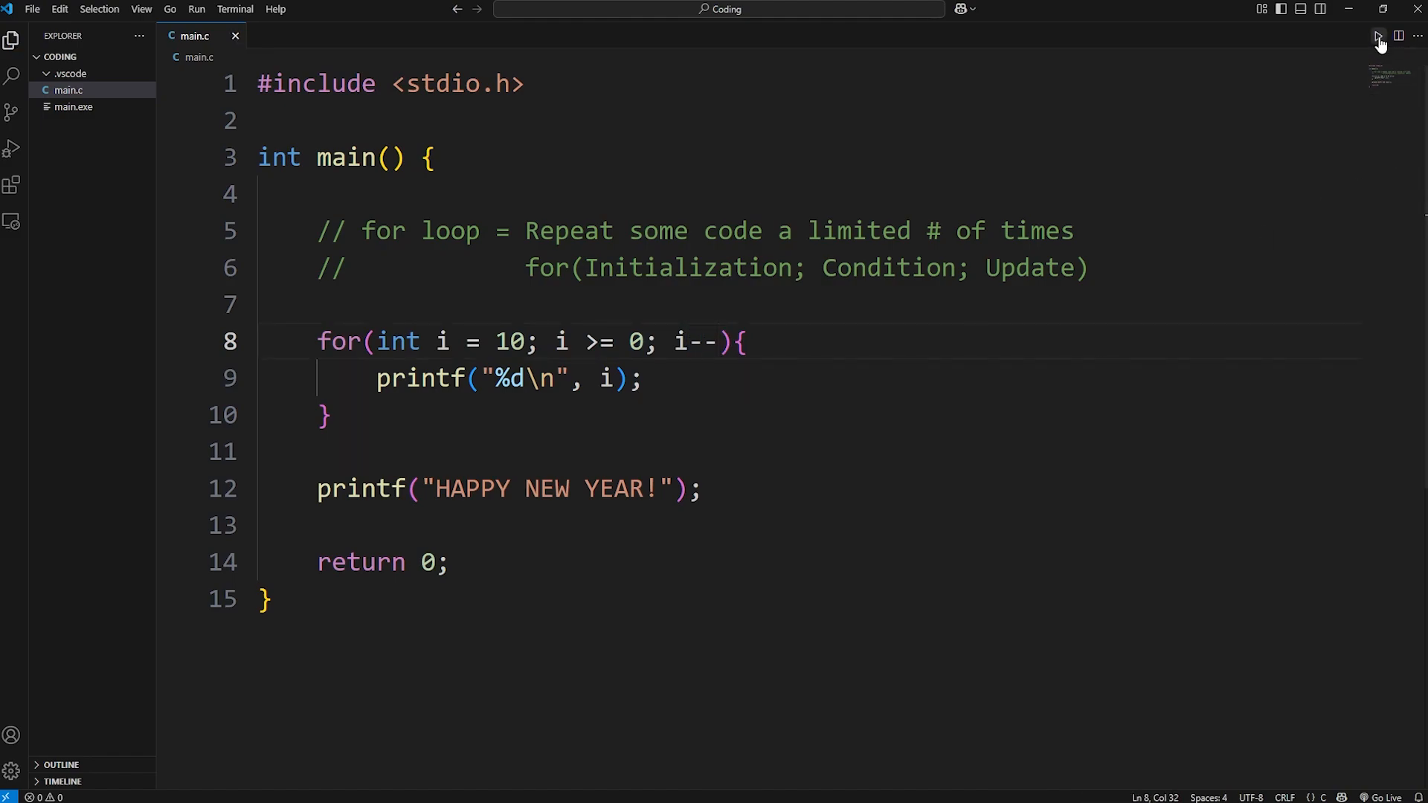
Run the countdown, check the 10-to-0 and HAPPY NEW YEAR! output, then close the terminal.
click(1379, 37)
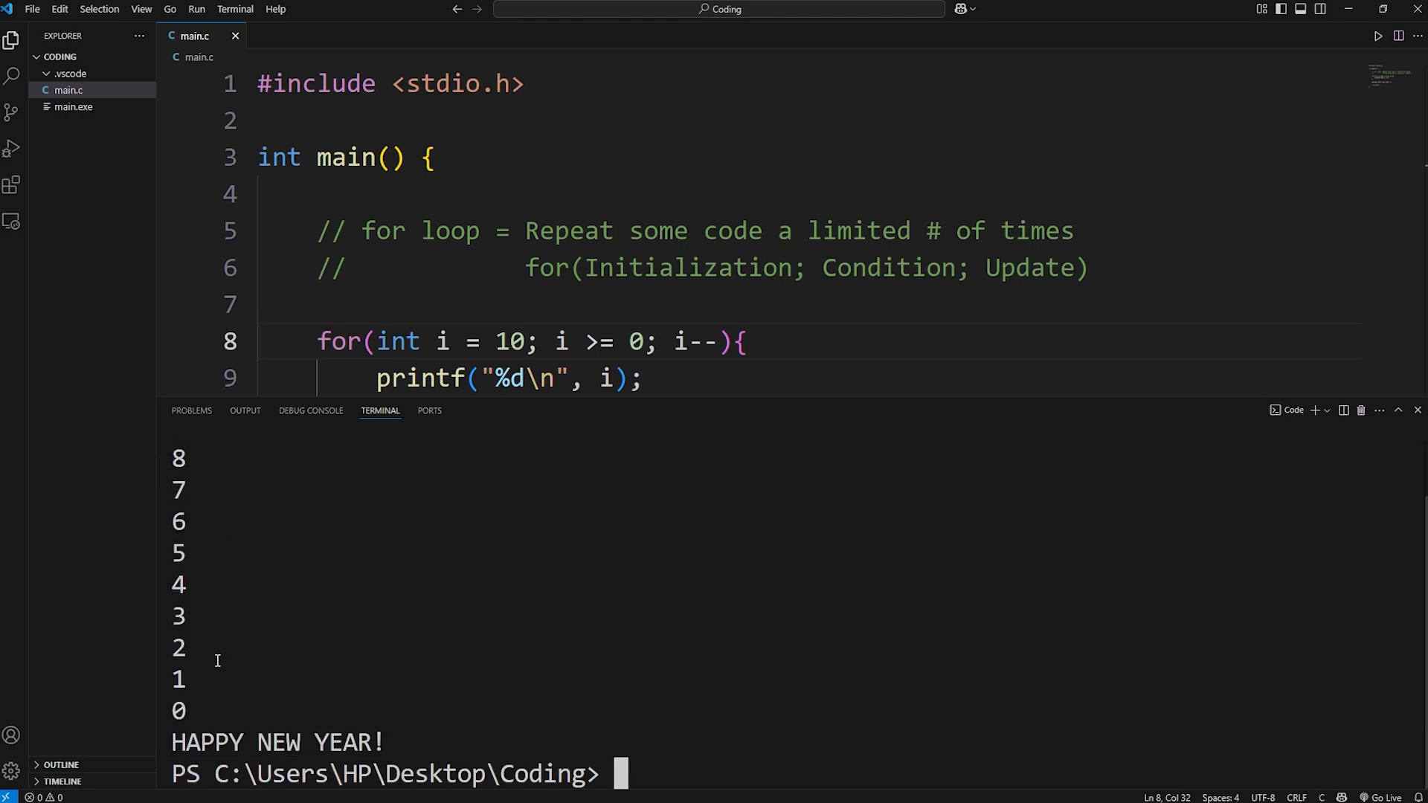
double_click(349, 742)
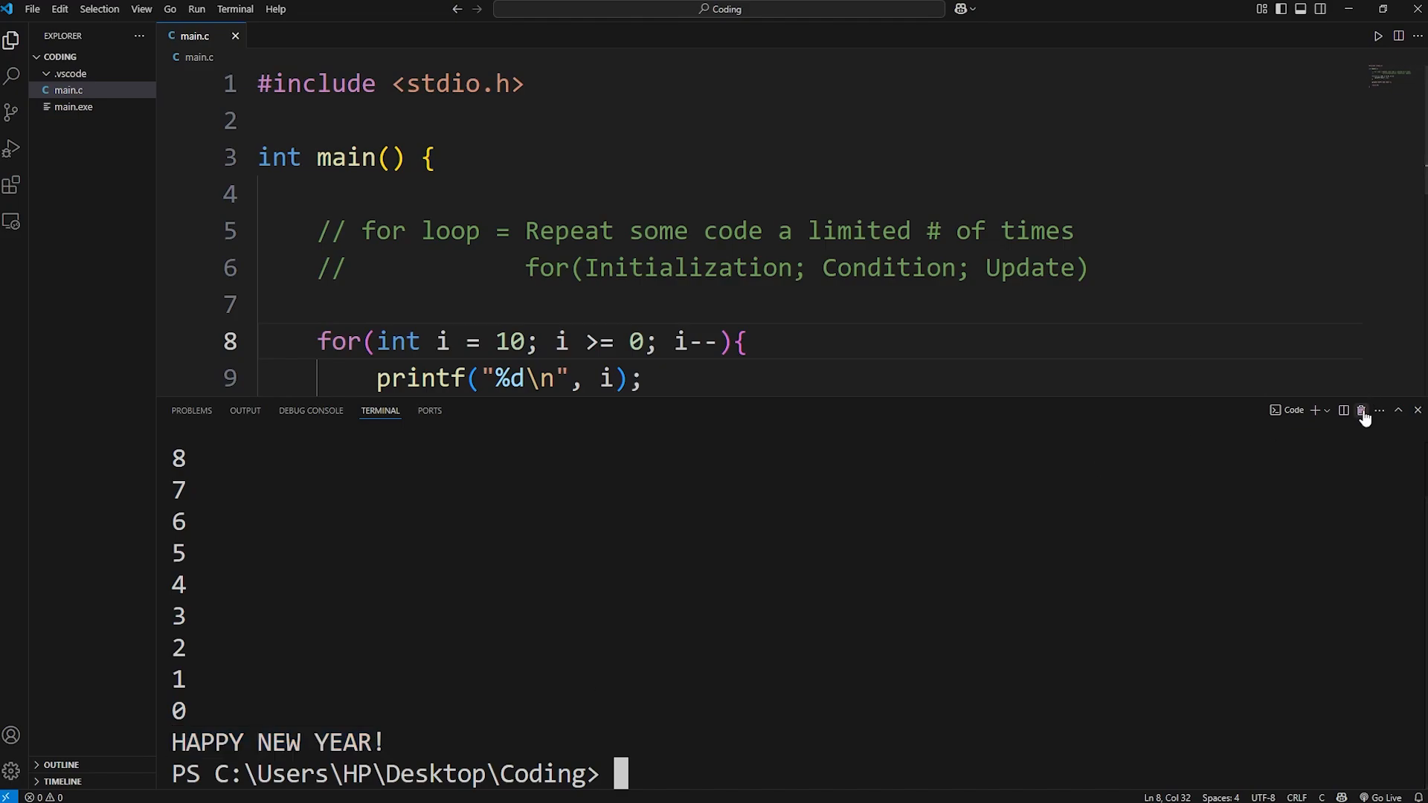
click(1418, 410)
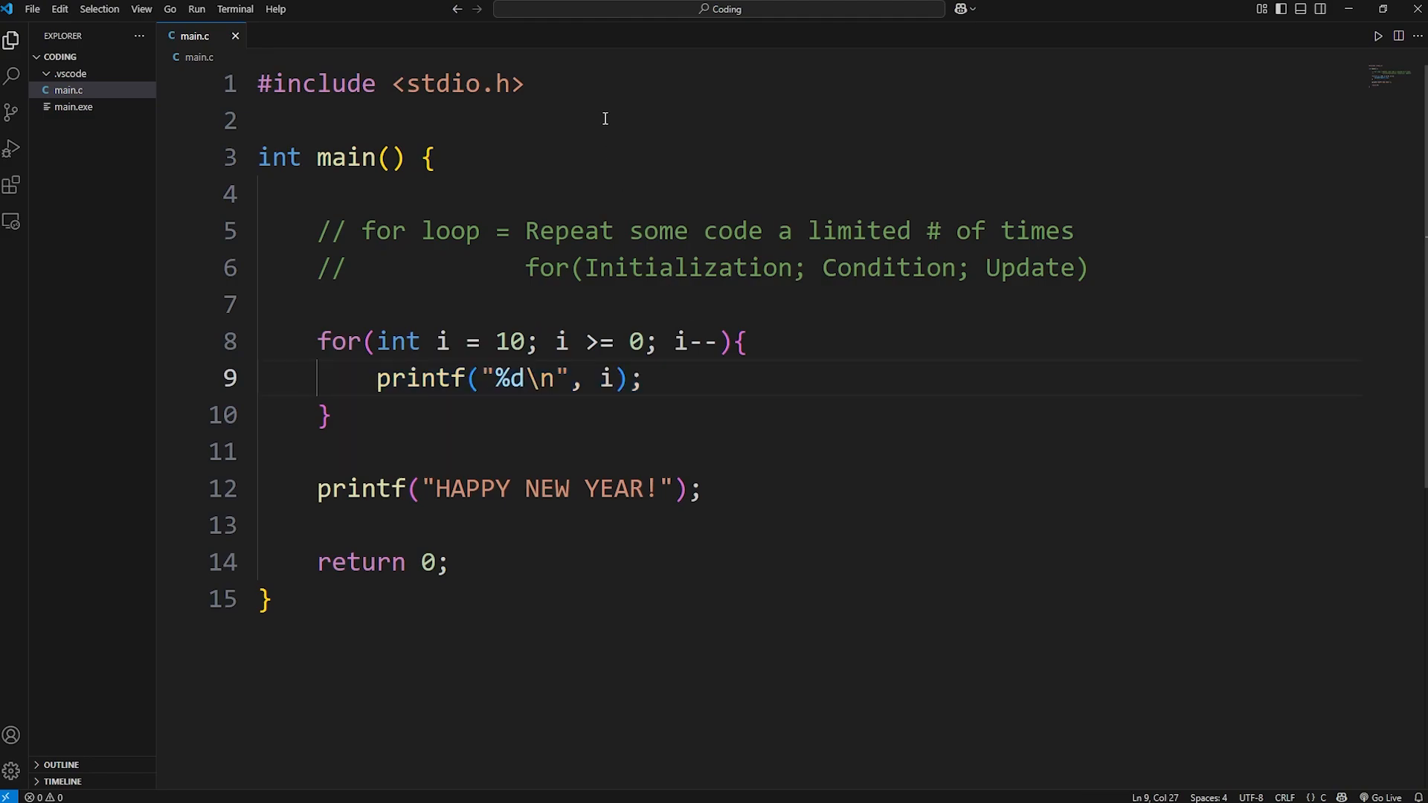
Add #include <windows.h> below the stdio.h include.
key(Enter)
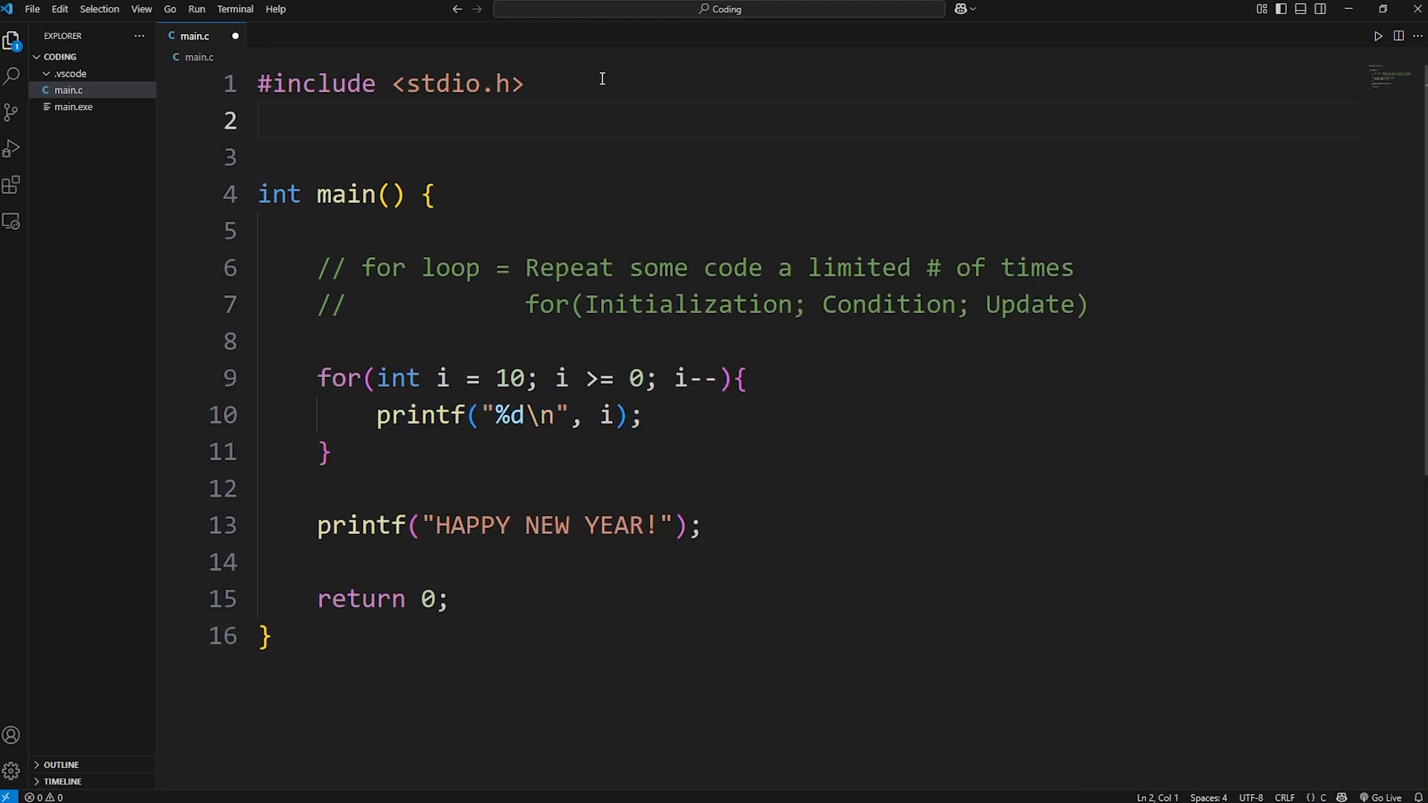
text(#include <>)
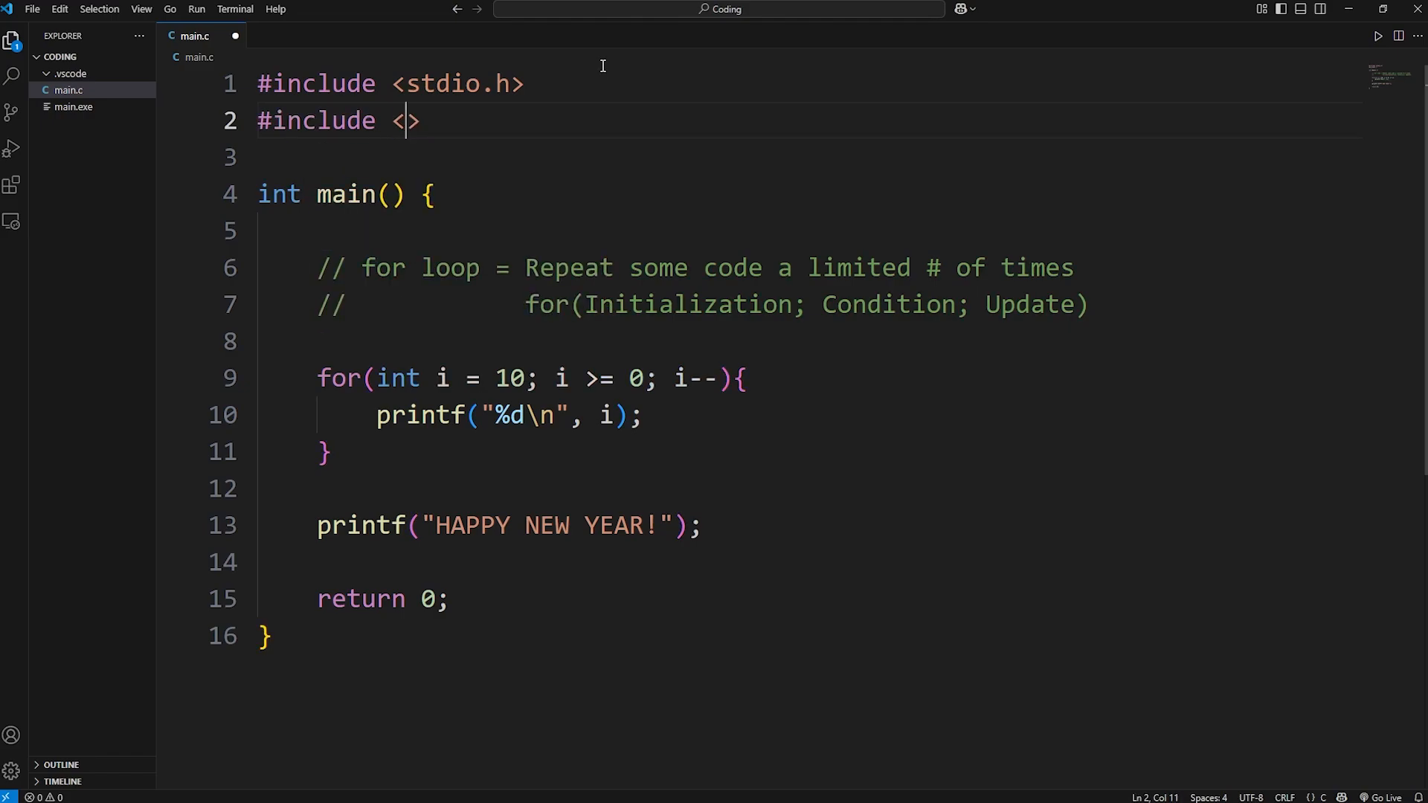
text(windows.h)
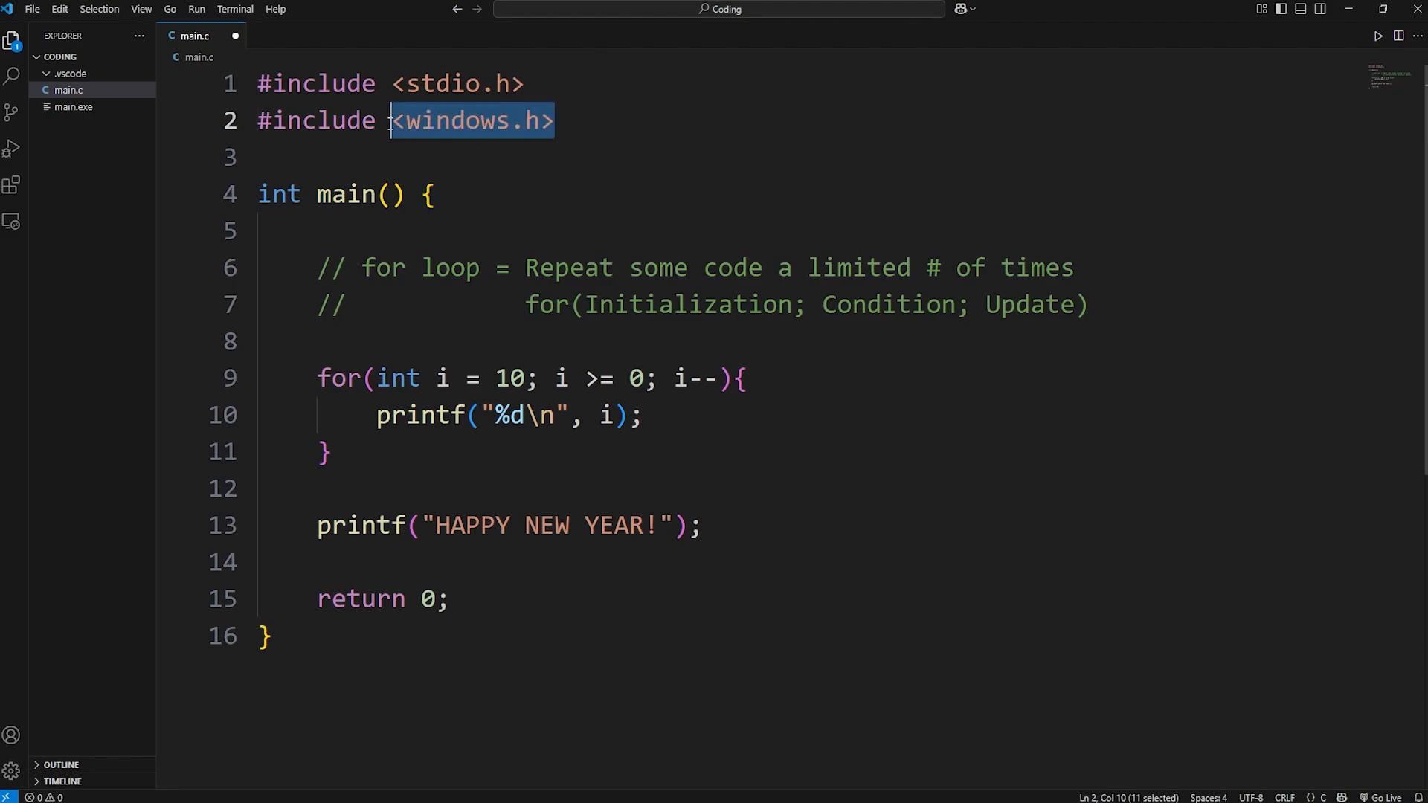
click(670, 134)
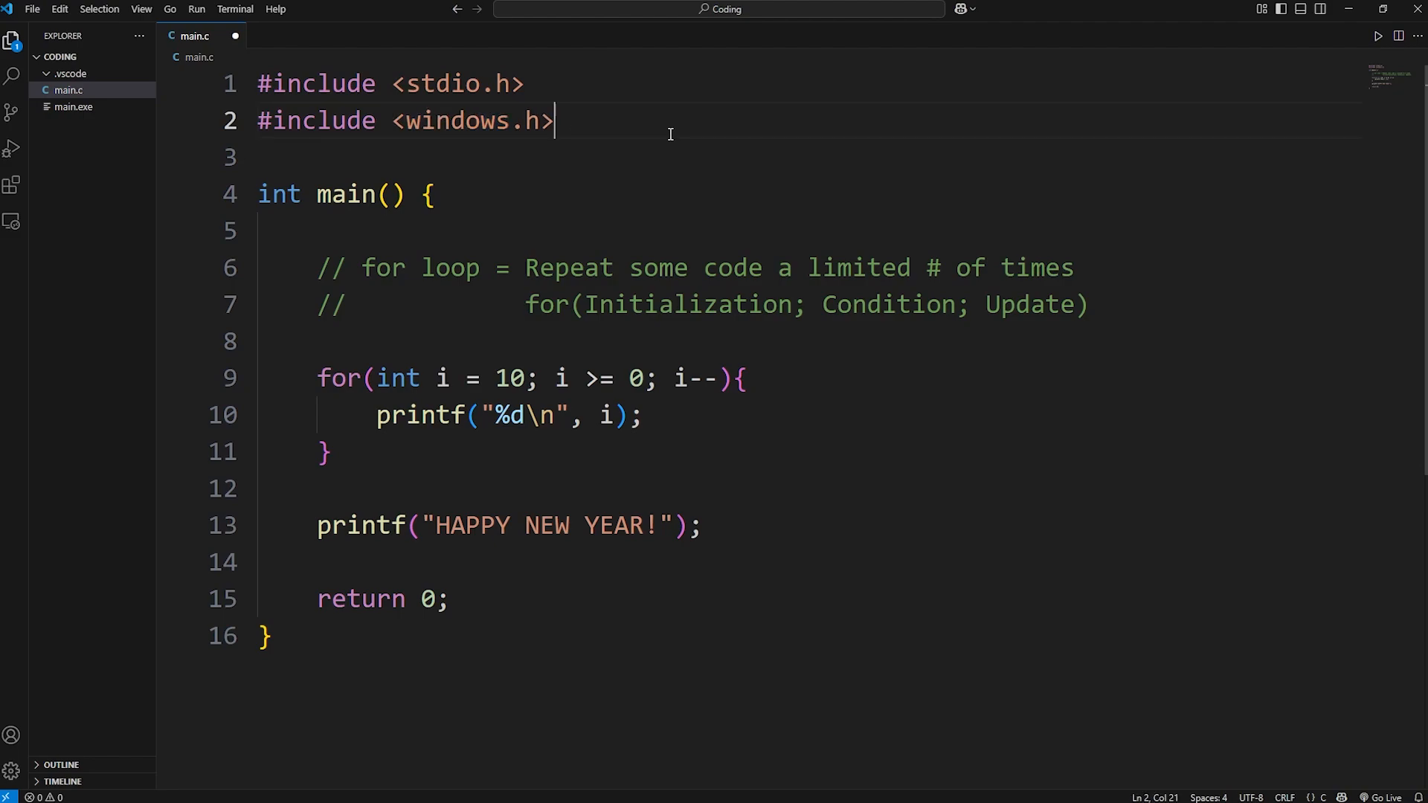
Add #include <unistd.h> and the // Windows and //Linux/Mac comments.
key(Enter)
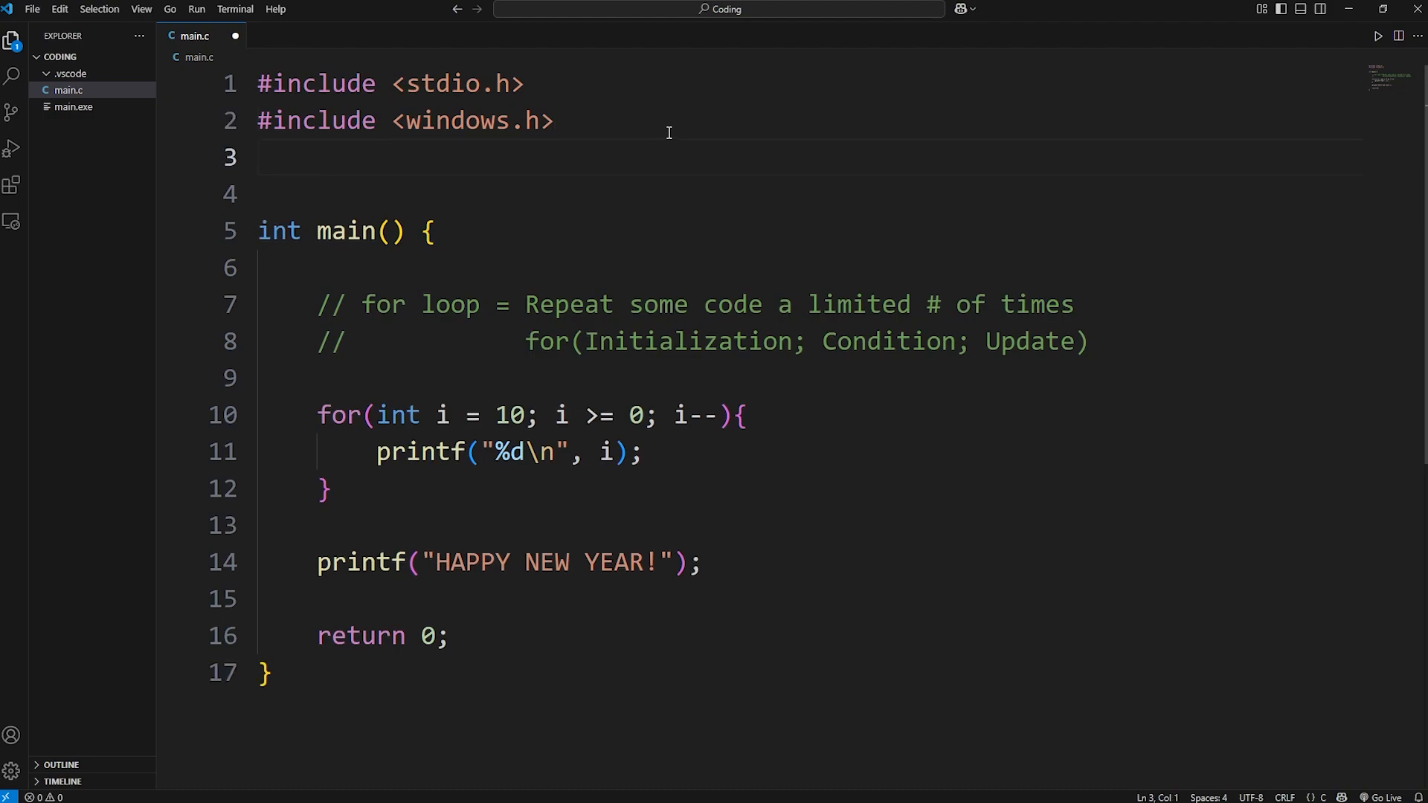
text(#include <>)
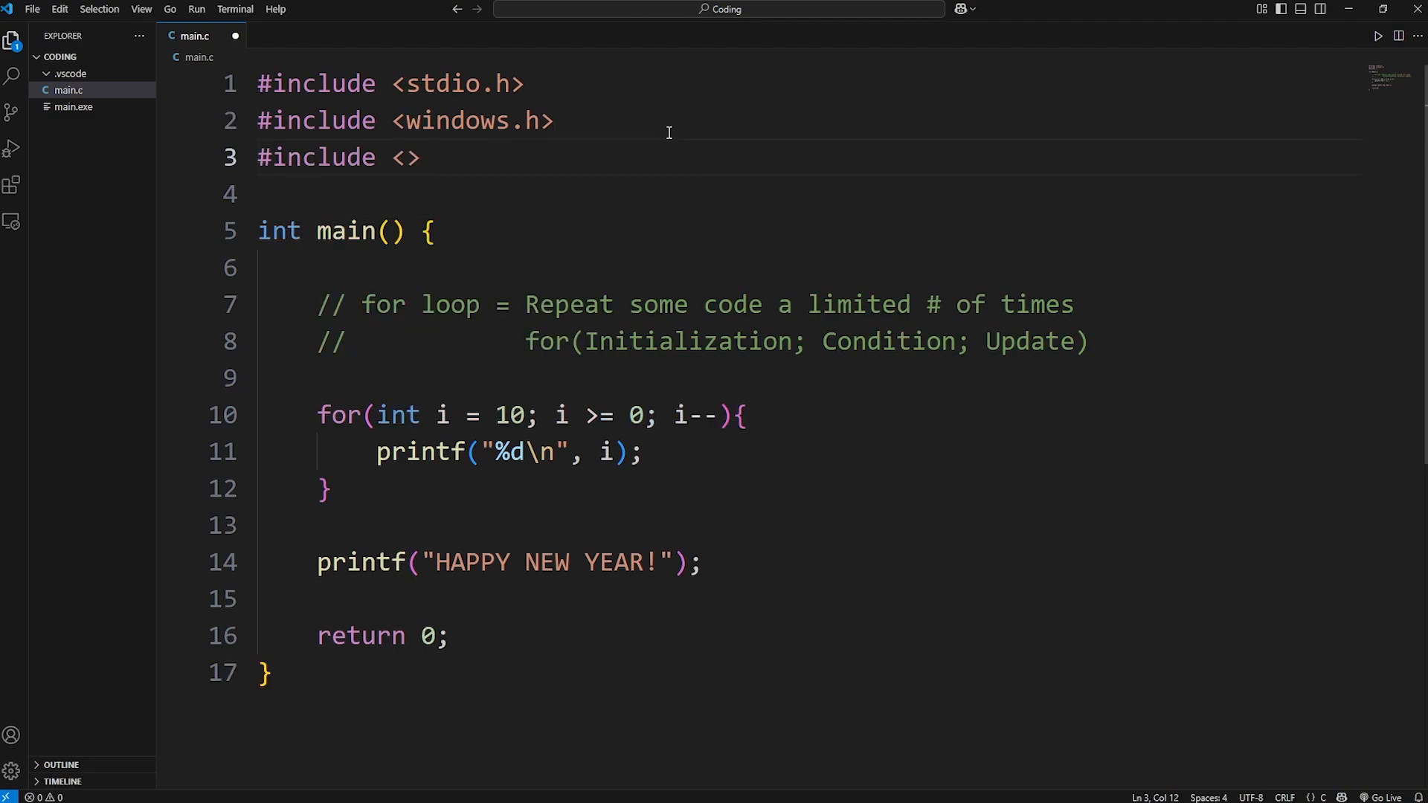
text(unis)
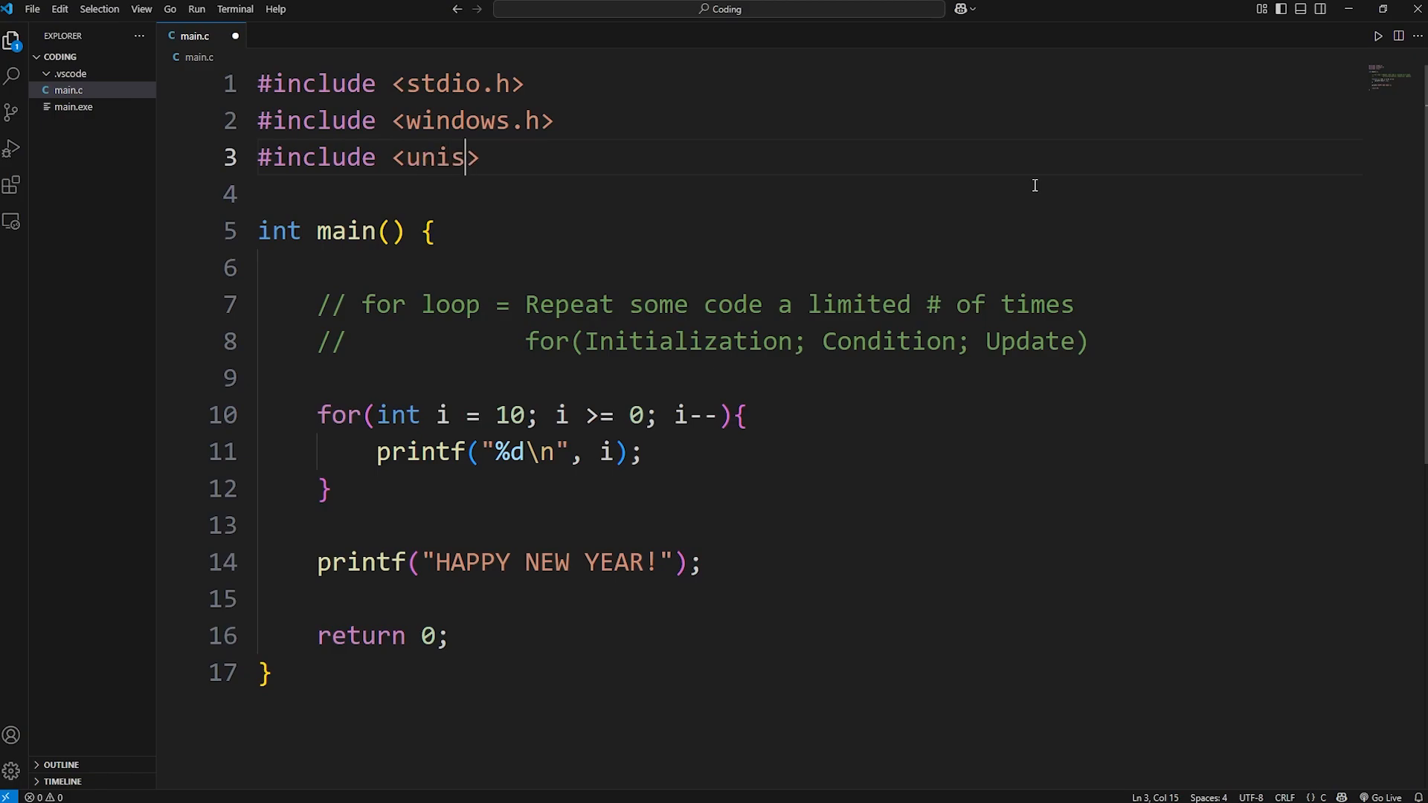
text(td.h)
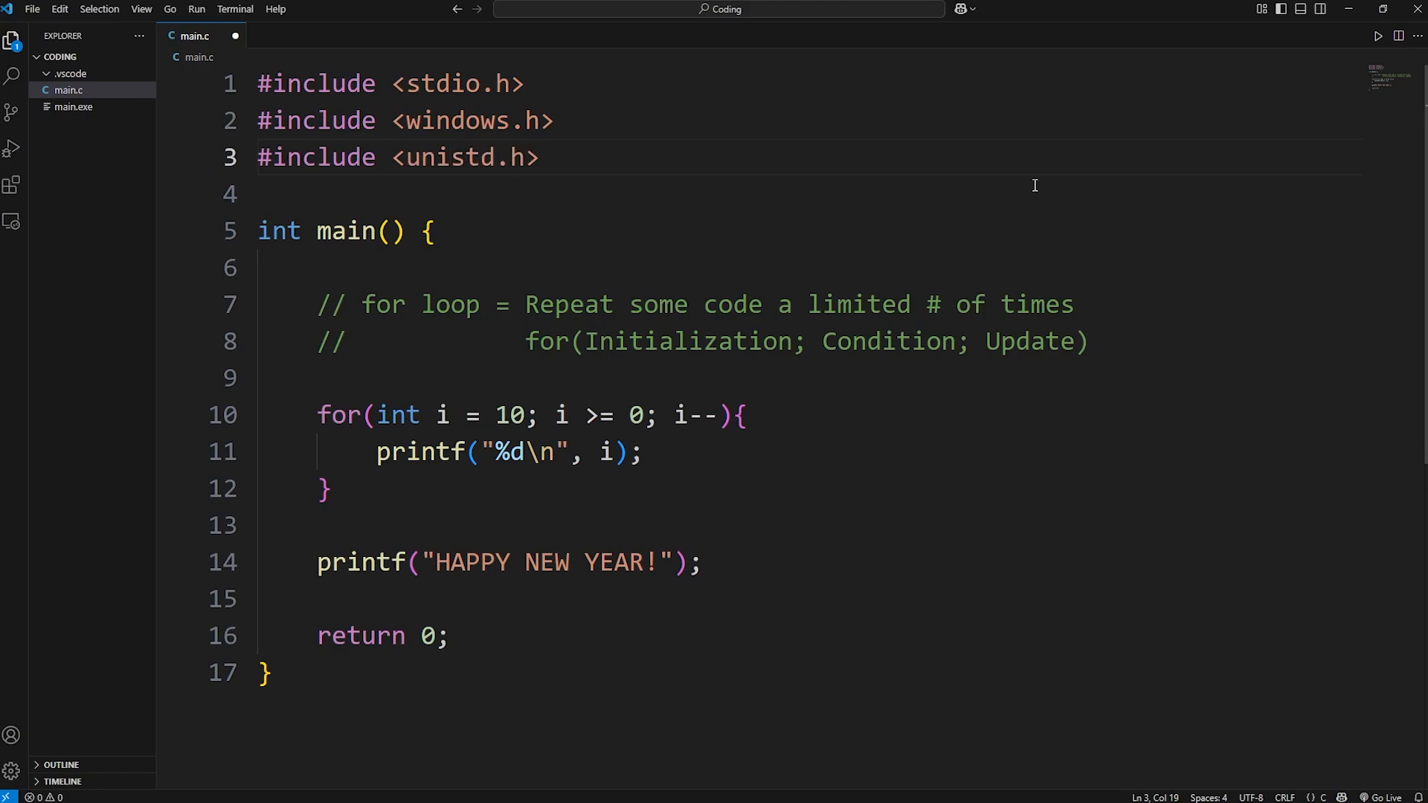
text(// Wi)
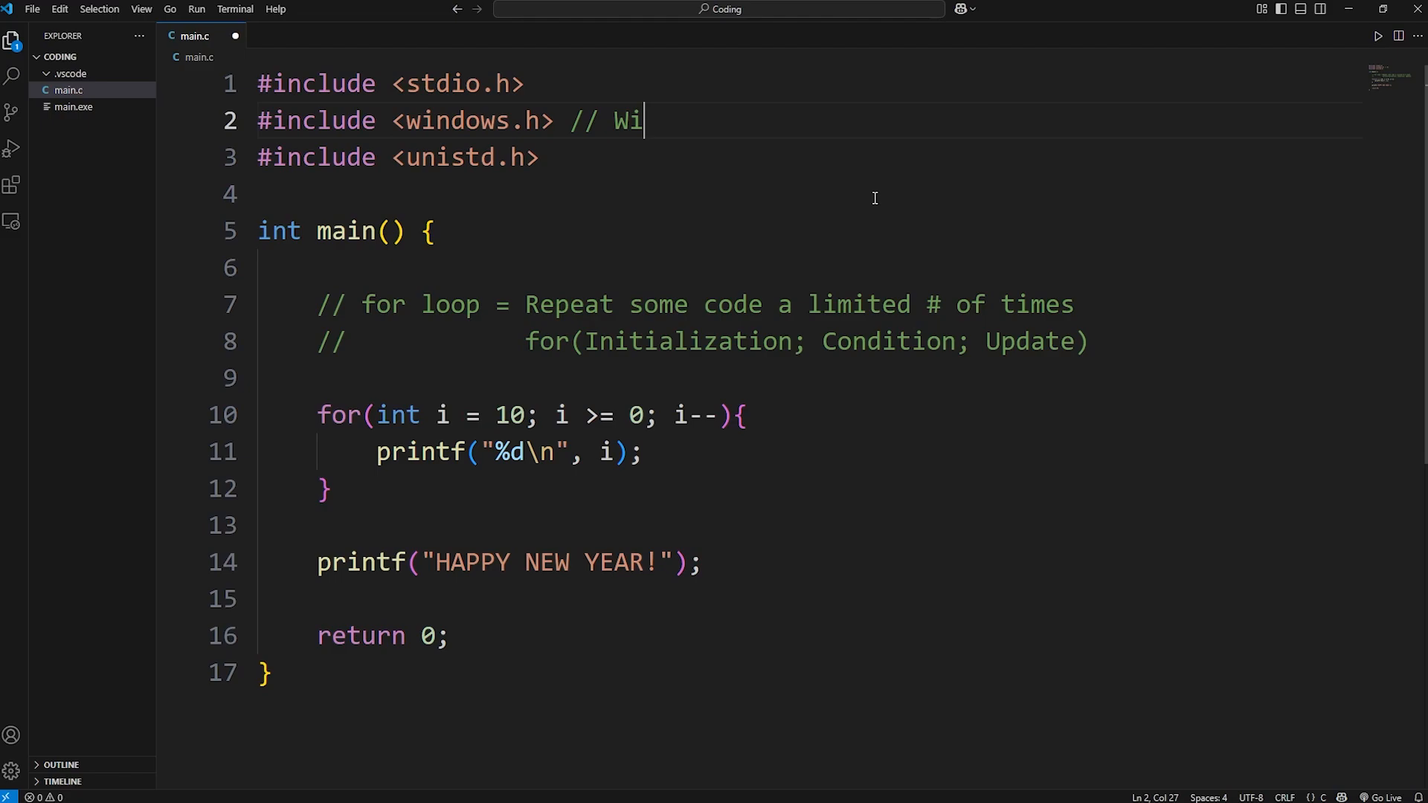
text(ndows)
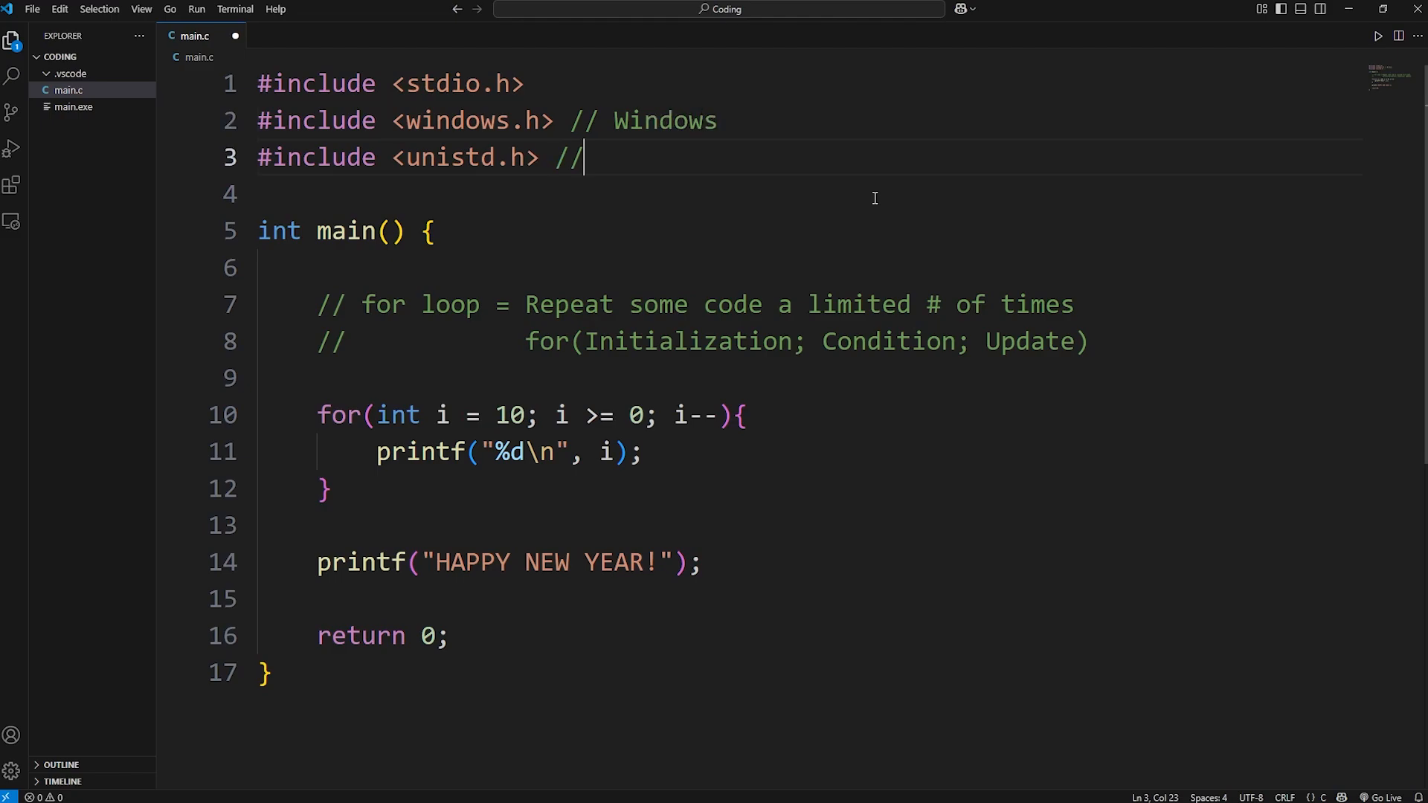
text(Linux)
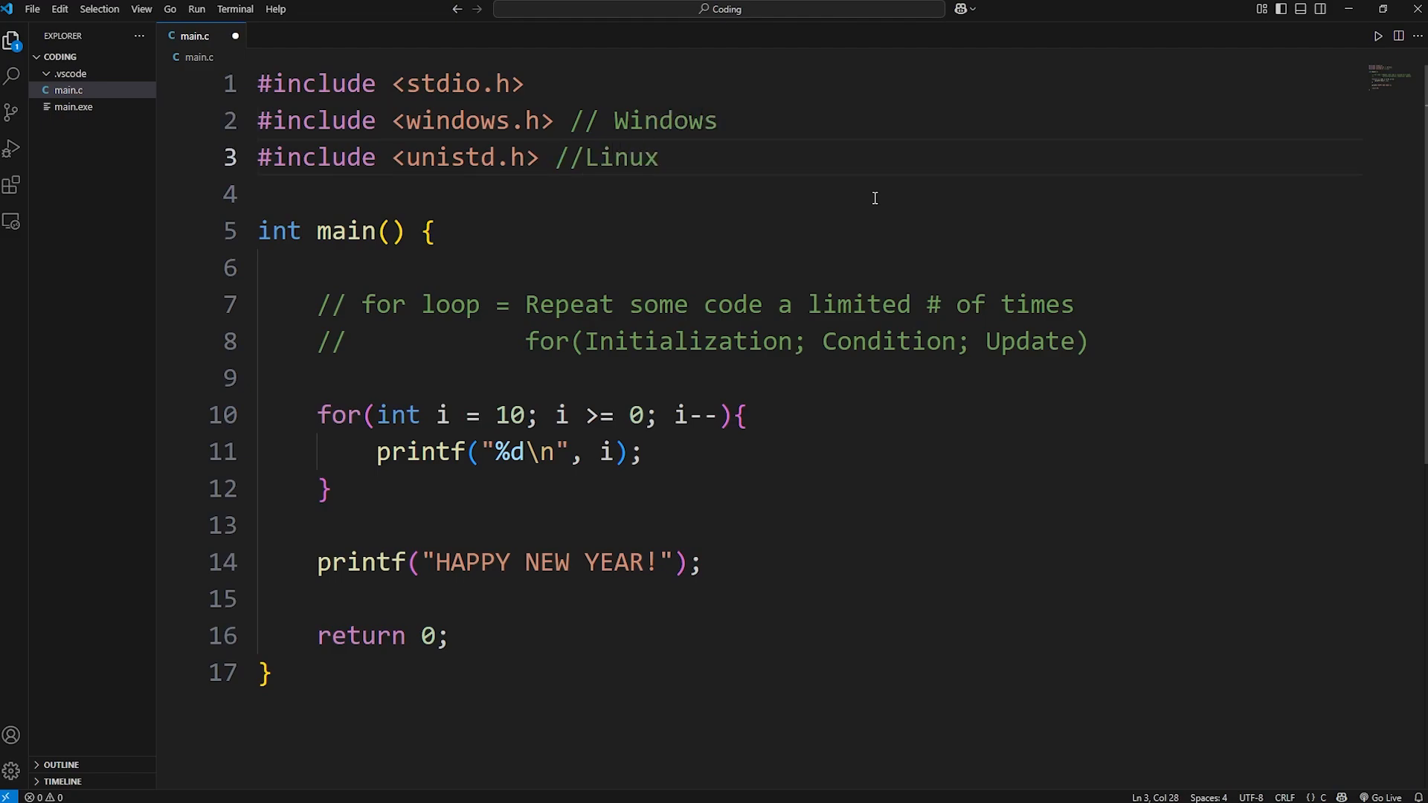
text(/Mac)
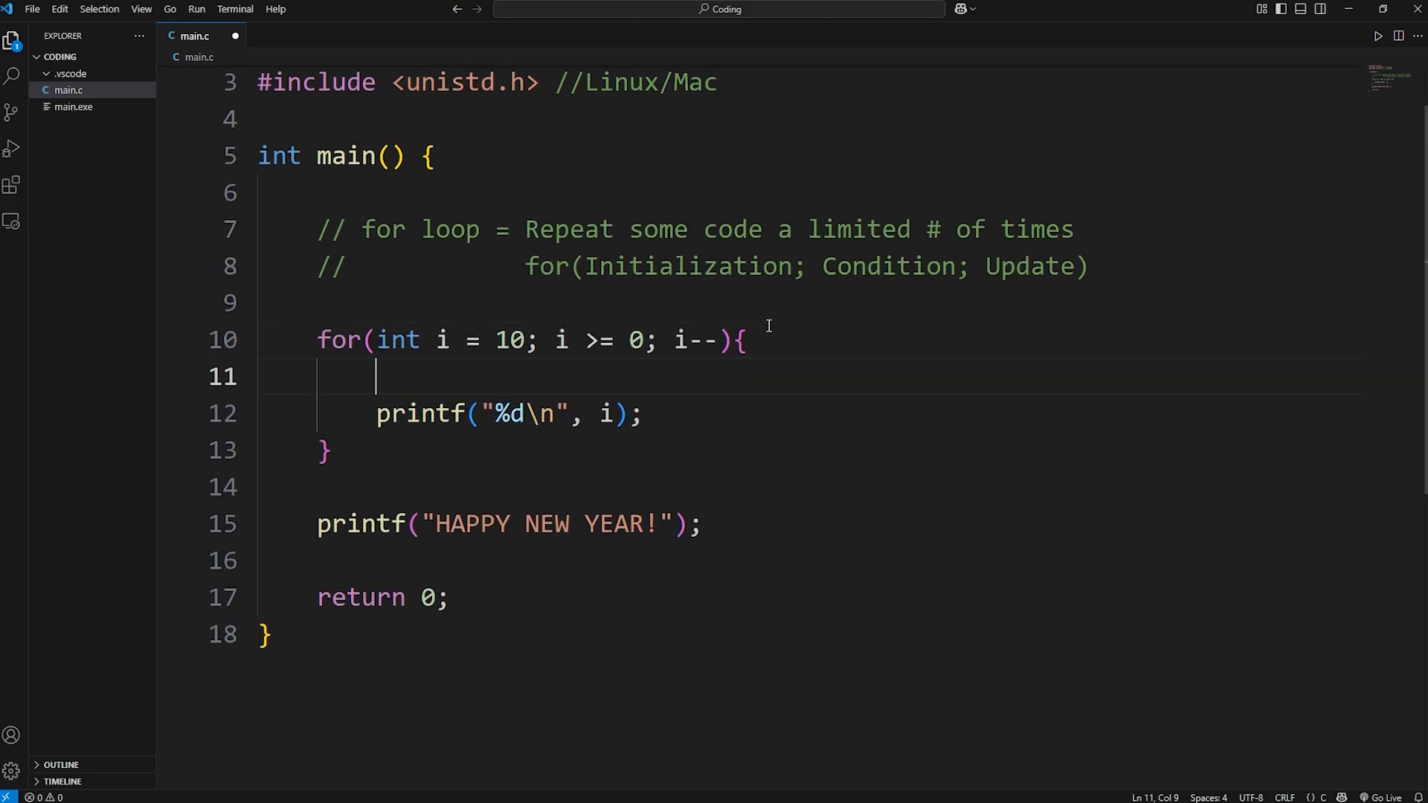
Insert Sleep(1000); at the start of the loop body, before printf.
text(Slee)
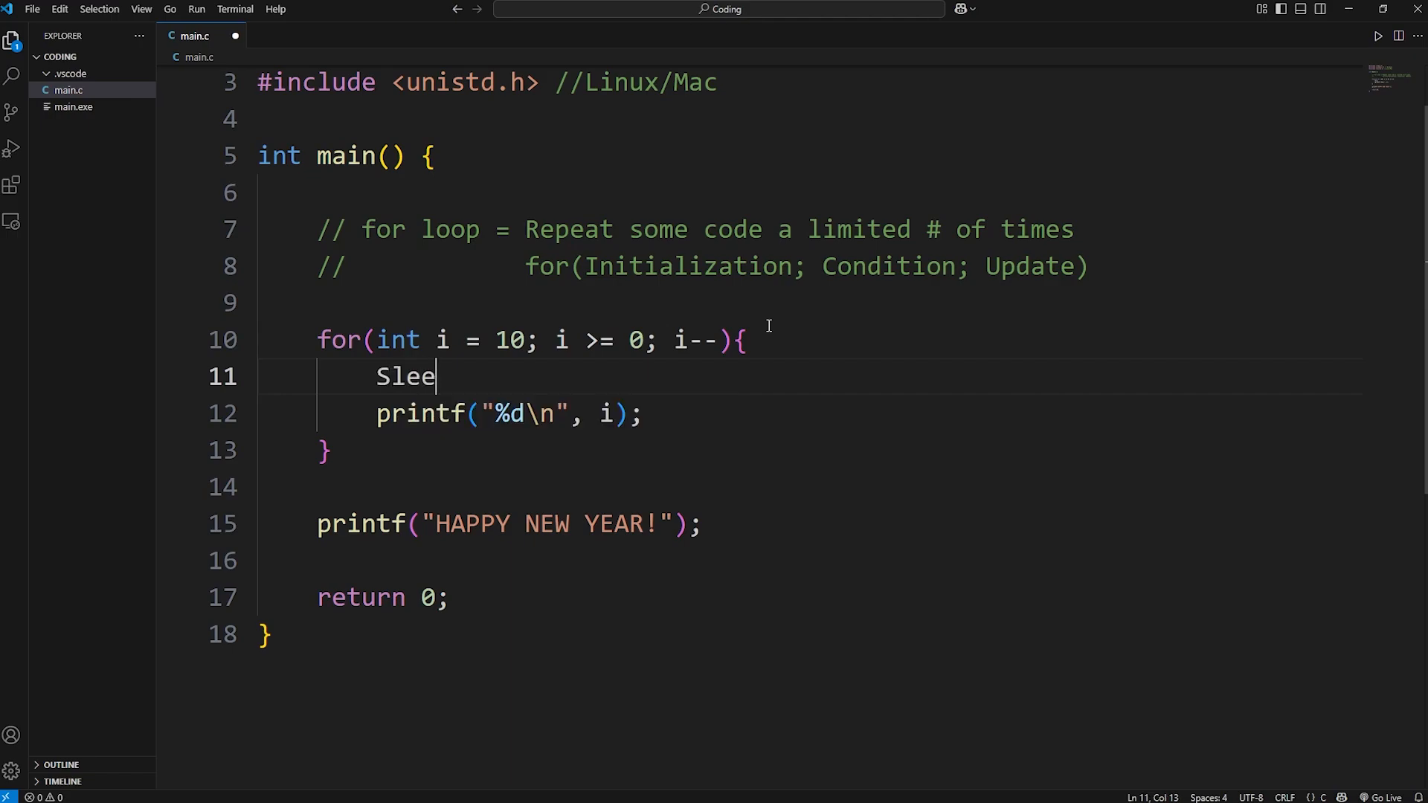
text(p())
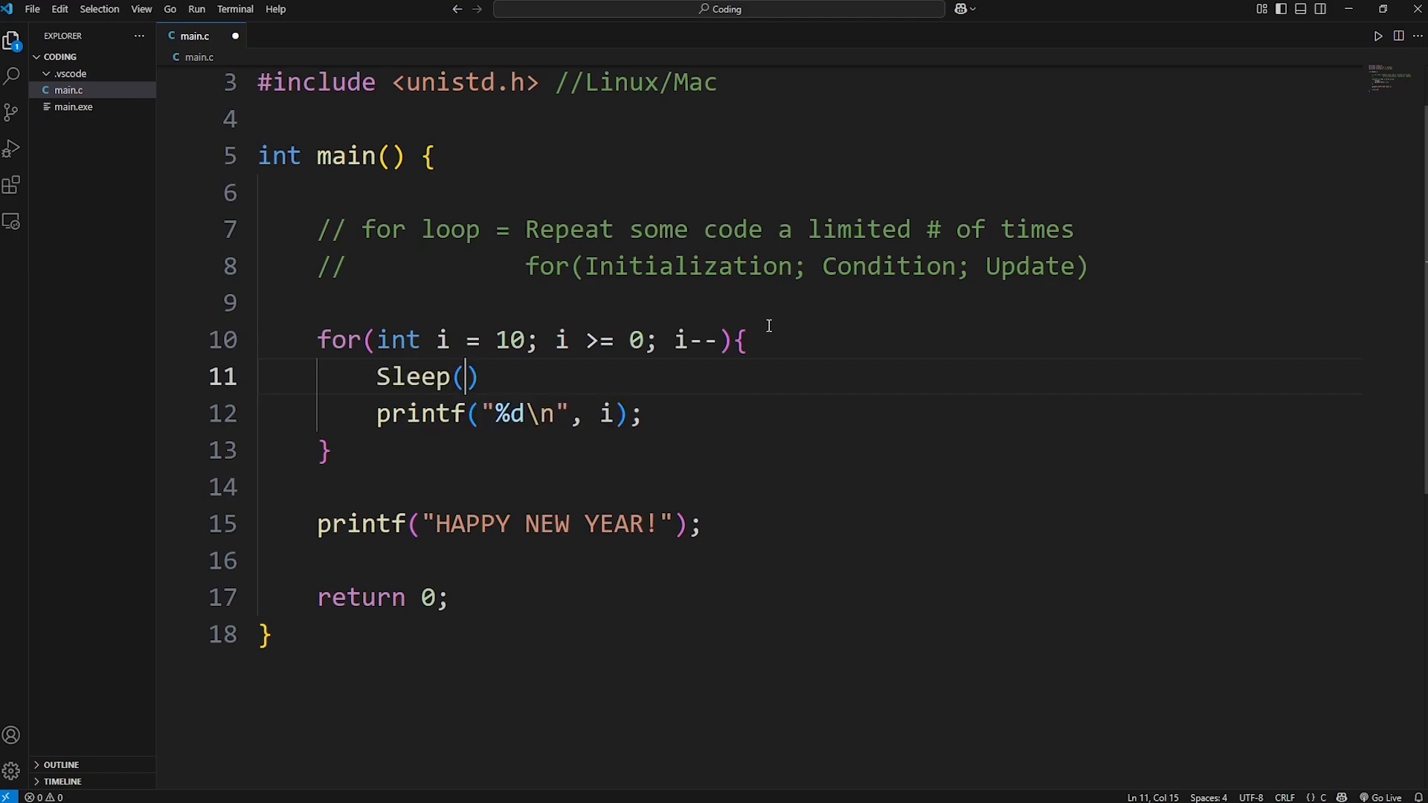
text(1000)
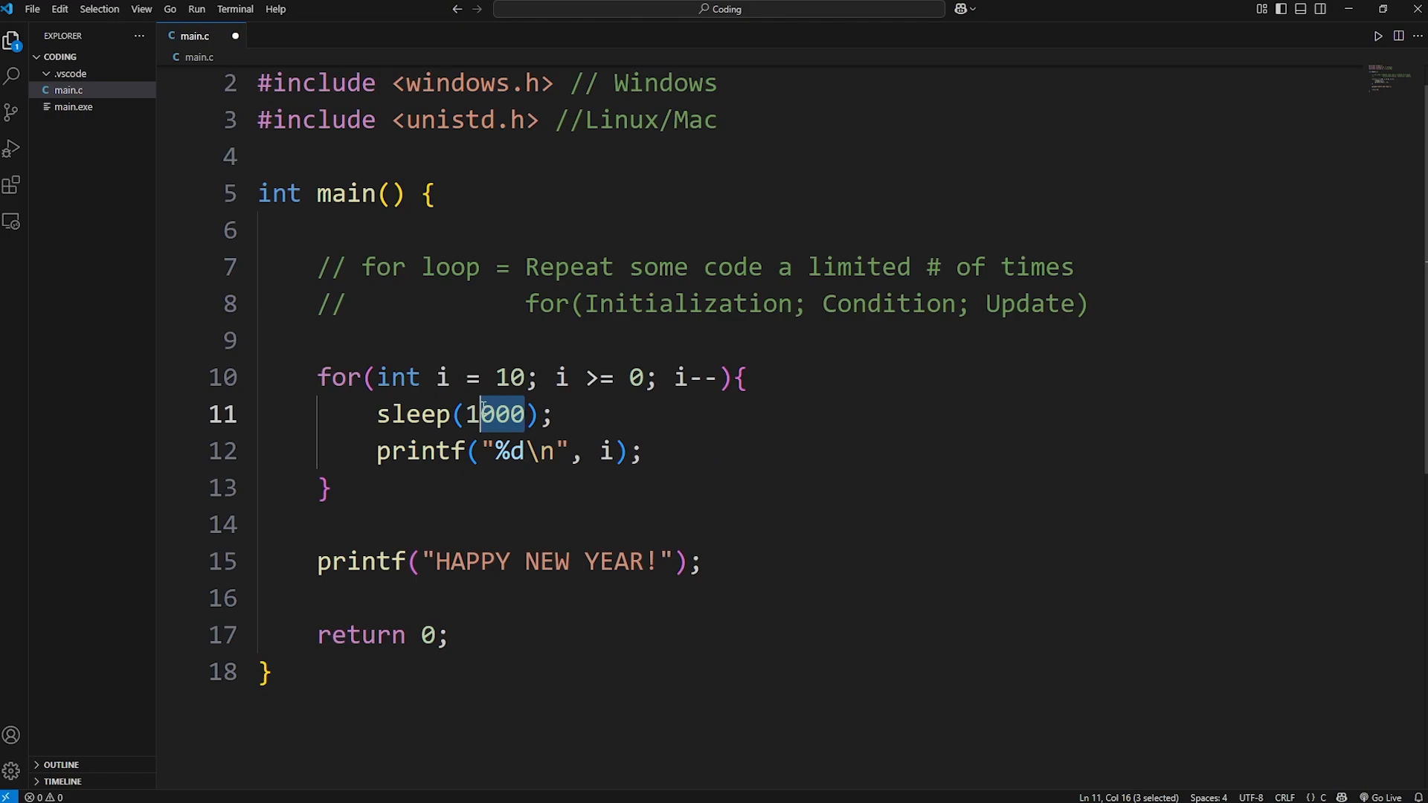
key(Delete)
text(S)
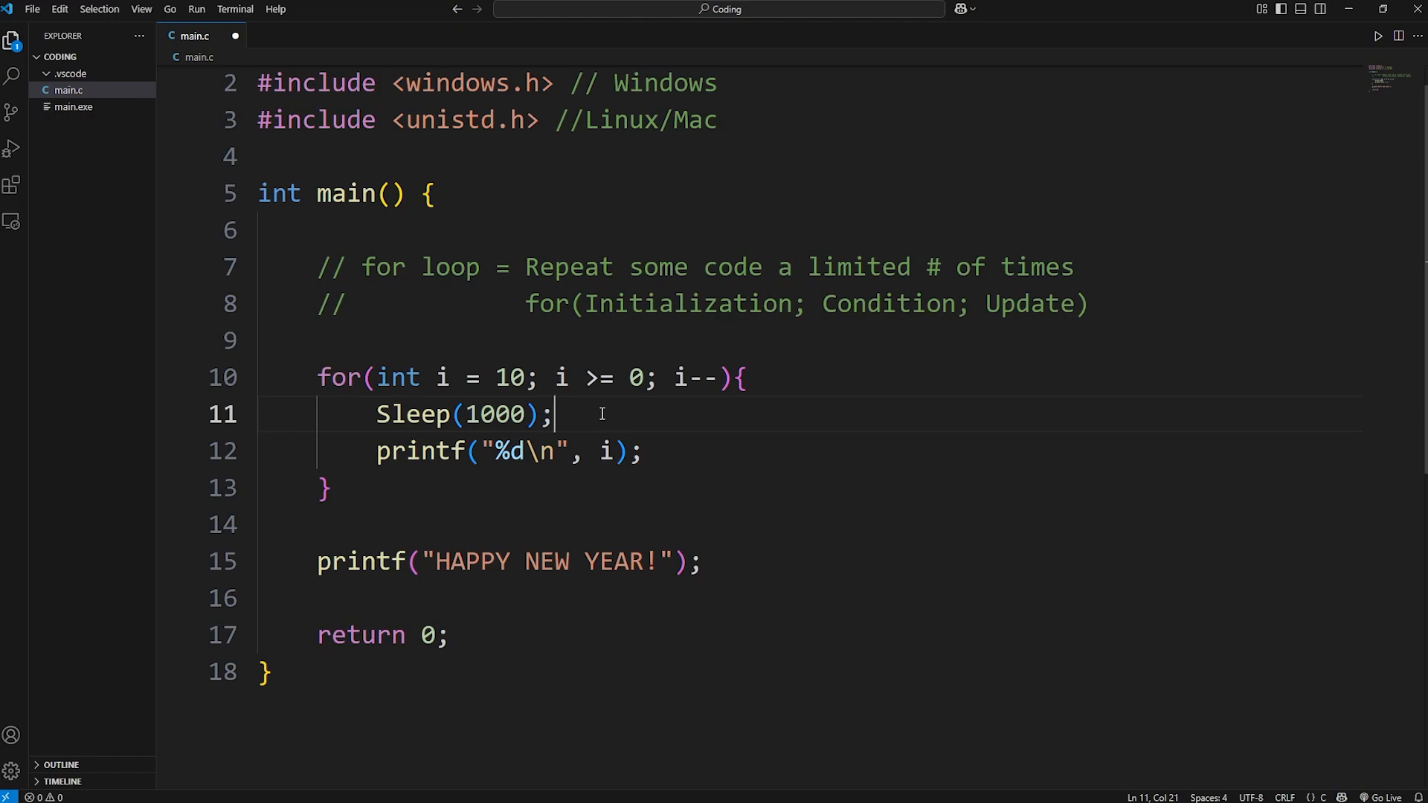
click(406, 414)
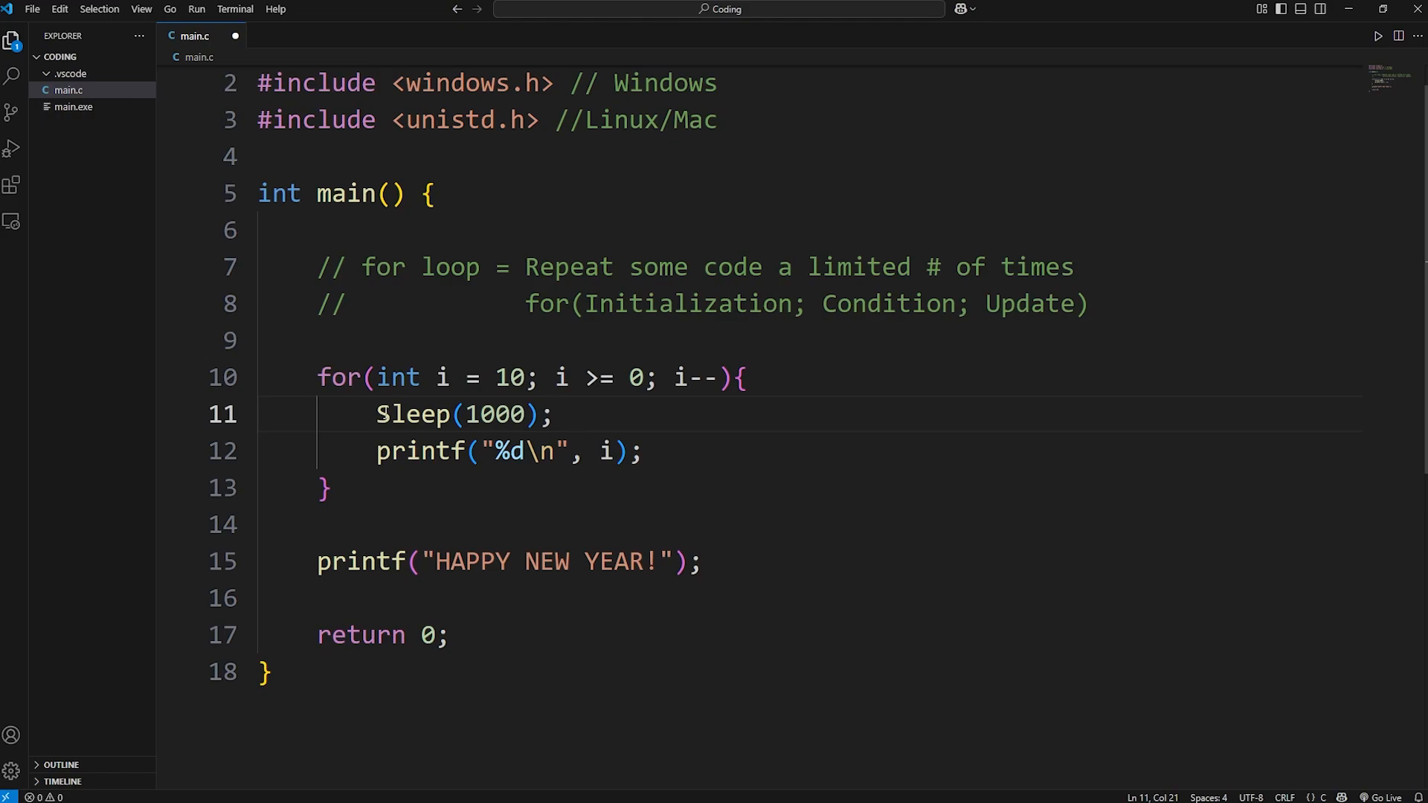
click(551, 414)
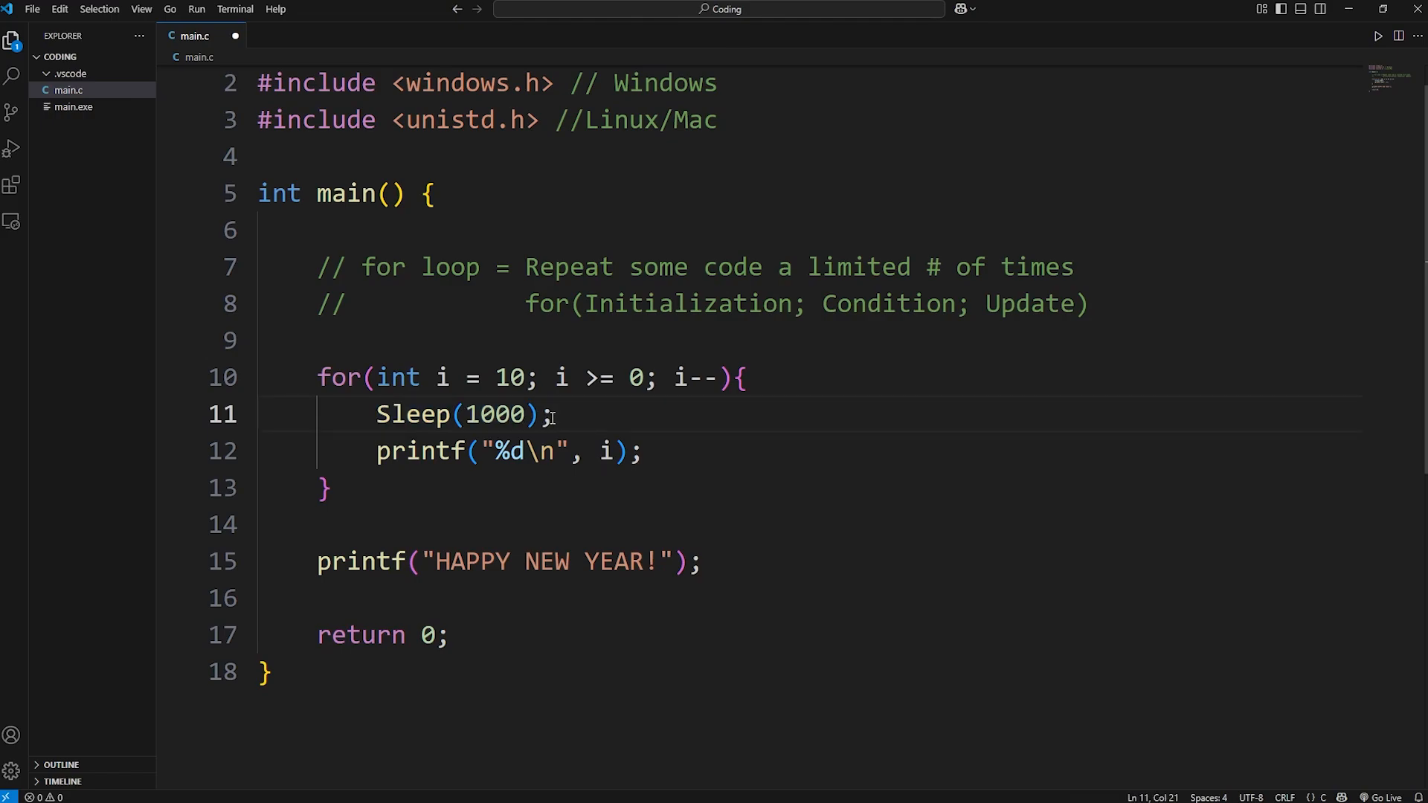
double_click(496, 414)
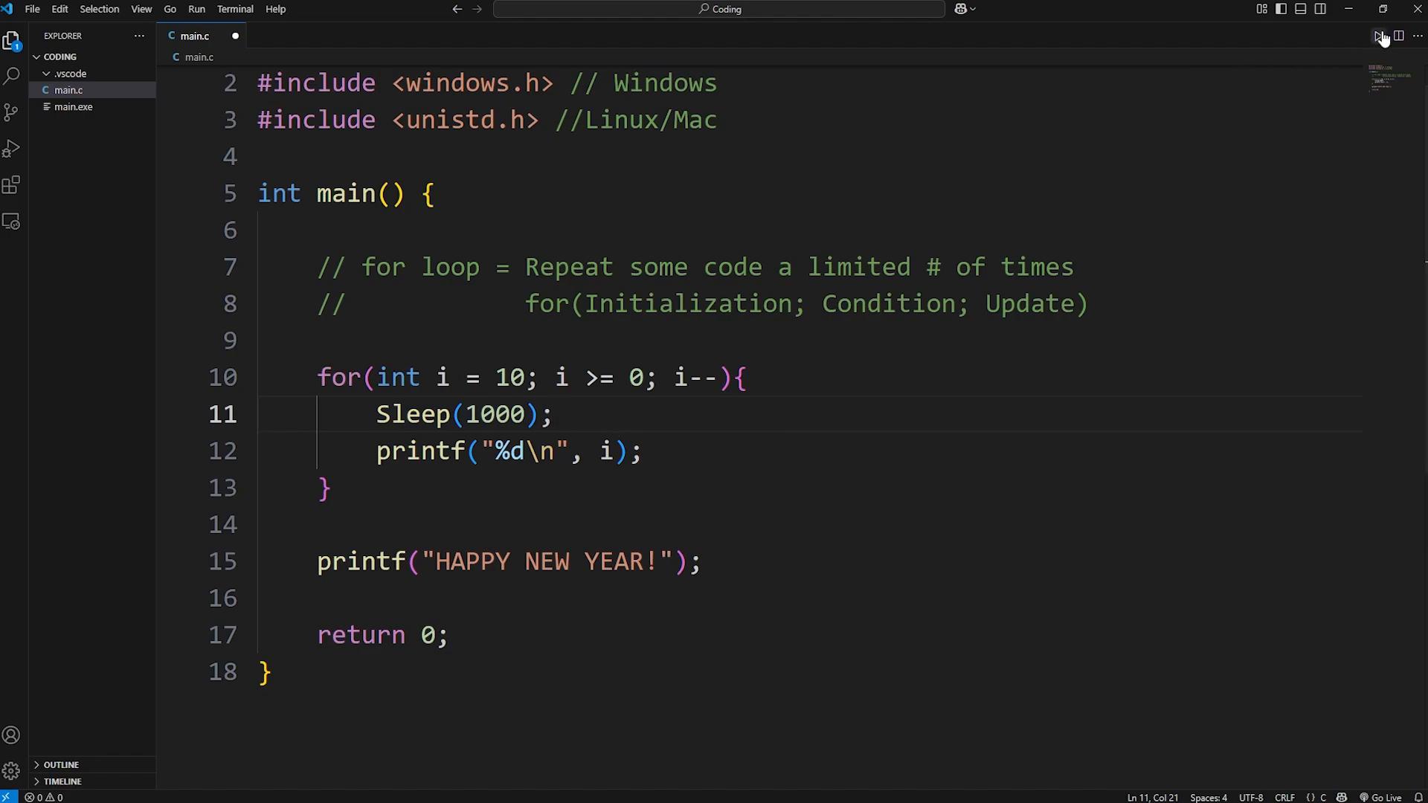
Run main.c and check the delayed countdown ending with HAPPY NEW YEAR!
click(1378, 36)
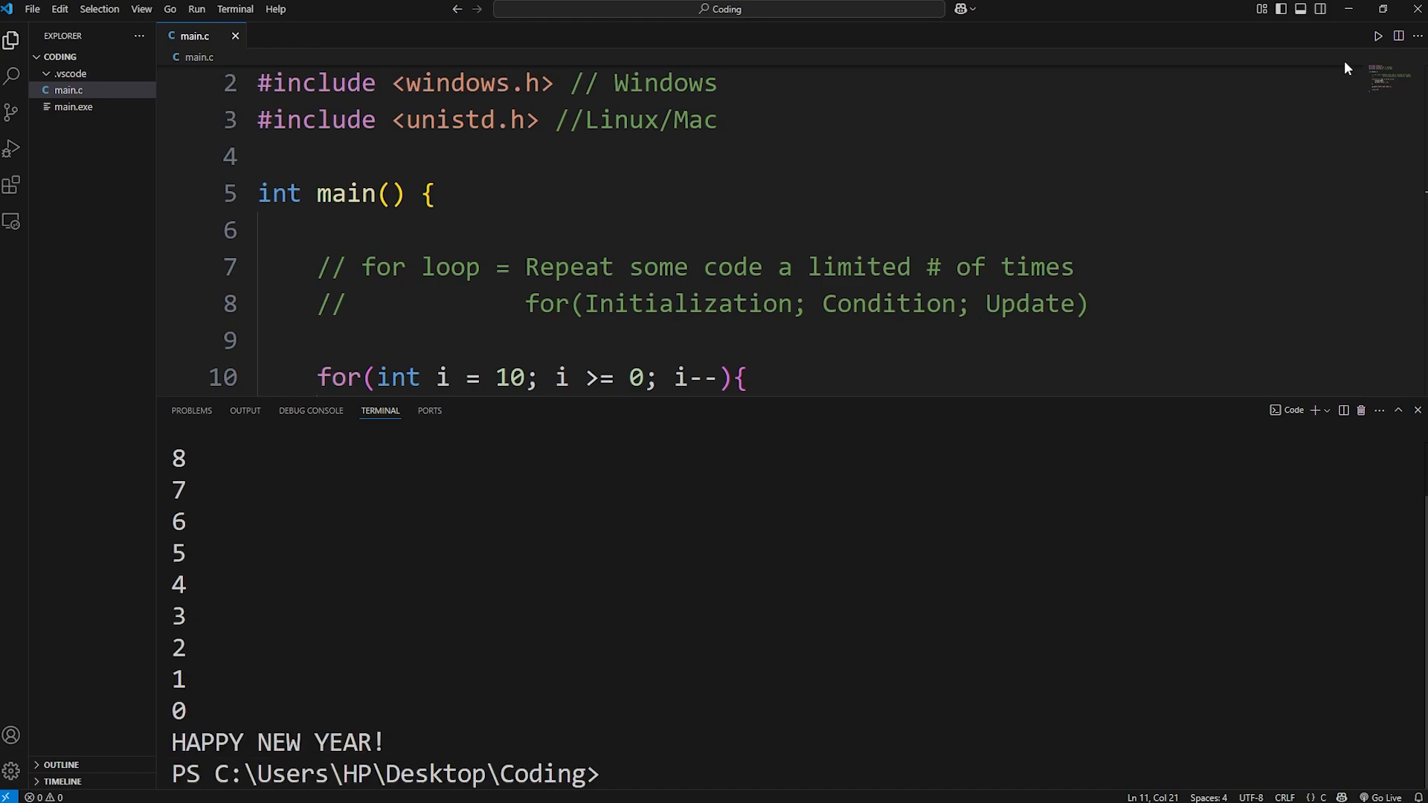
double_click(273, 743)
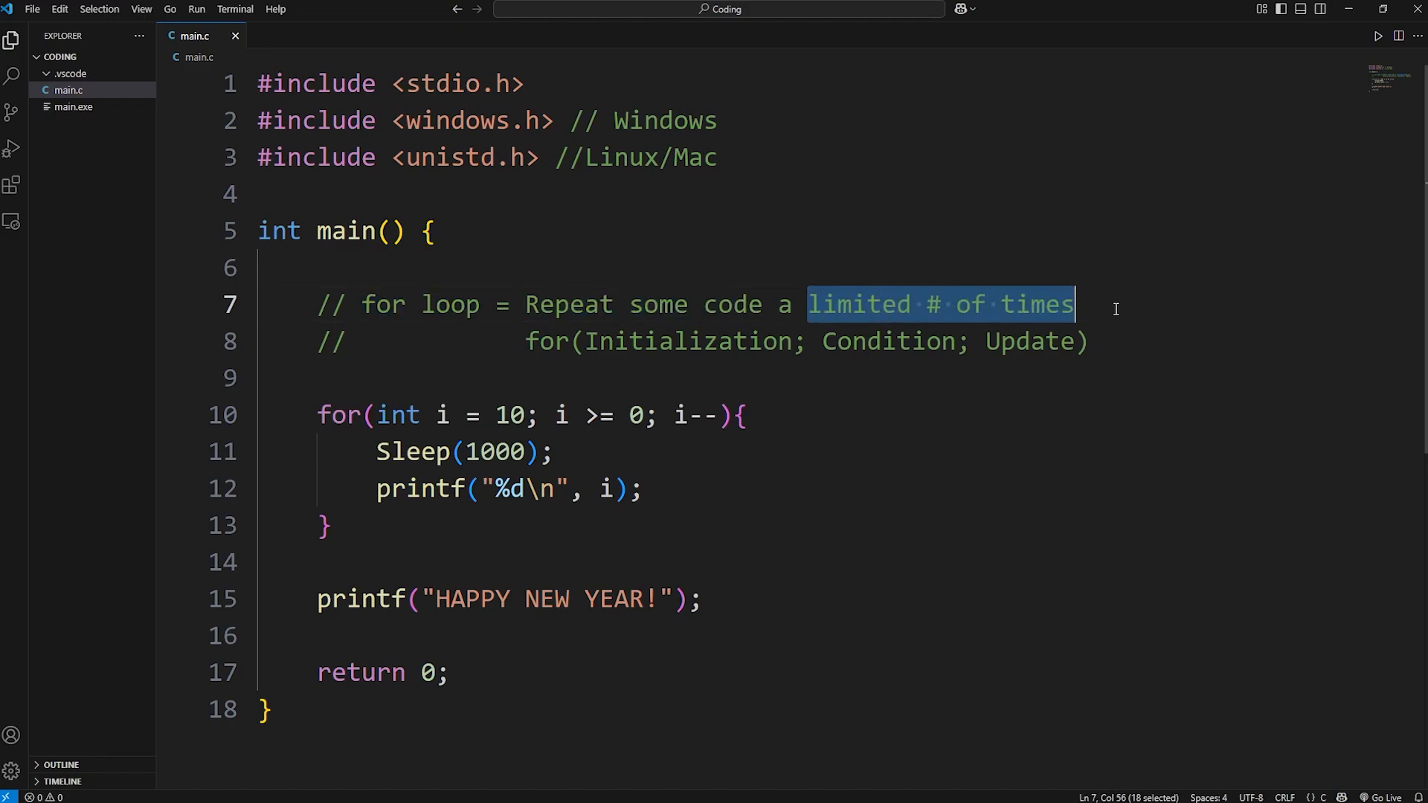
Highlight the phrase 'for loop' in the comment above the countdown loop.
double_click(383, 304)
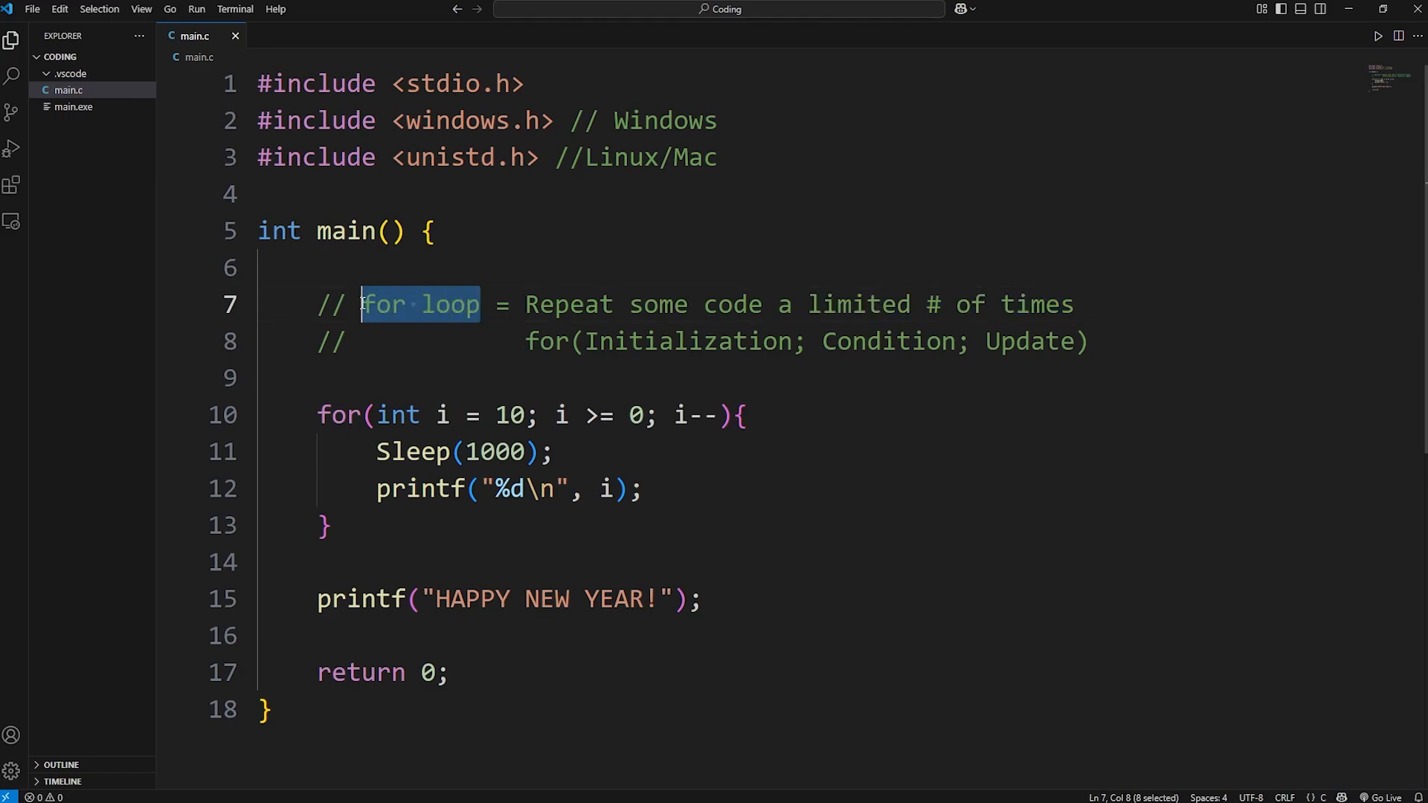
mouse_move(476, 305)
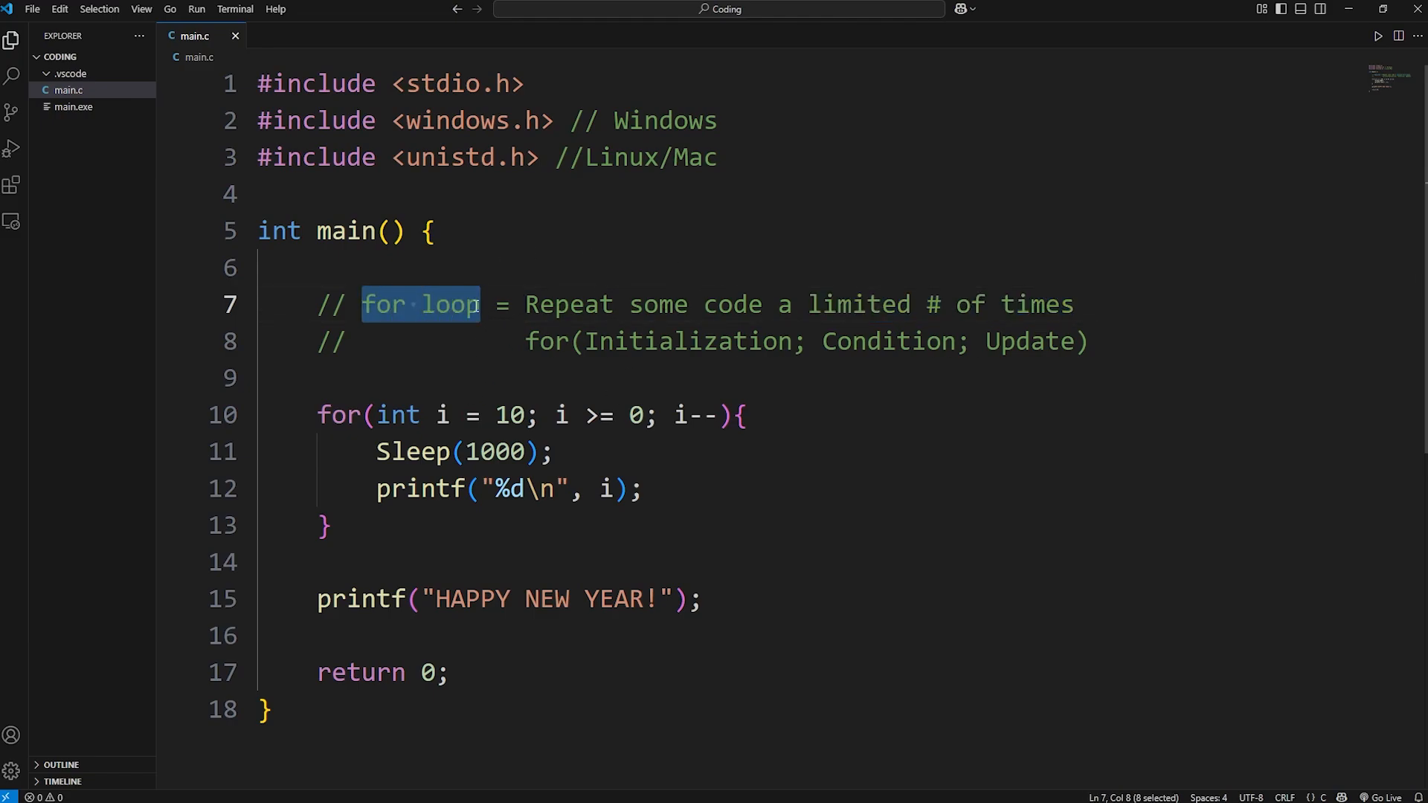